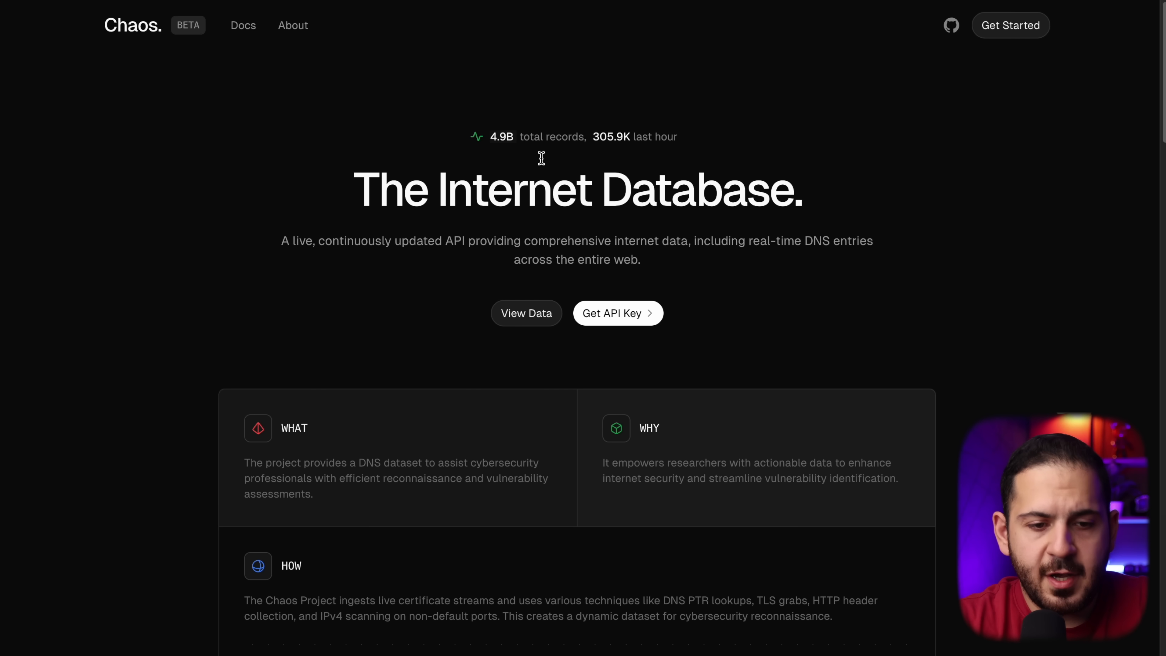
pyautogui.moveTo(434, 210)
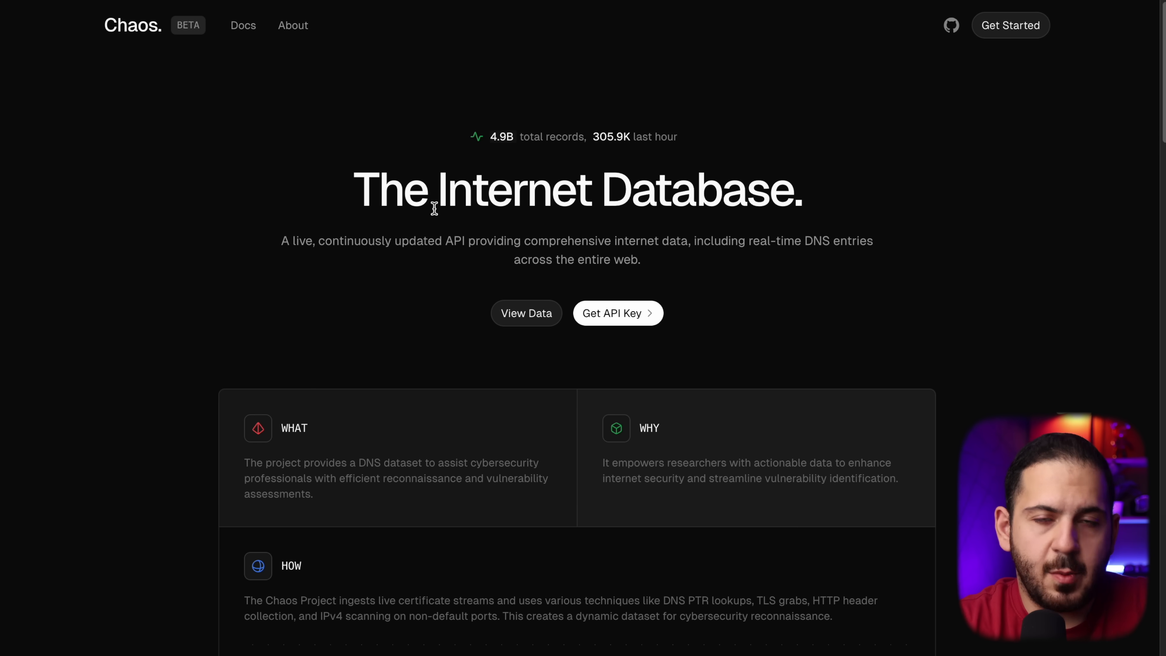
# Step: Scroll the Chaos homepage through the What/Why/How sections down to the Public Bug Bounty Data table
pyautogui.scroll(-3)
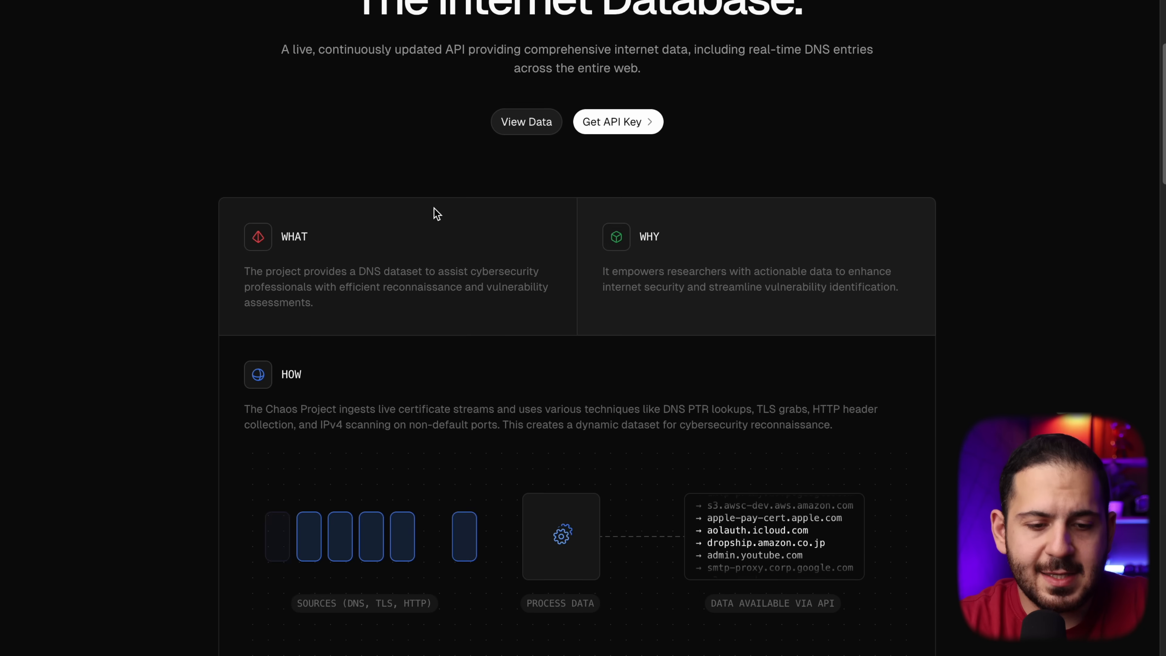
pyautogui.scroll(-3)
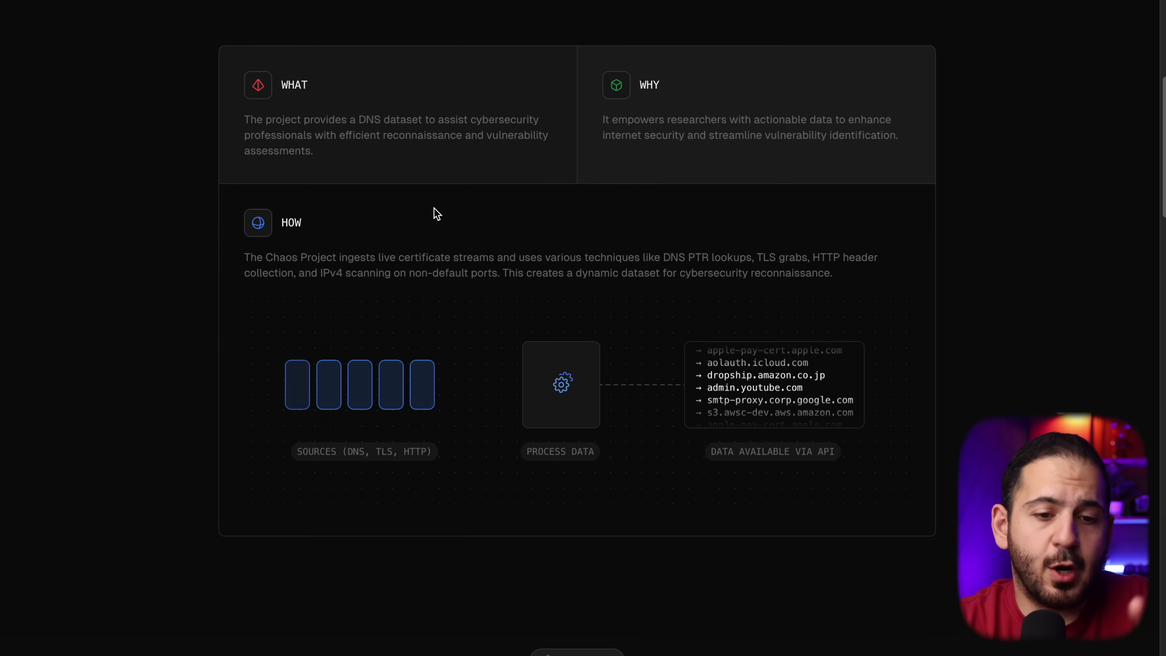
pyautogui.scroll(3)
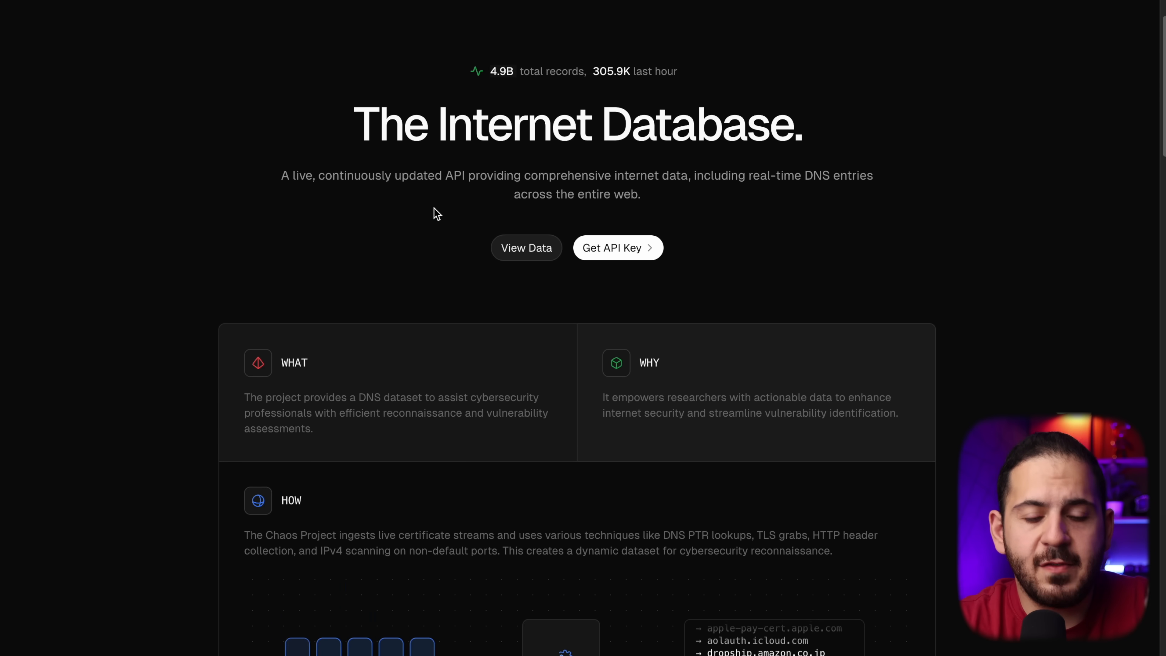
pyautogui.click(526, 247)
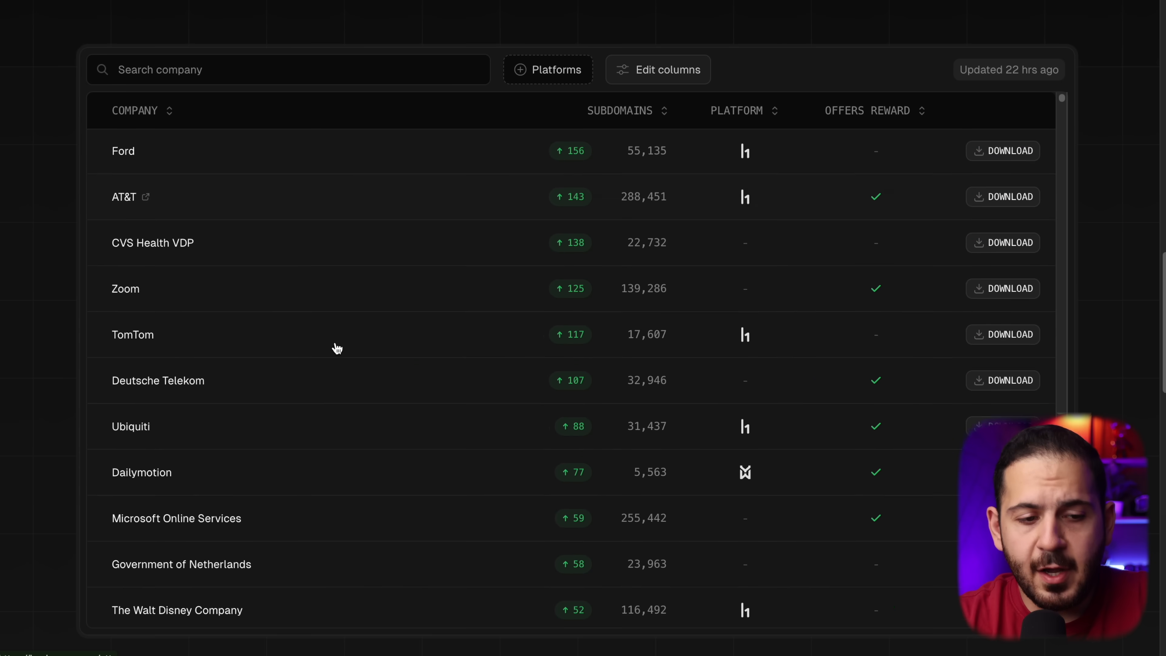
pyautogui.scroll(-3)
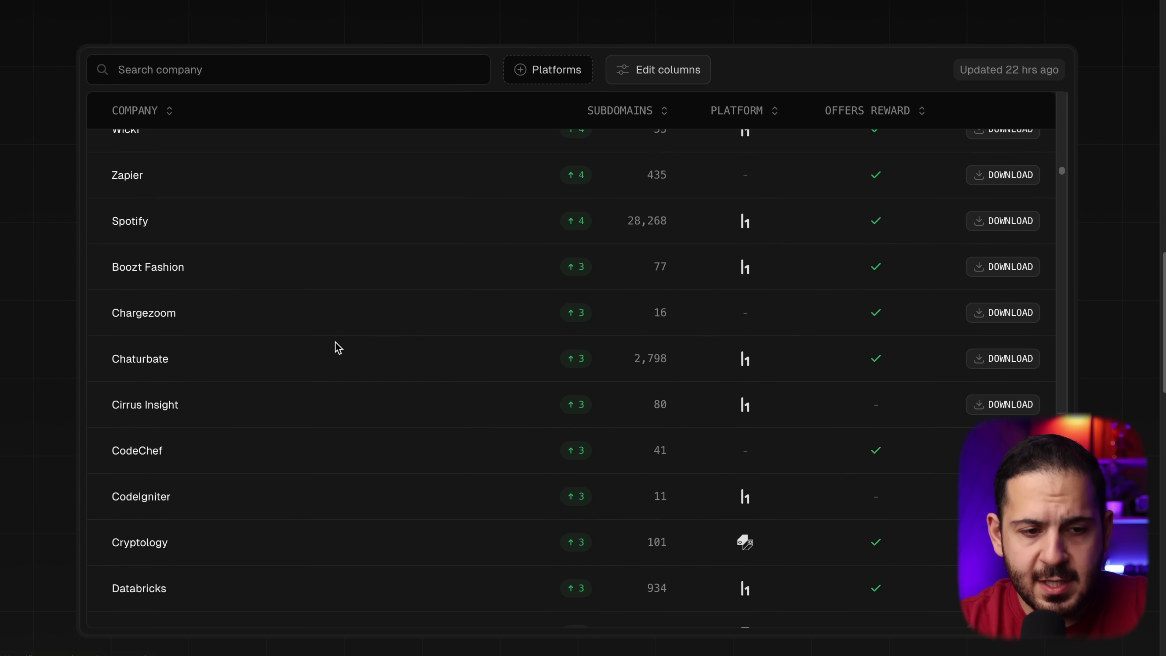
pyautogui.scroll(-3)
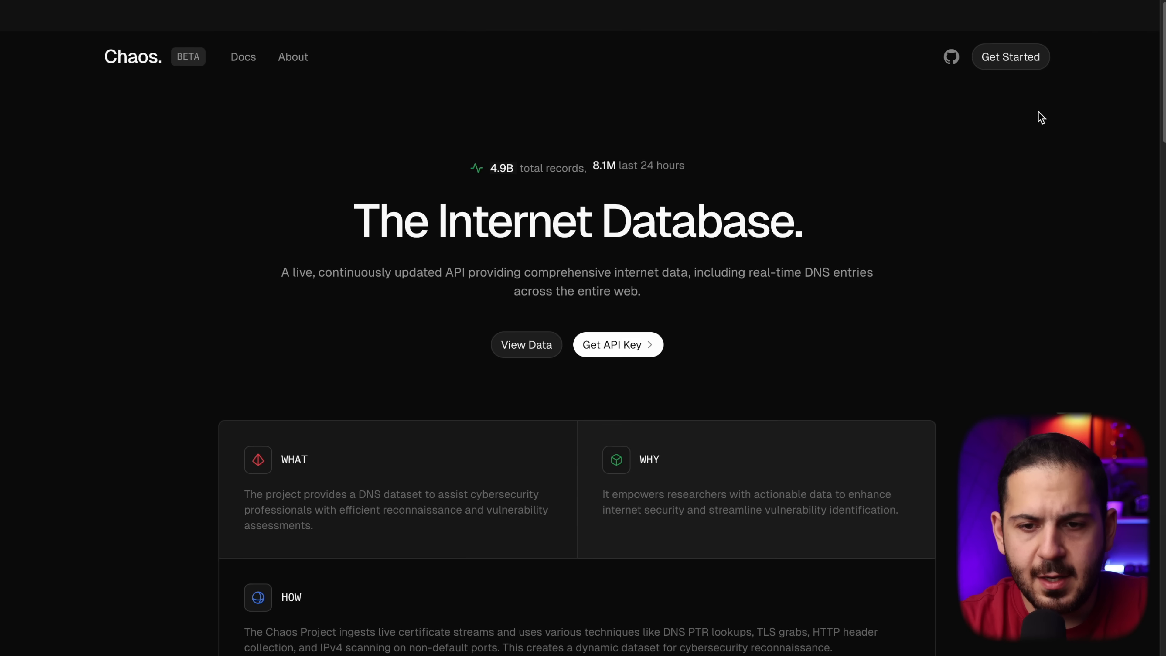
pyautogui.scroll(-3)
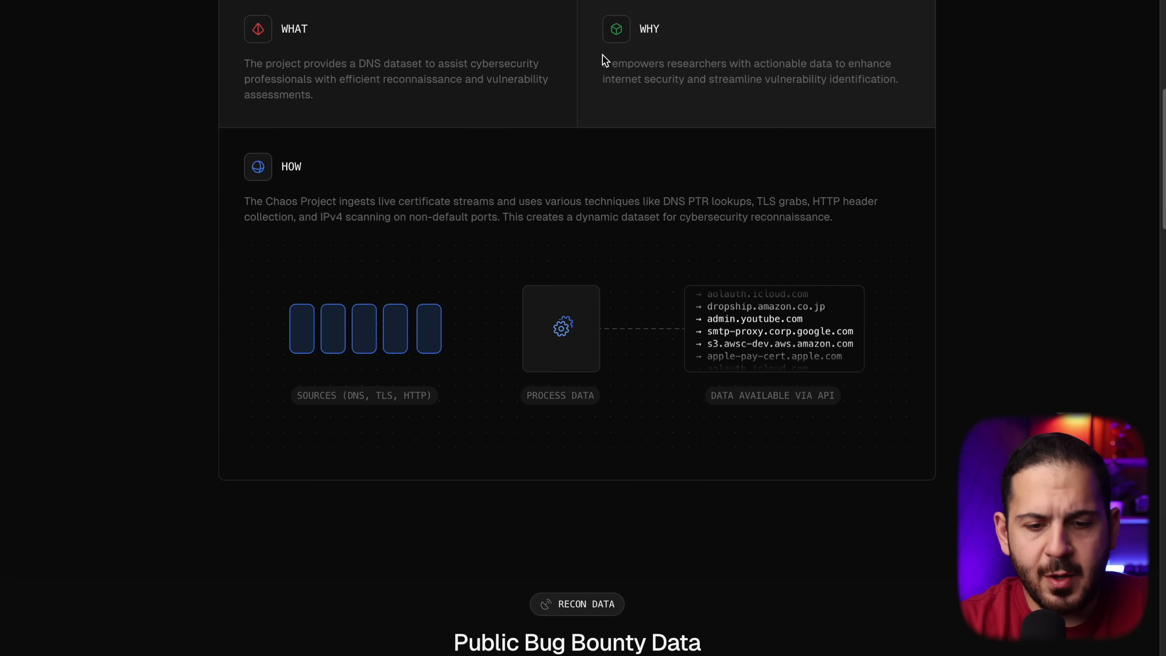
pyautogui.scroll(-3)
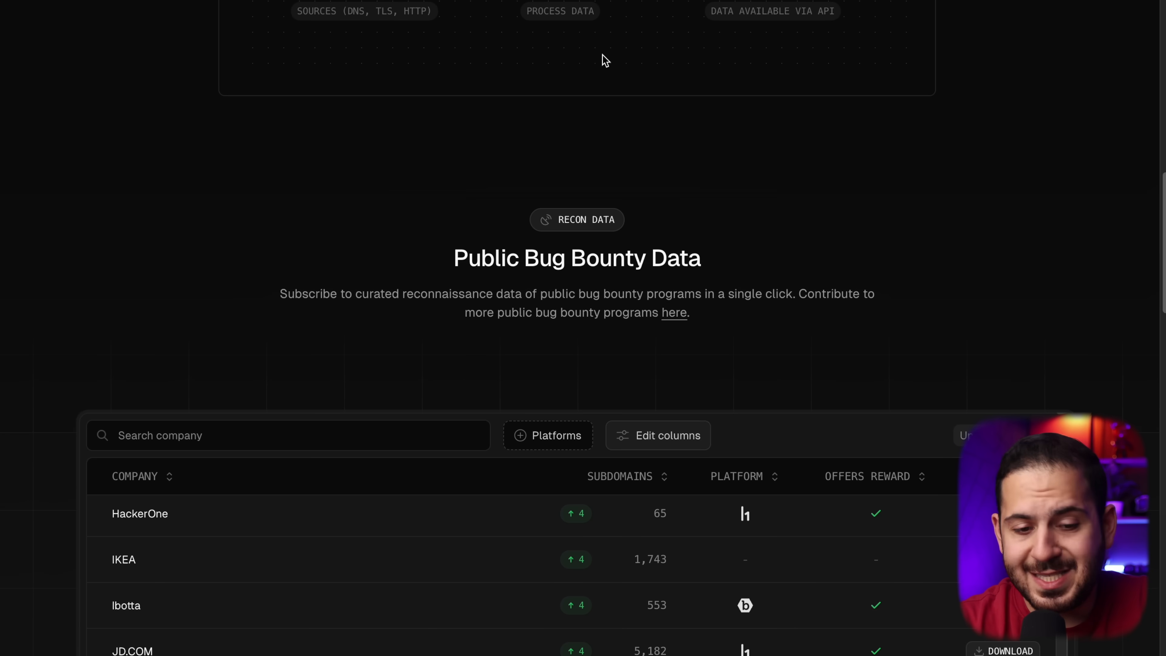
pyautogui.scroll(-3)
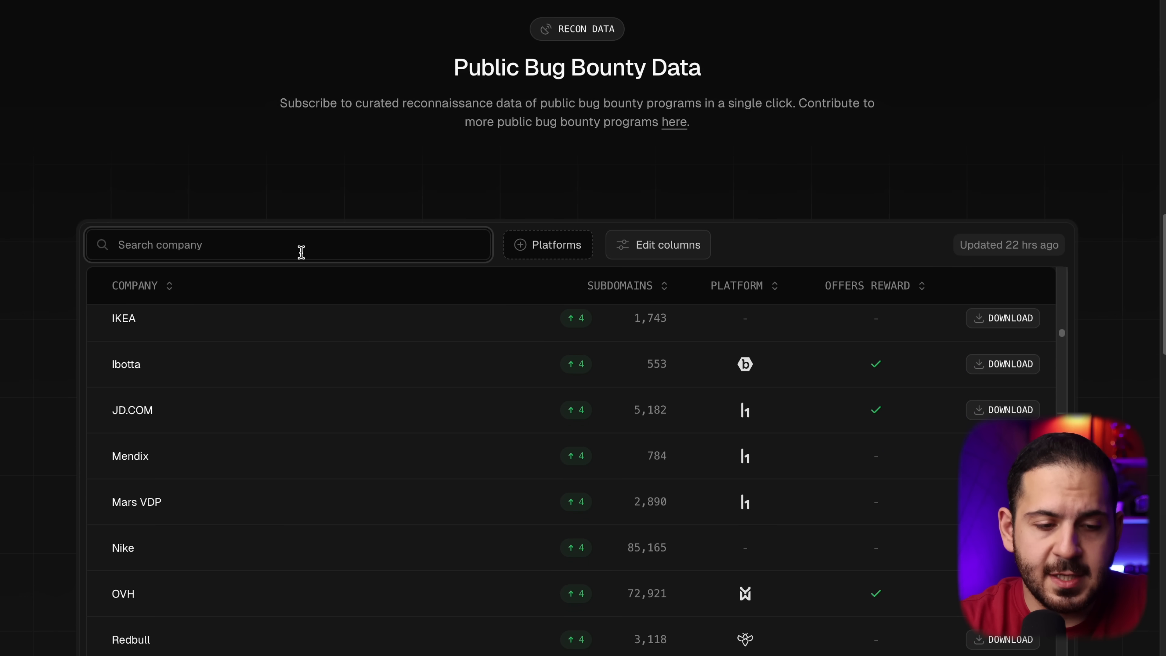
# Step: Filter the company search to netflix and select its 32,067 subdomain count
pyautogui.write('netflix')
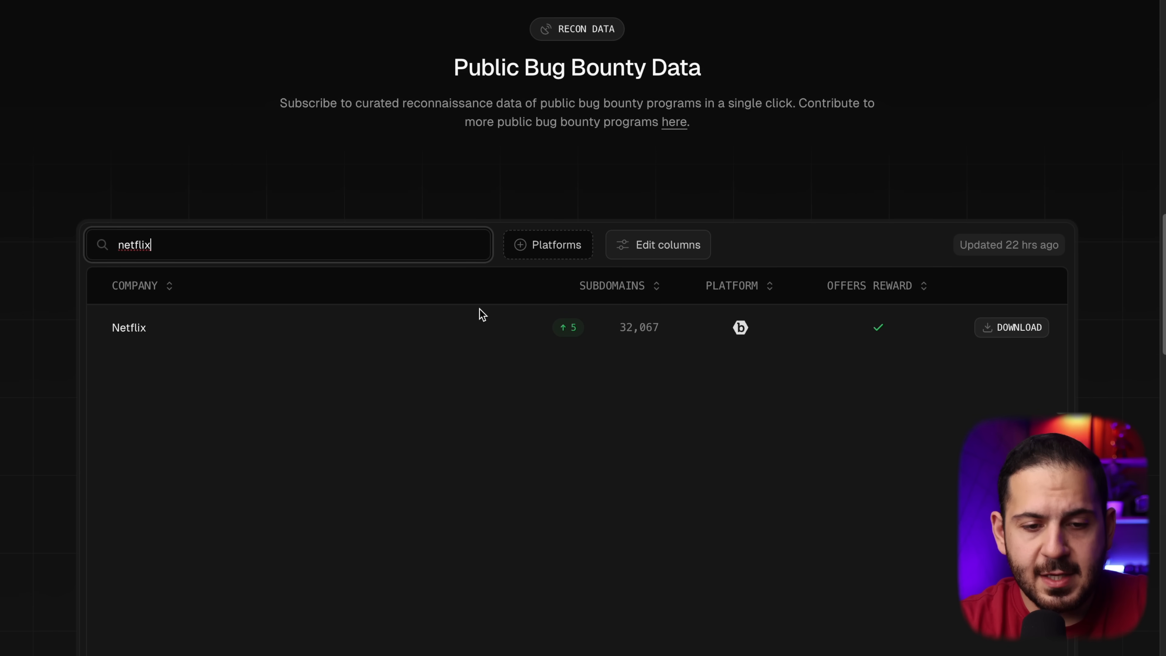
pyautogui.doubleClick(639, 328)
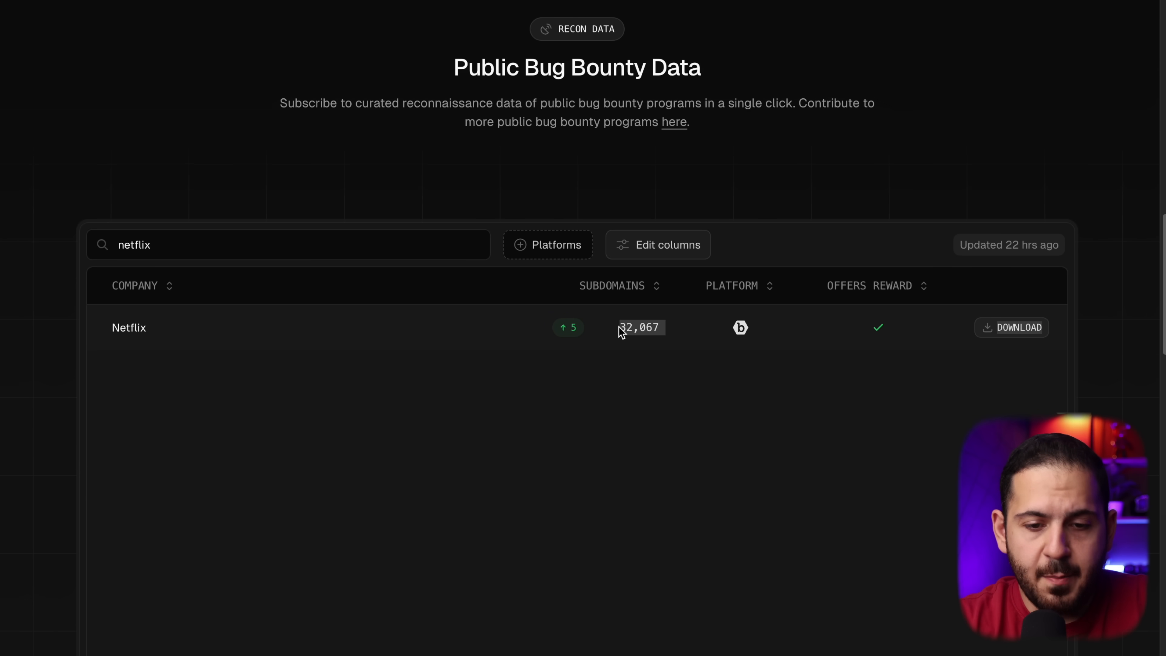
pyautogui.moveTo(255, 288)
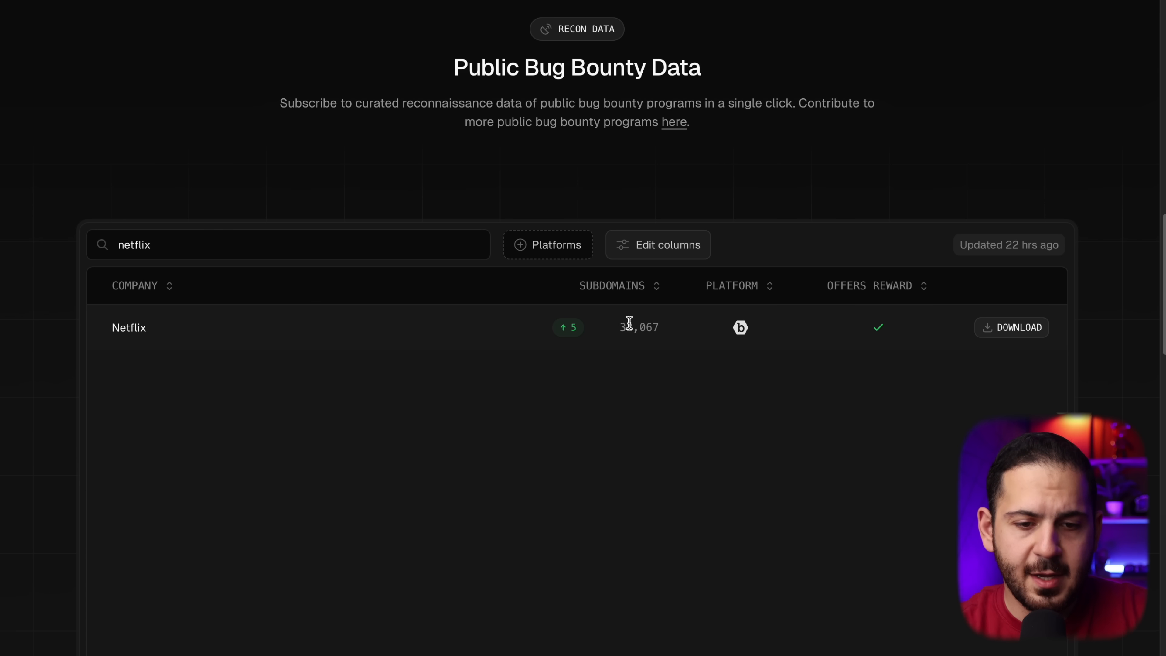
pyautogui.moveTo(1038, 331)
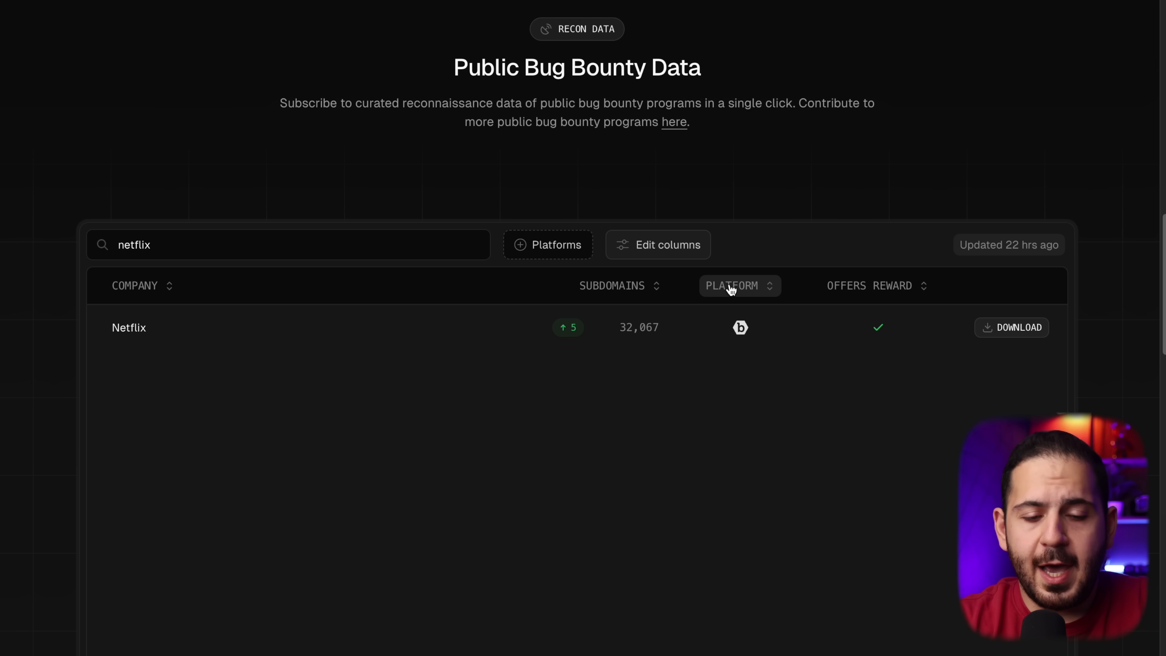
pyautogui.moveTo(408, 609)
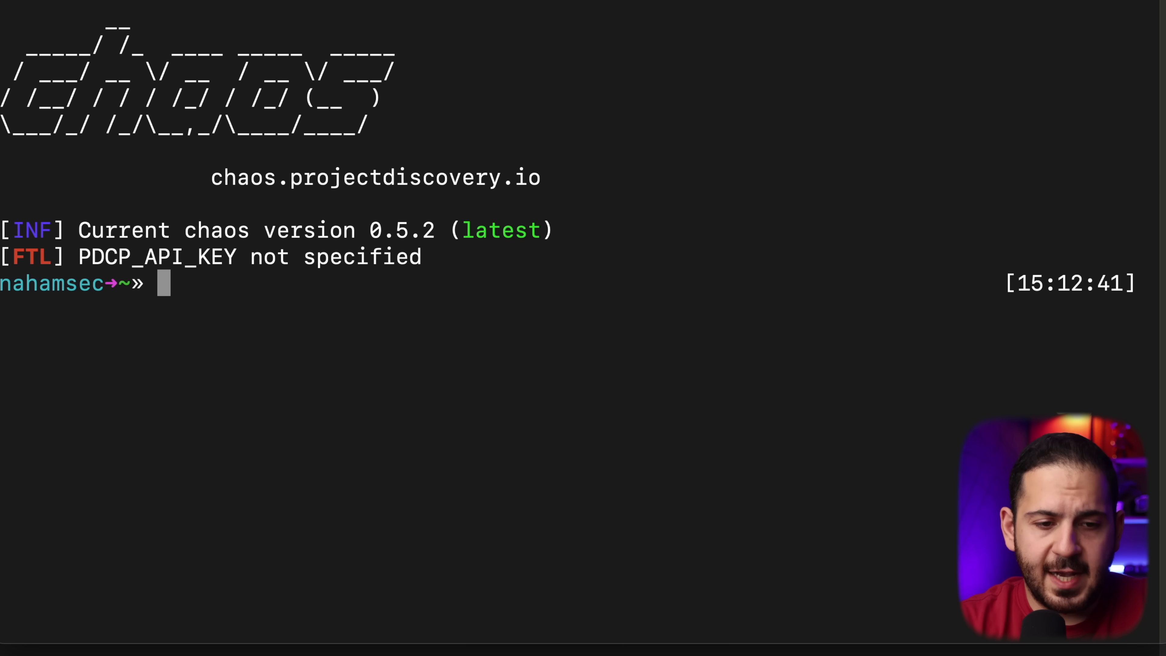
pyautogui.moveTo(225, 207)
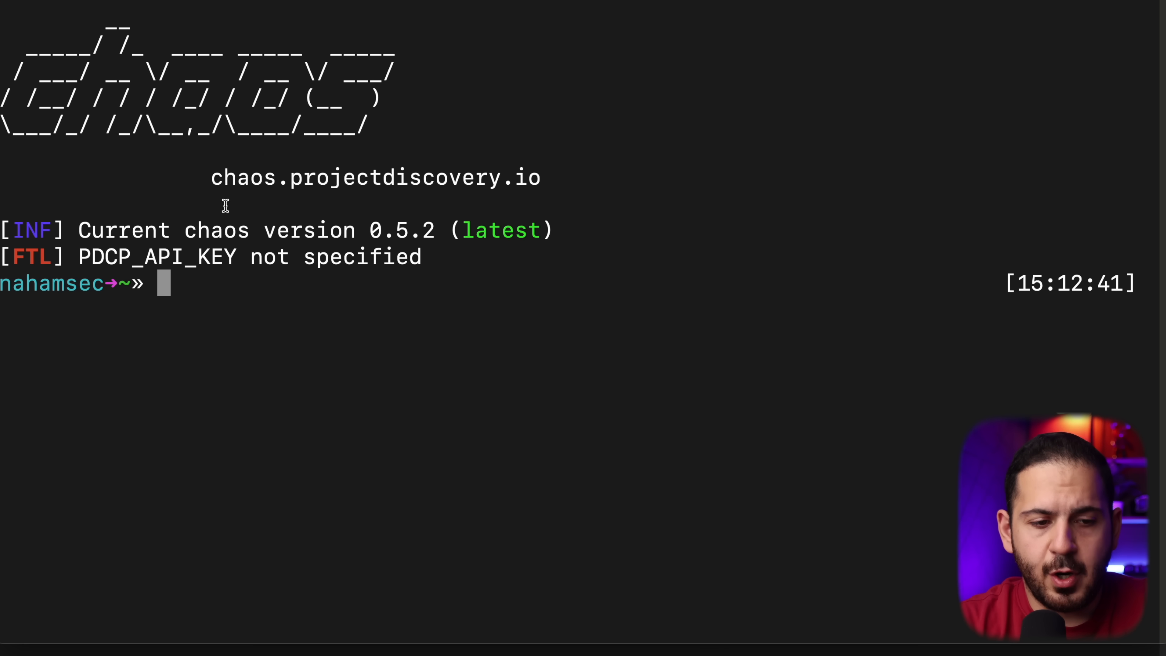
# Step: Run chaos and chaos -h to print the tool's usage flags
pyautogui.doubleClick(165, 257)
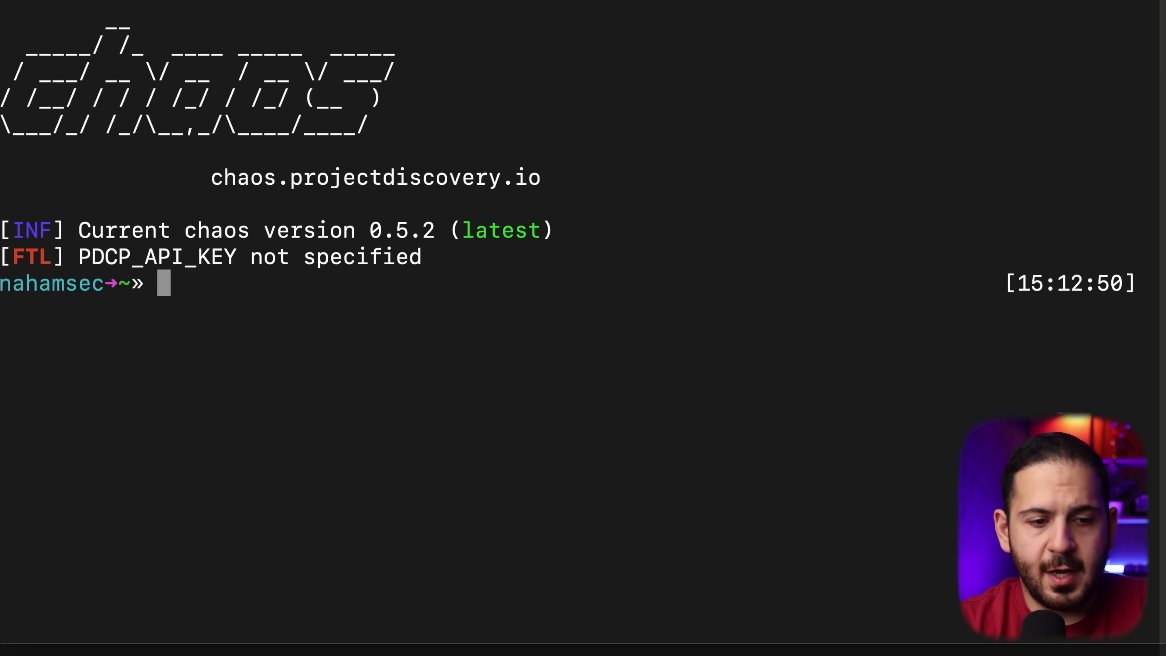
pyautogui.write('chaos -h')
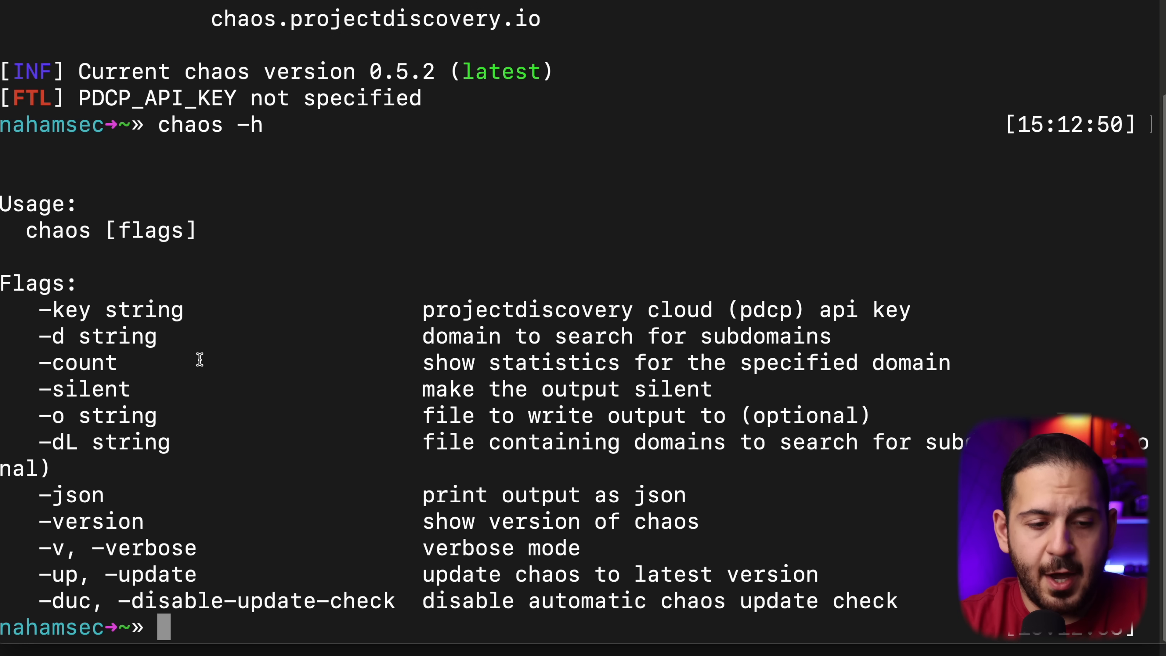
pyautogui.moveTo(110, 361)
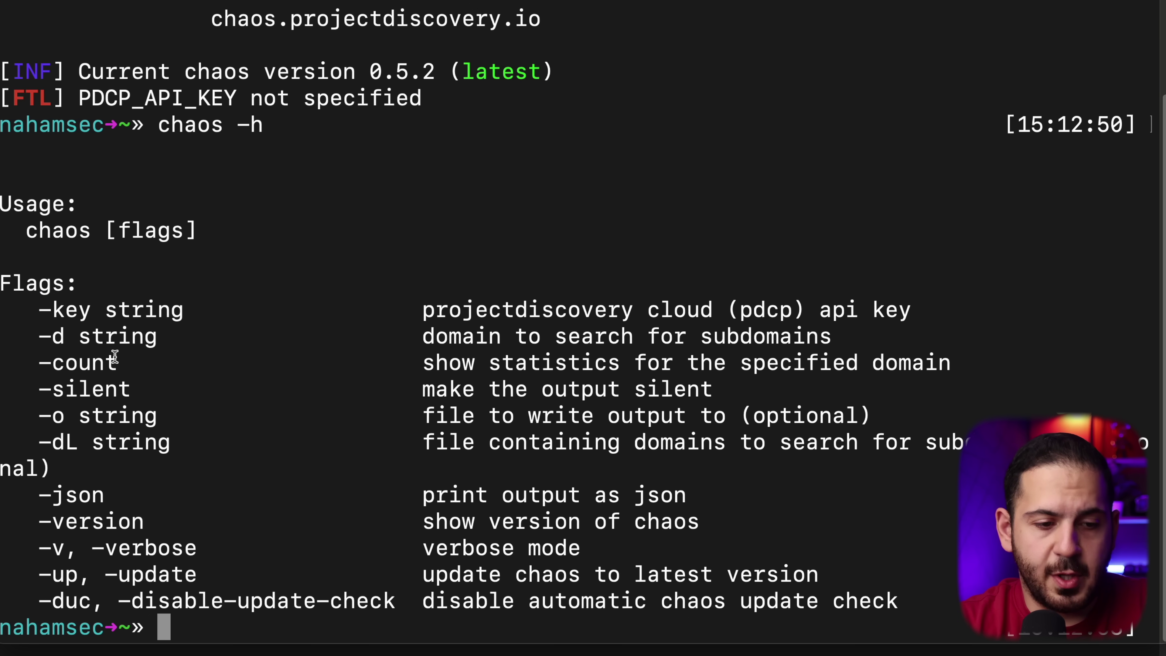
pyautogui.moveTo(456, 341)
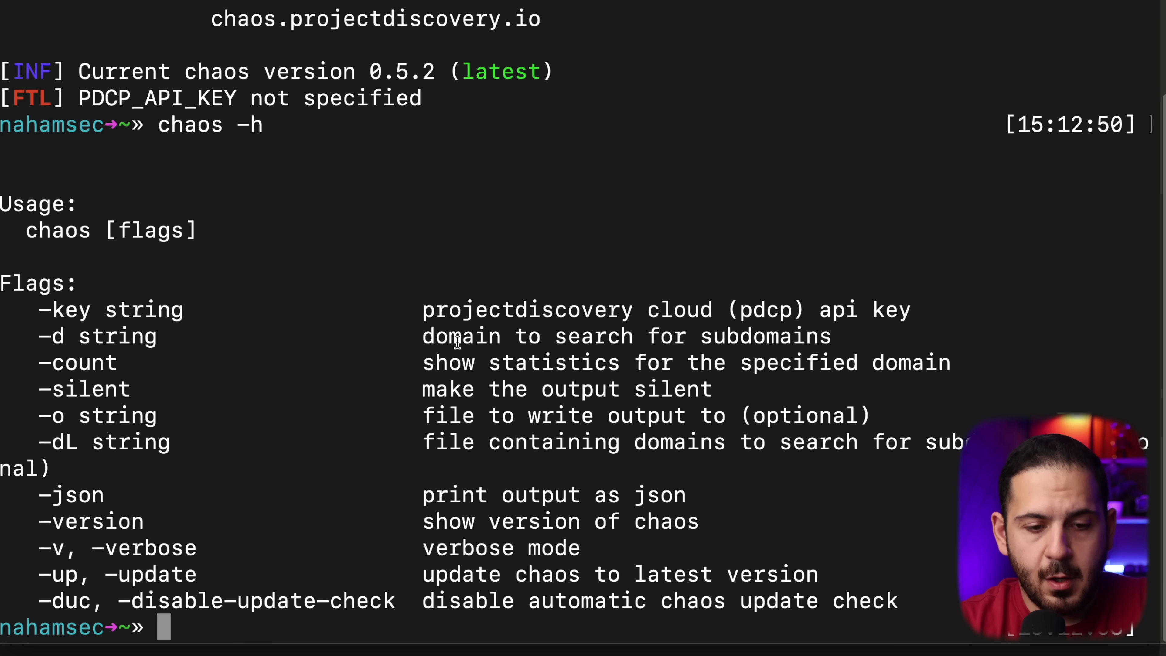
pyautogui.write('chaos -h')
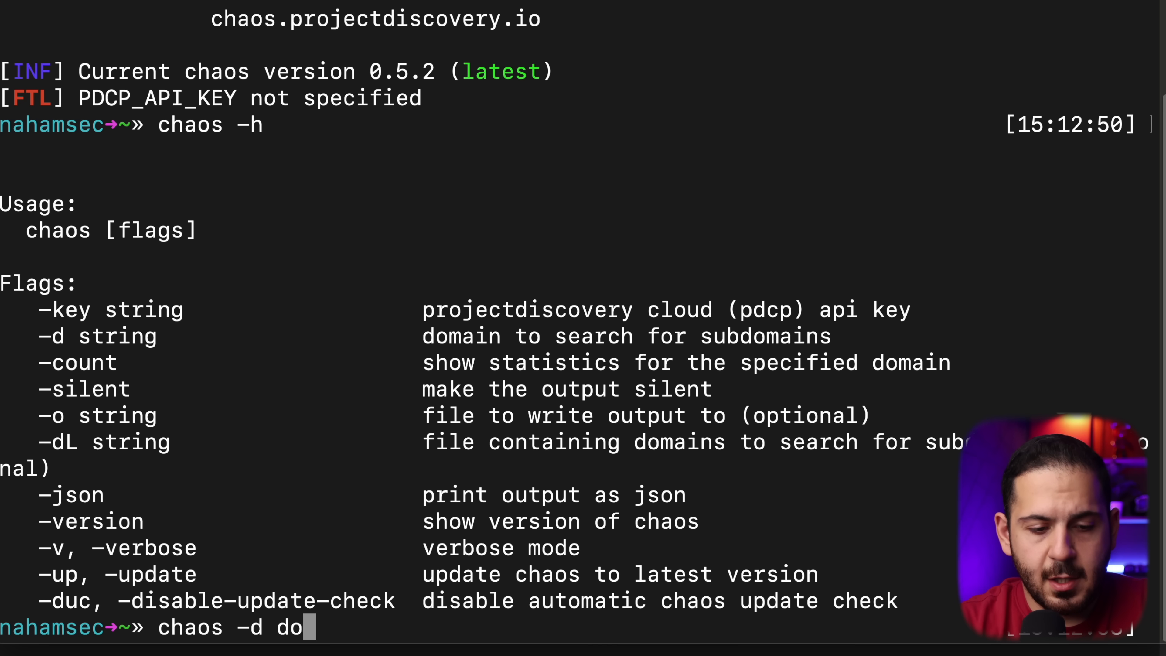
# Step: Run chaos -d netflix.com -silent and start piping the subdomains to wc -l
pyautogui.write('netflix.om -silent | wc')
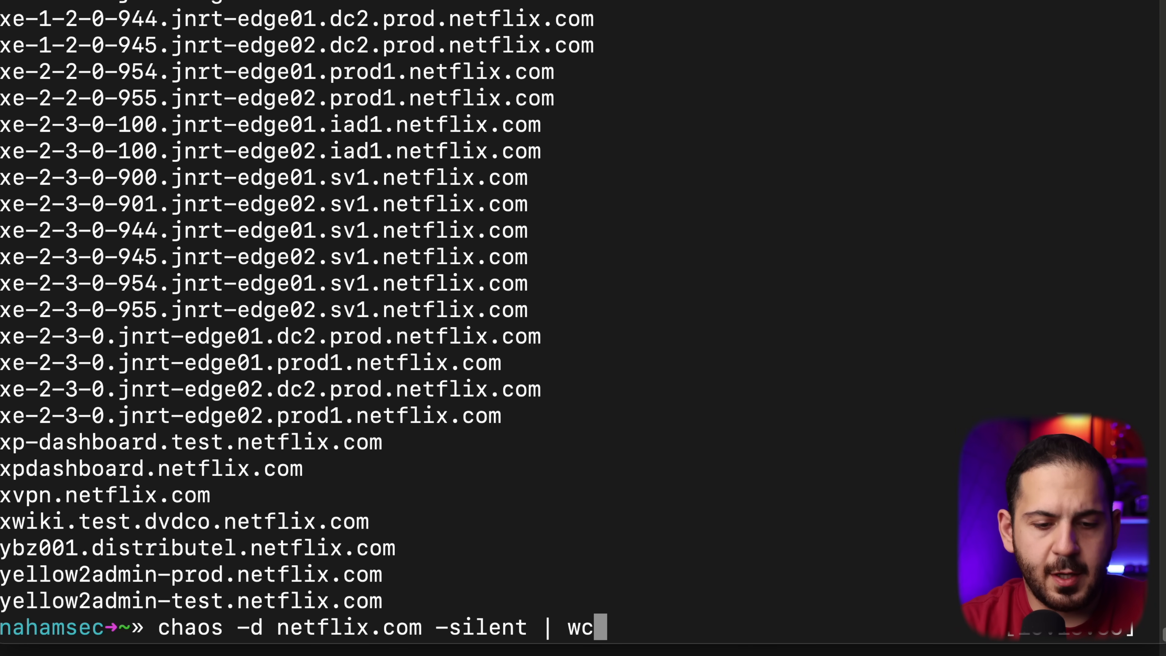
pyautogui.write('-l')
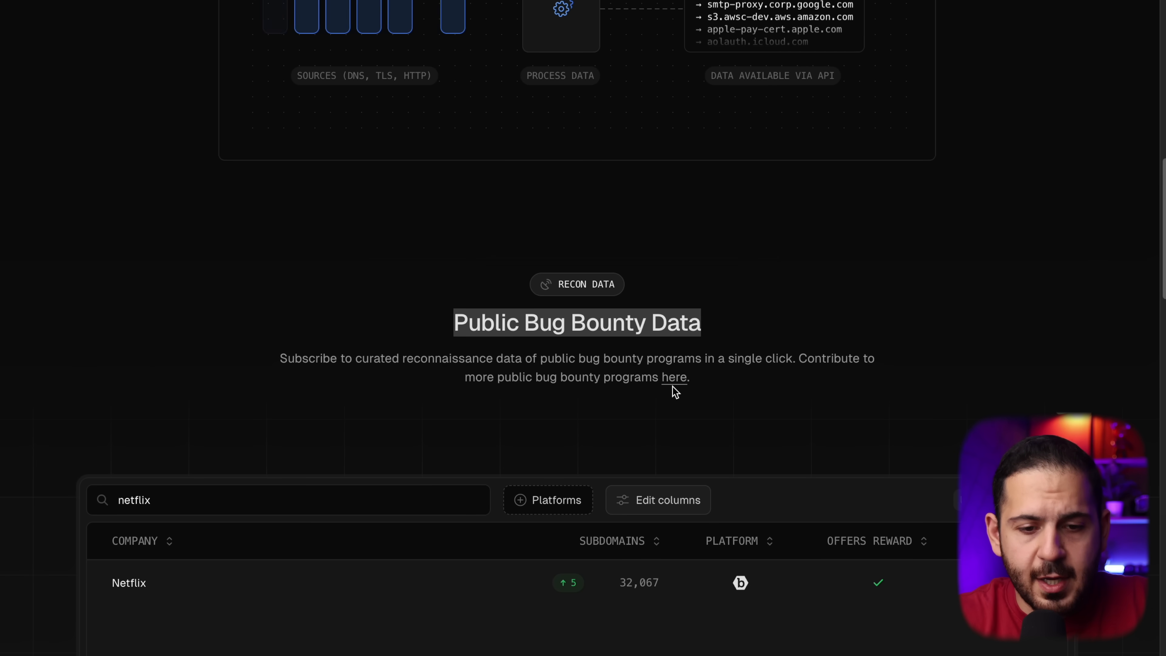
pyautogui.moveTo(676, 392)
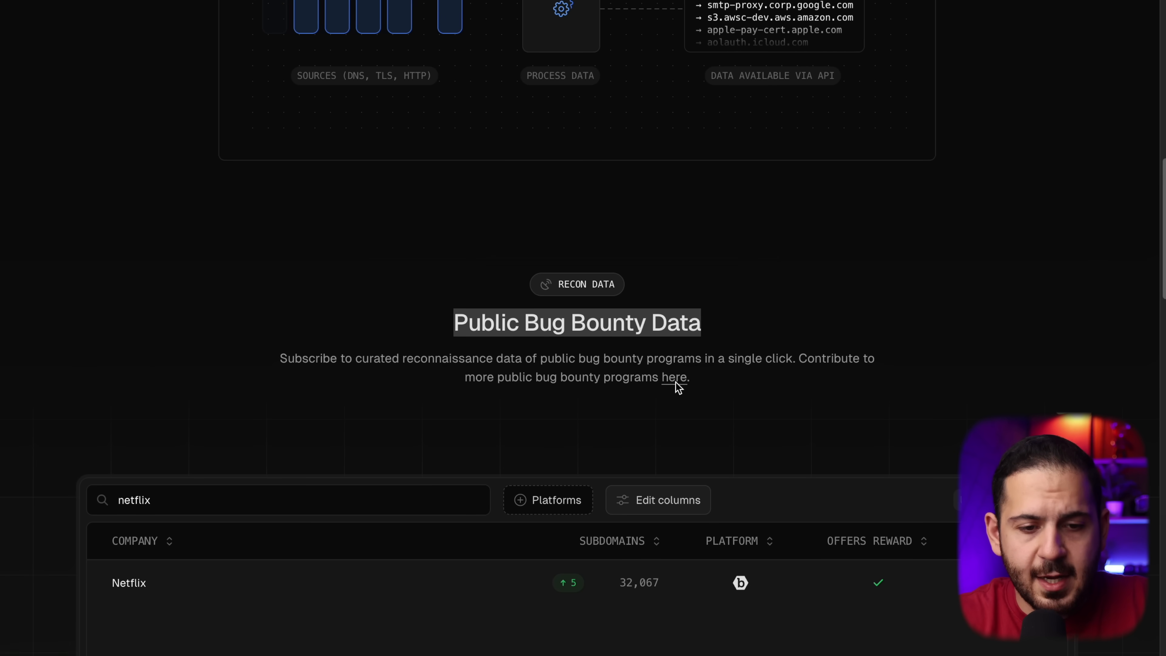
# Step: Open the public-bugbounty-programs GitHub repo, scroll its README and open chaos-bugbounty-list.json
pyautogui.click(672, 377)
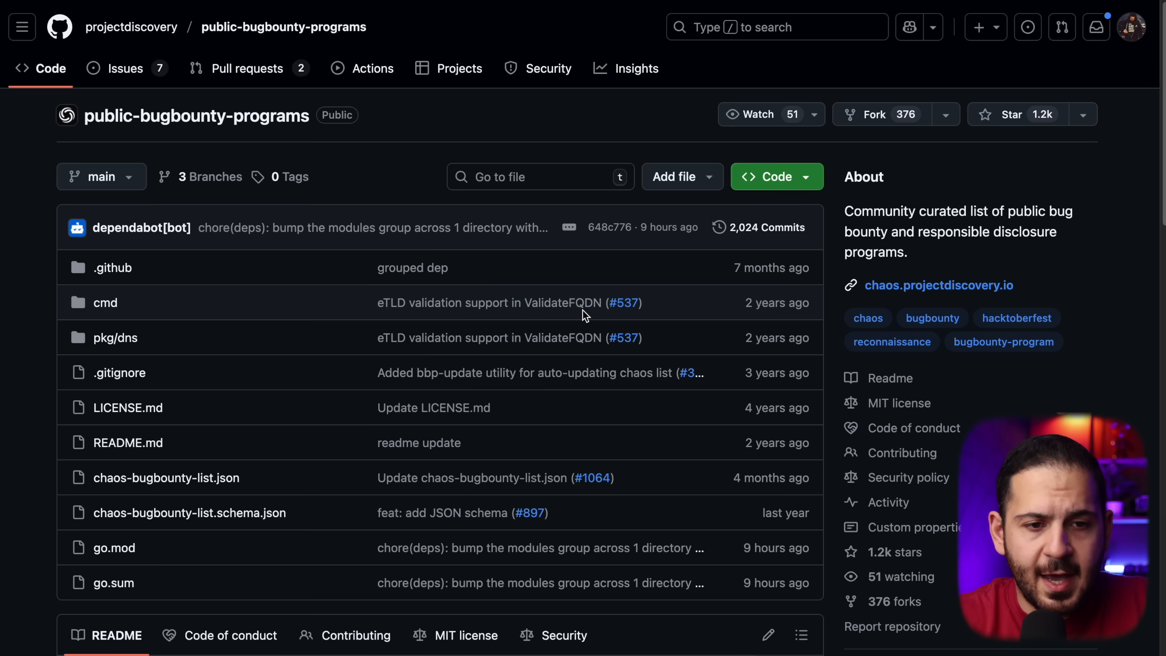
pyautogui.scroll(-3)
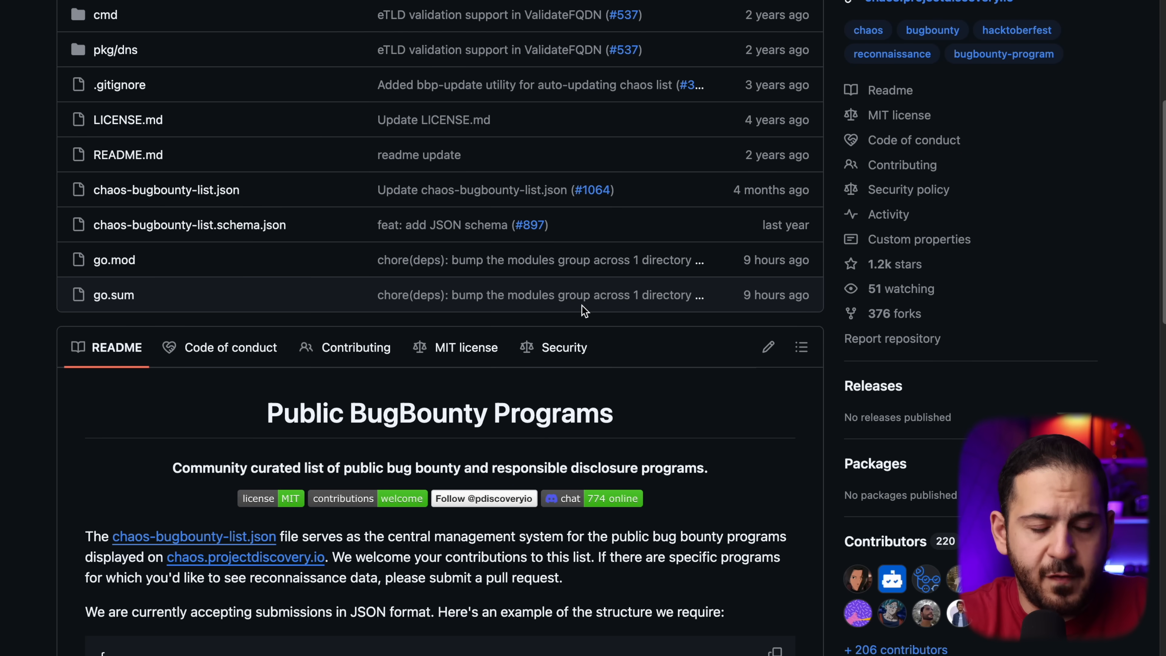
pyautogui.scroll(-3)
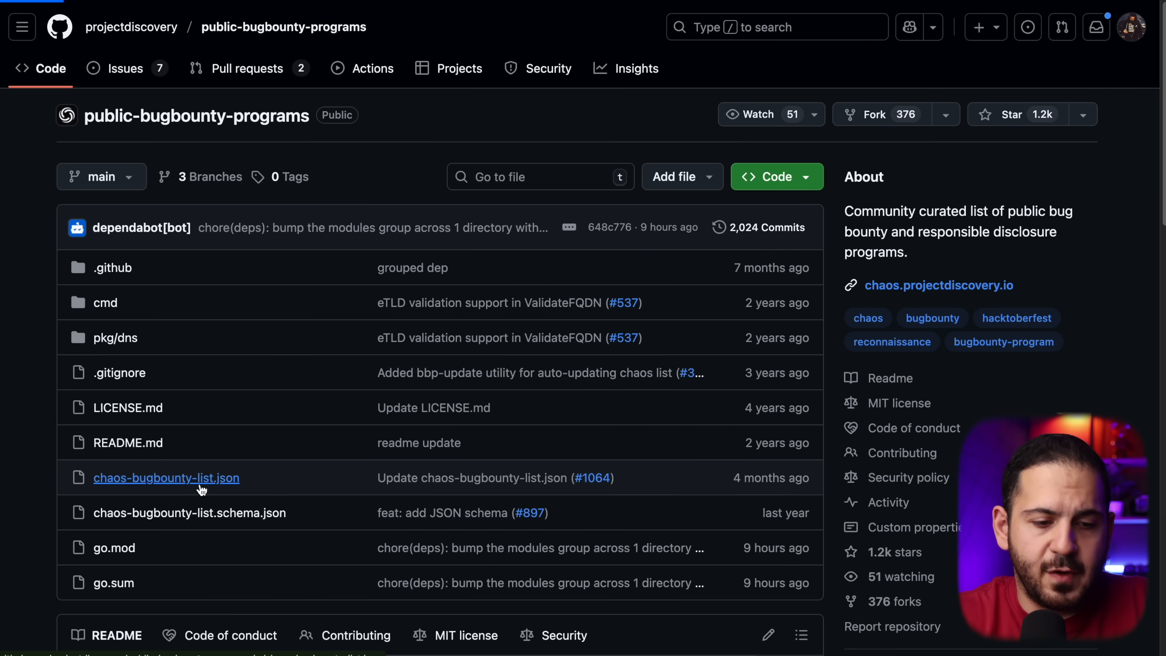
pyautogui.click(166, 478)
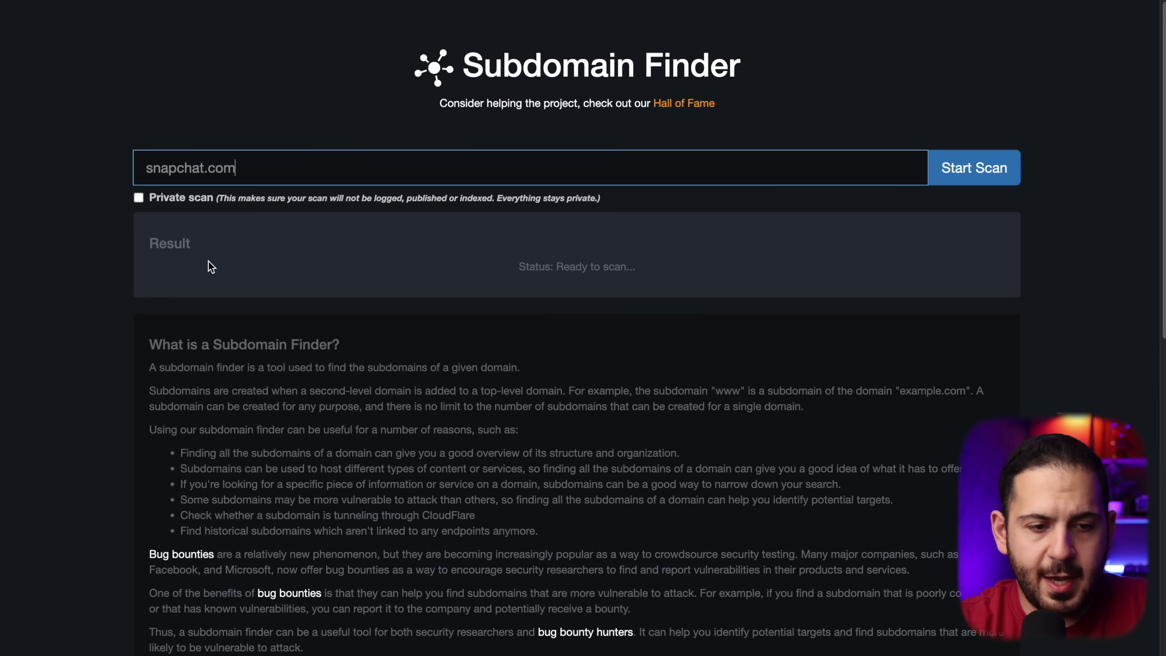
# Step: Open the snapchat.com scan result and scroll its table of 207 subdomains with IP addresses
pyautogui.click(139, 198)
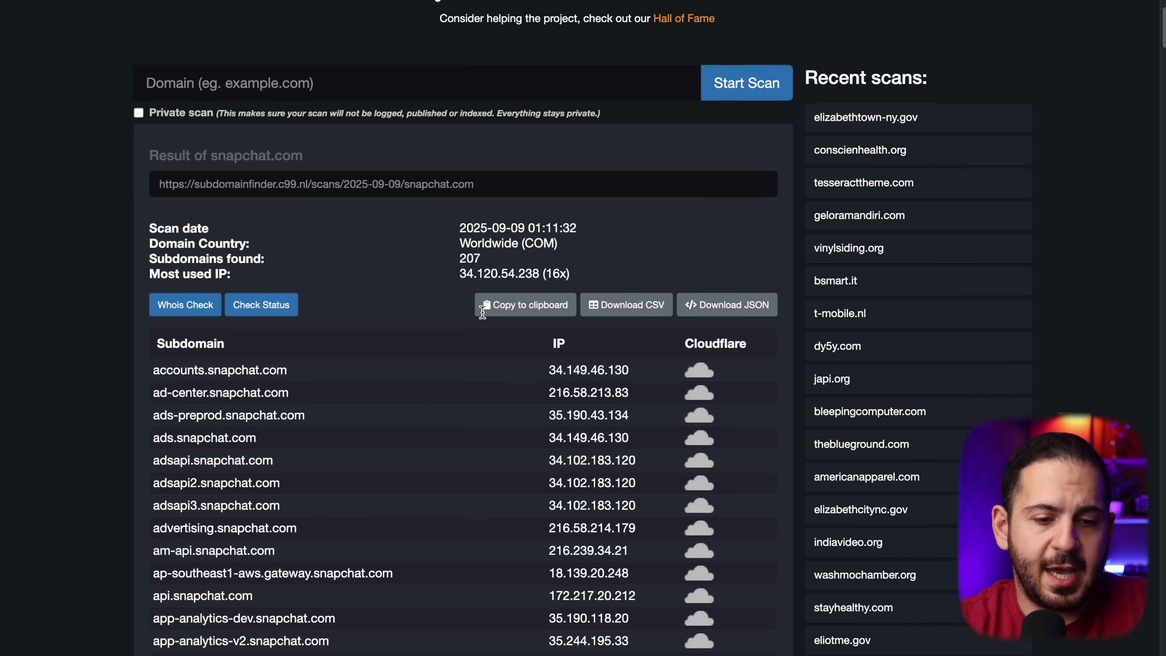
pyautogui.scroll(-3)
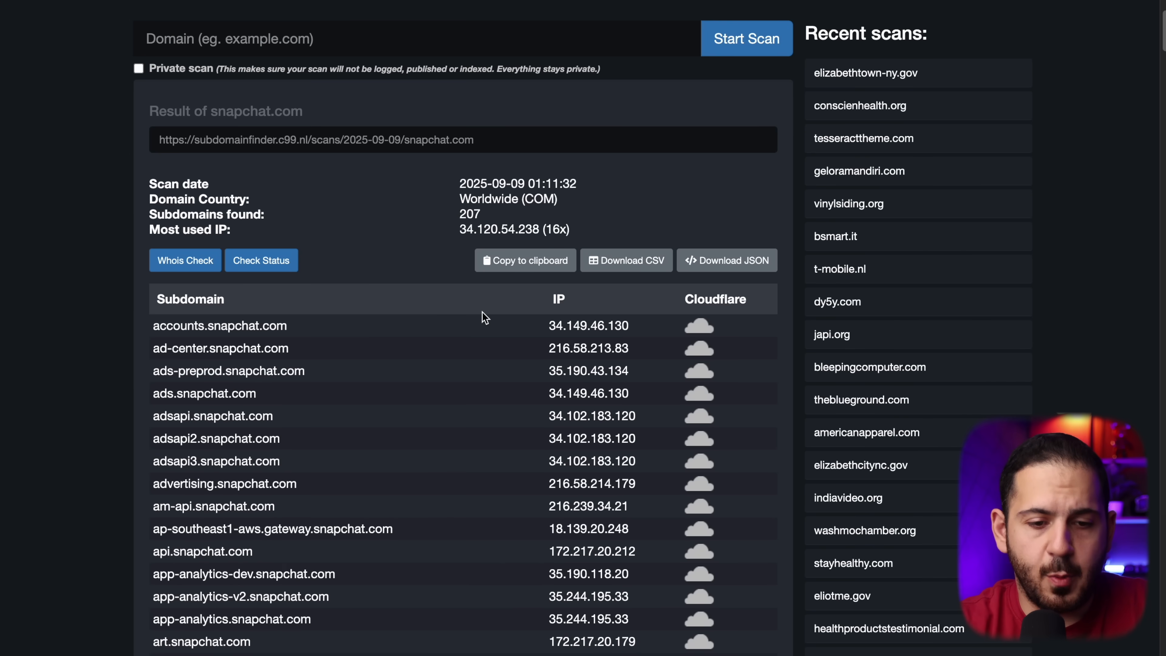
pyautogui.scroll(-3)
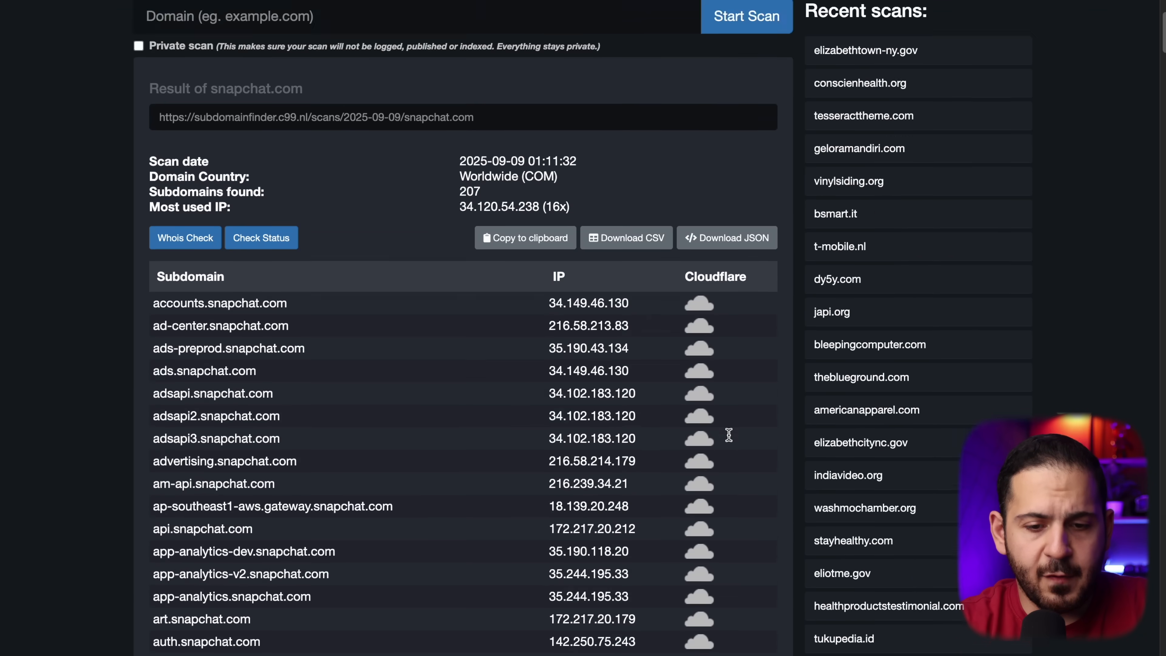
pyautogui.scroll(-3)
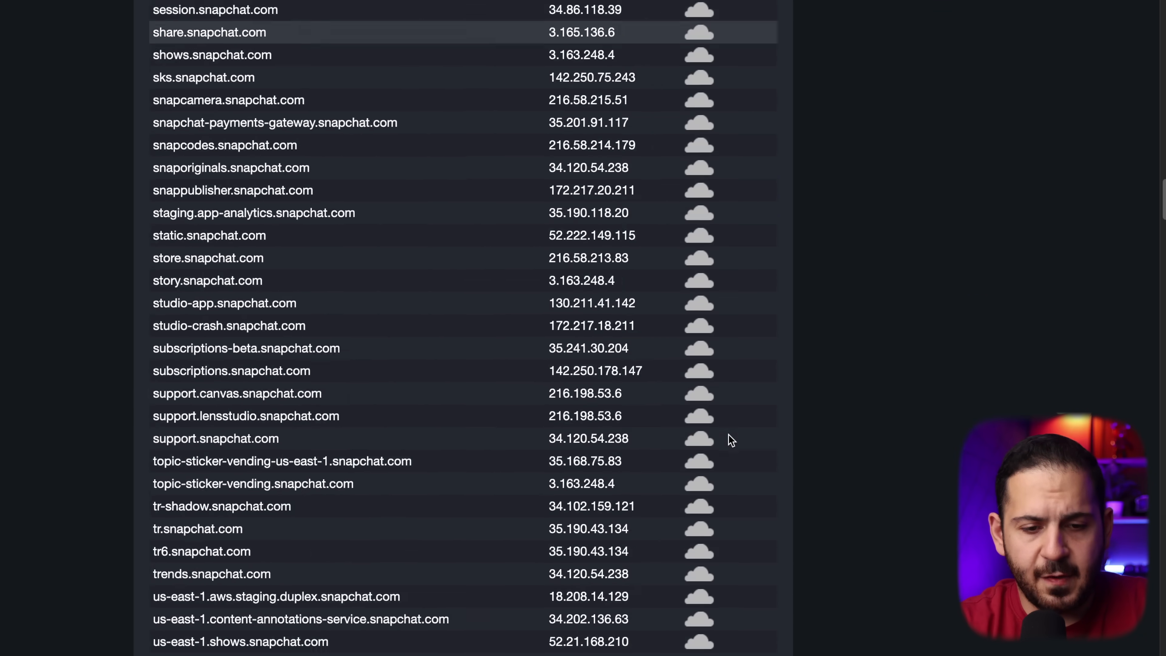
pyautogui.scroll(-3)
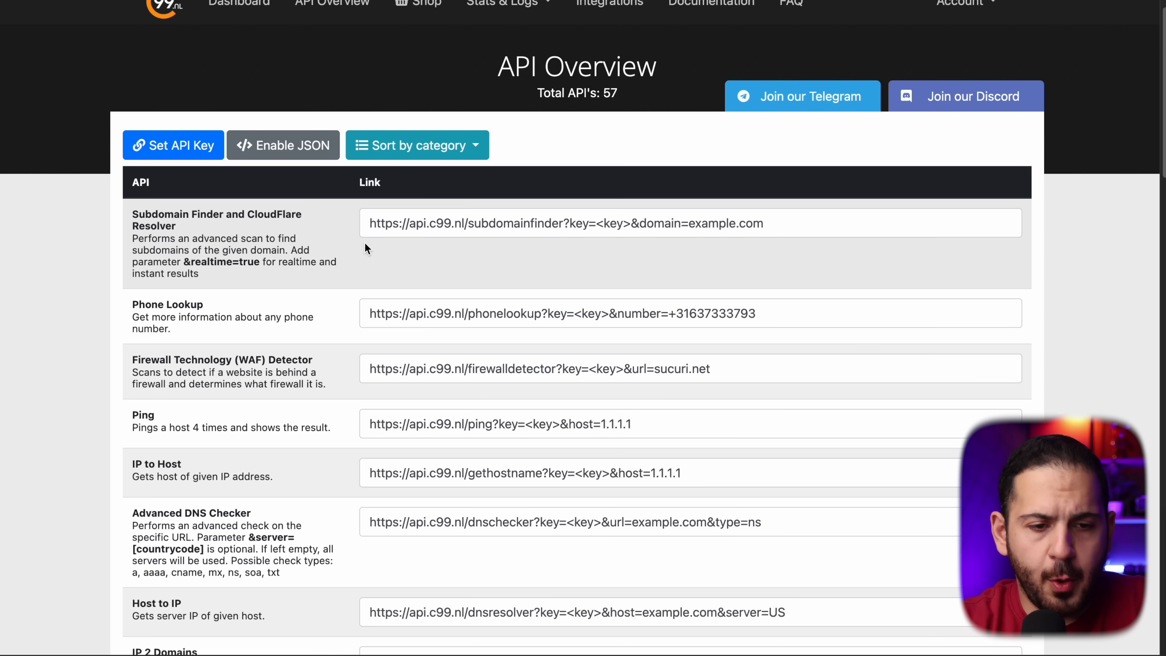
# Step: Browse the C99.nl API Overview list, highlighting the WAF detector among the Subdomain Finder and Whois endpoints
pyautogui.click(403, 146)
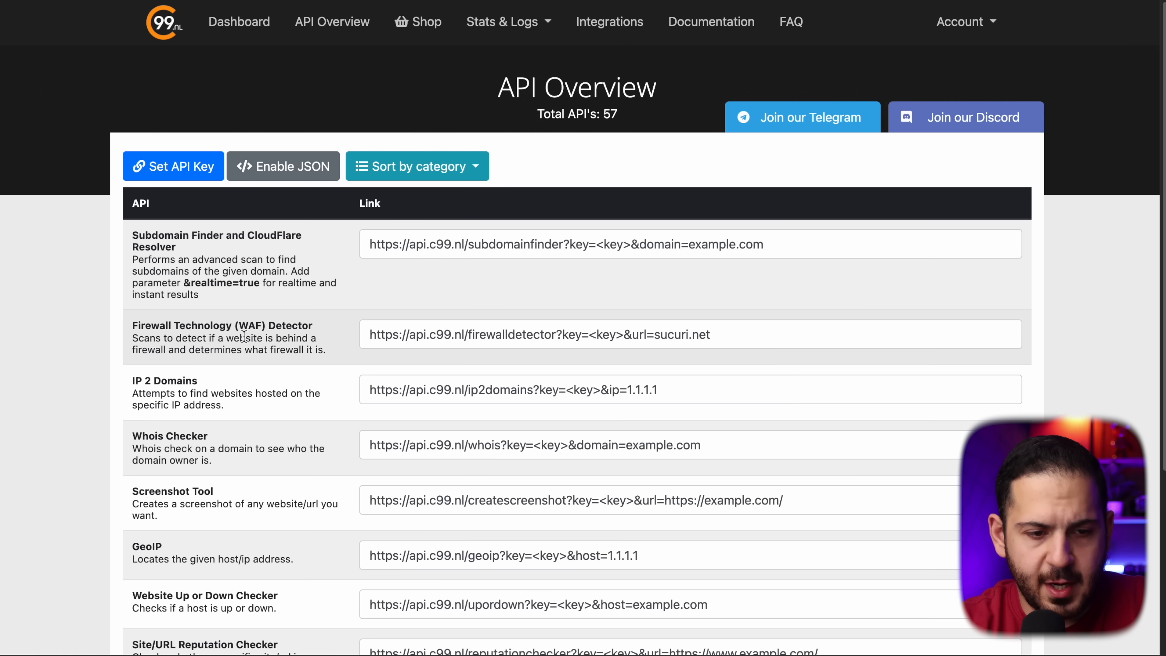
pyautogui.scroll(-3)
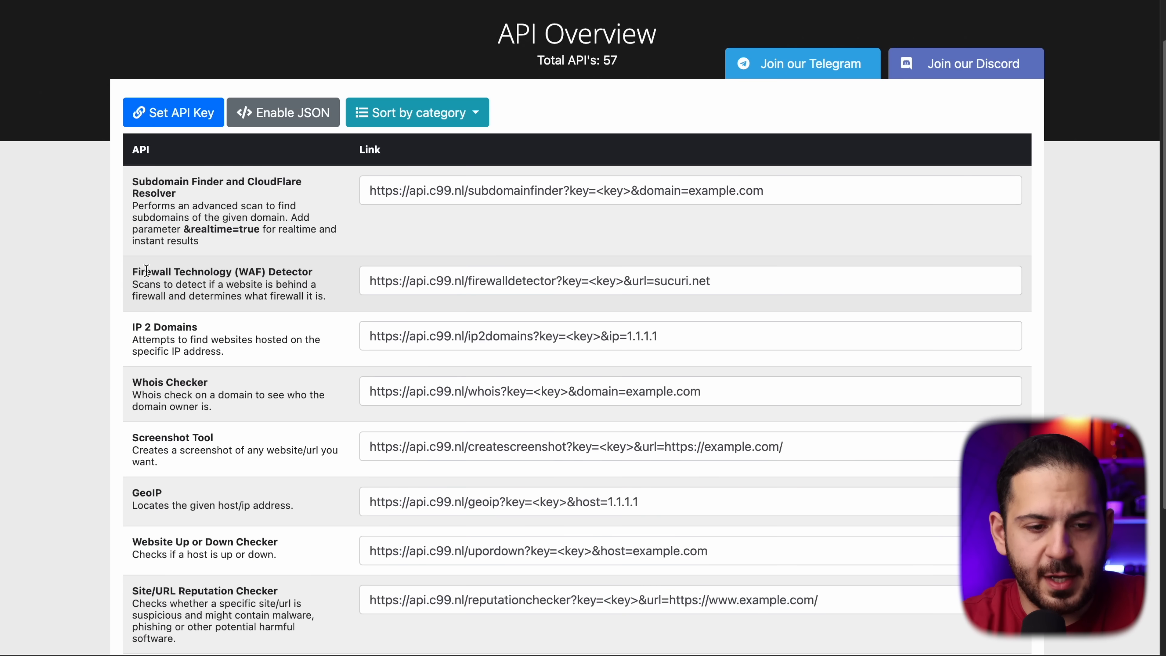
pyautogui.doubleClick(252, 272)
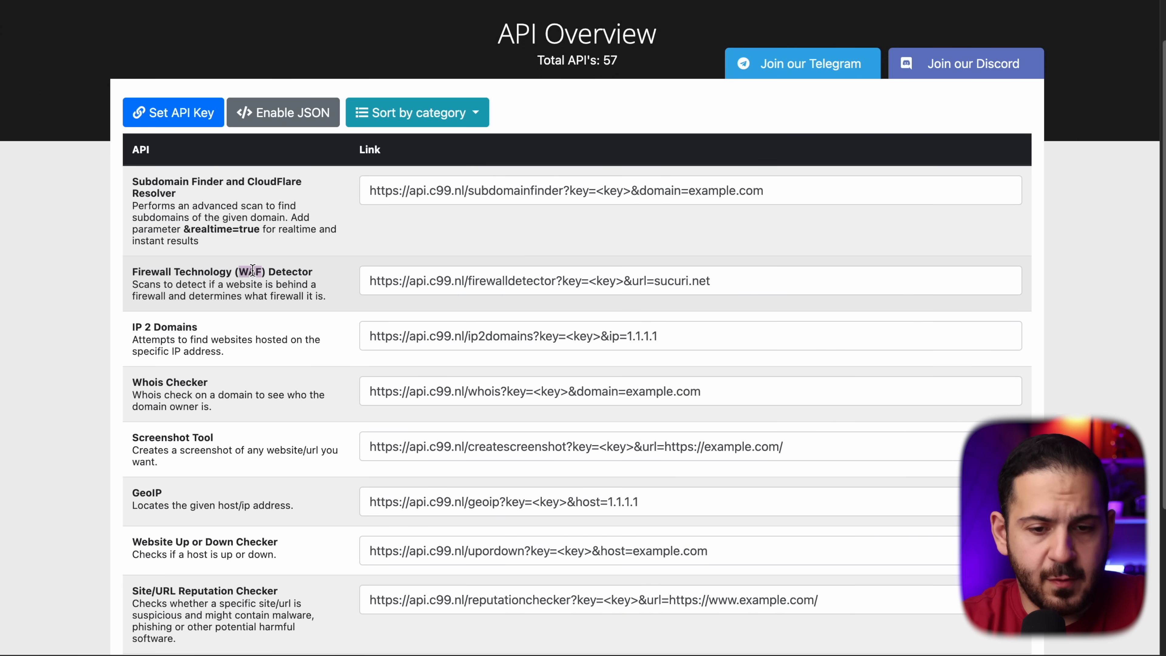
pyautogui.scroll(-3)
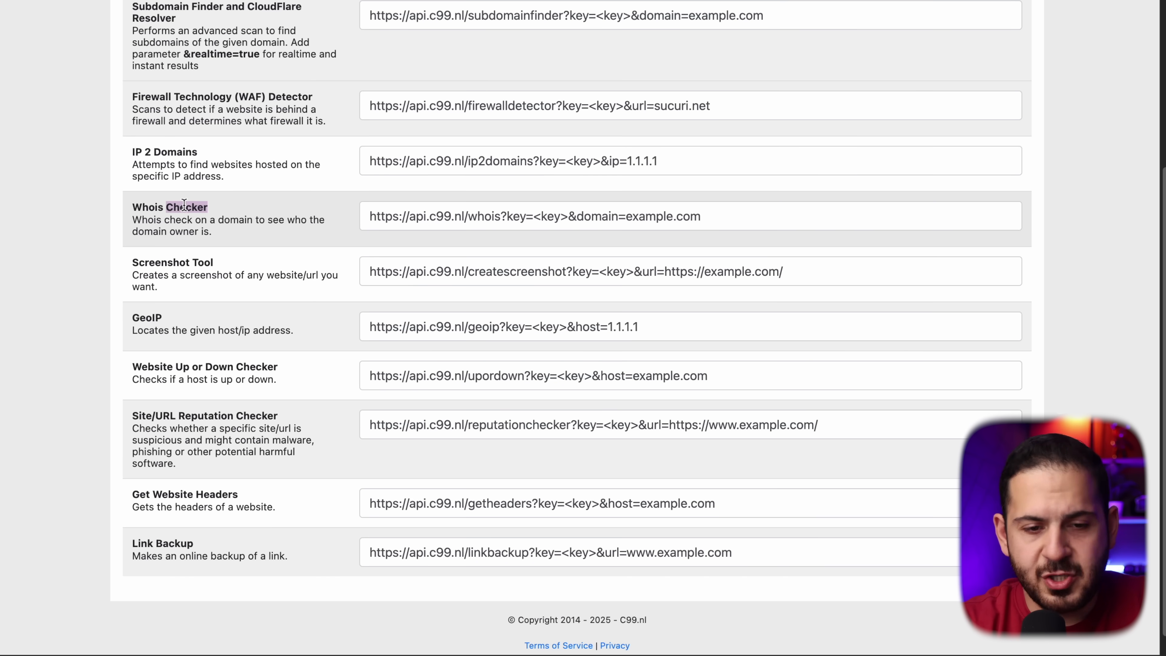
pyautogui.scroll(3)
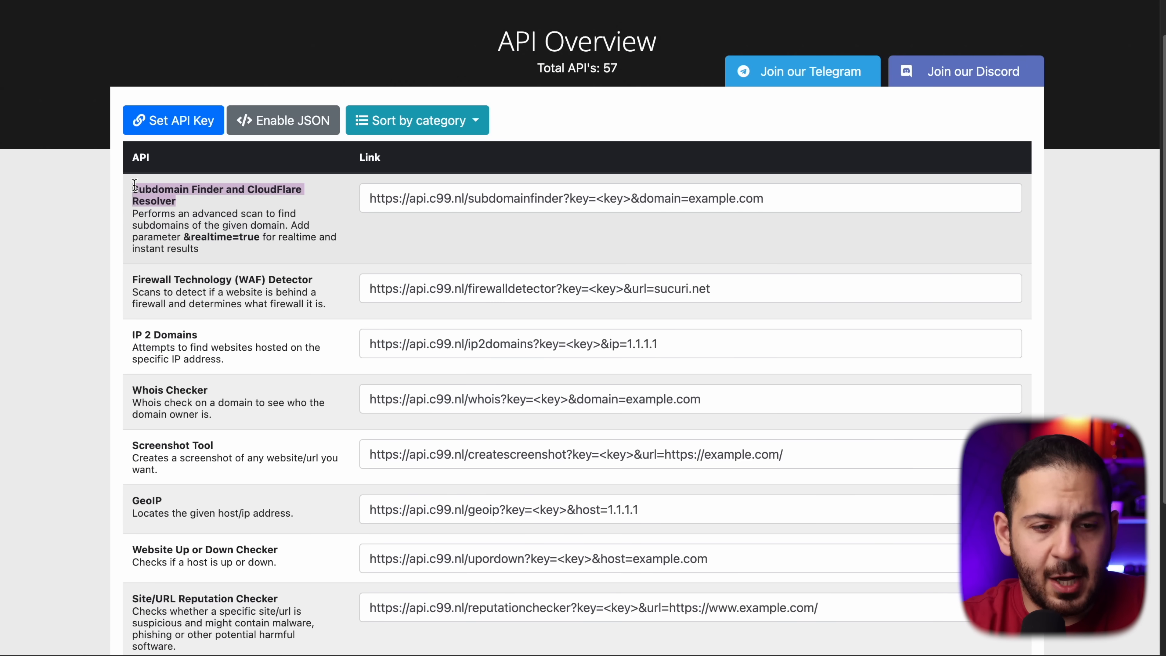
pyautogui.scroll(-3)
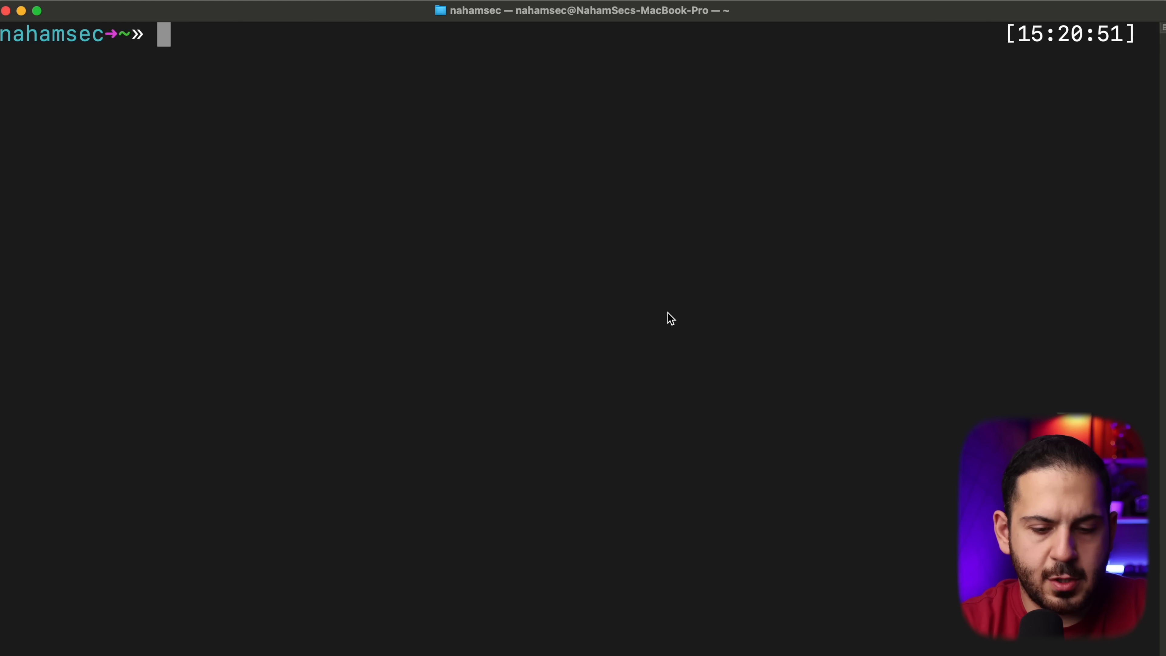
# Step: Curl the c99 subdomainfinder API for snapchat.com, split on <br> with sed and count 207 lines with wc -l
pyautogui.write('curl "https://api.c99.nl/subdomainfinder\\?key\\=\\<key\\>\\&domain\\=example.com"')
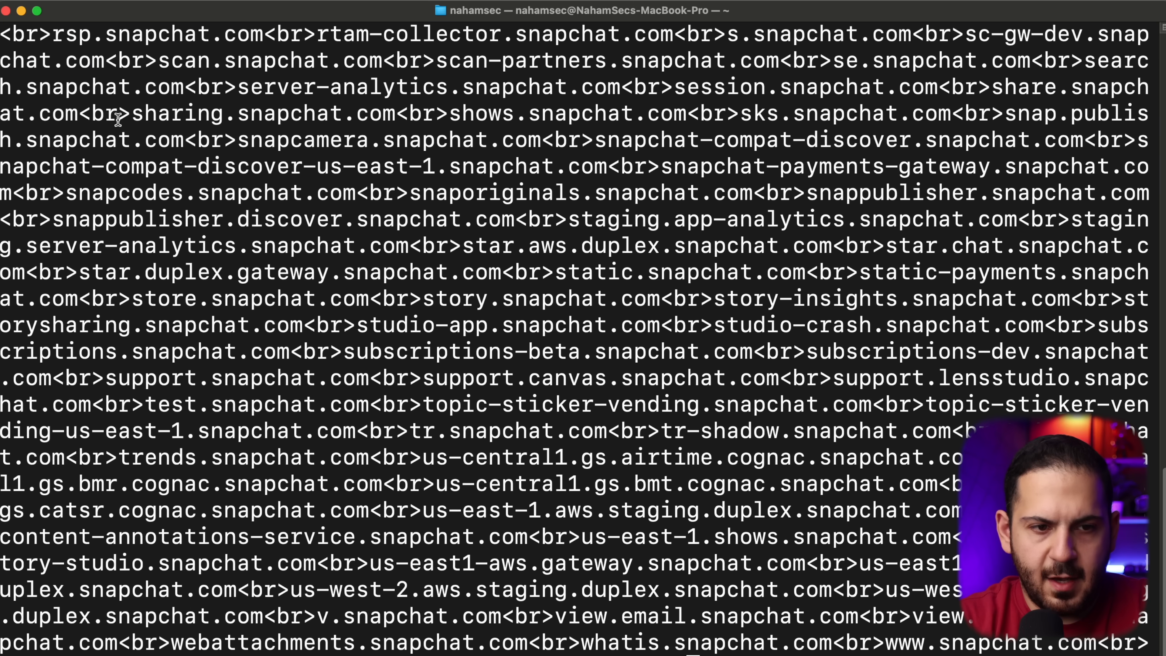
pyautogui.moveTo(214, 66)
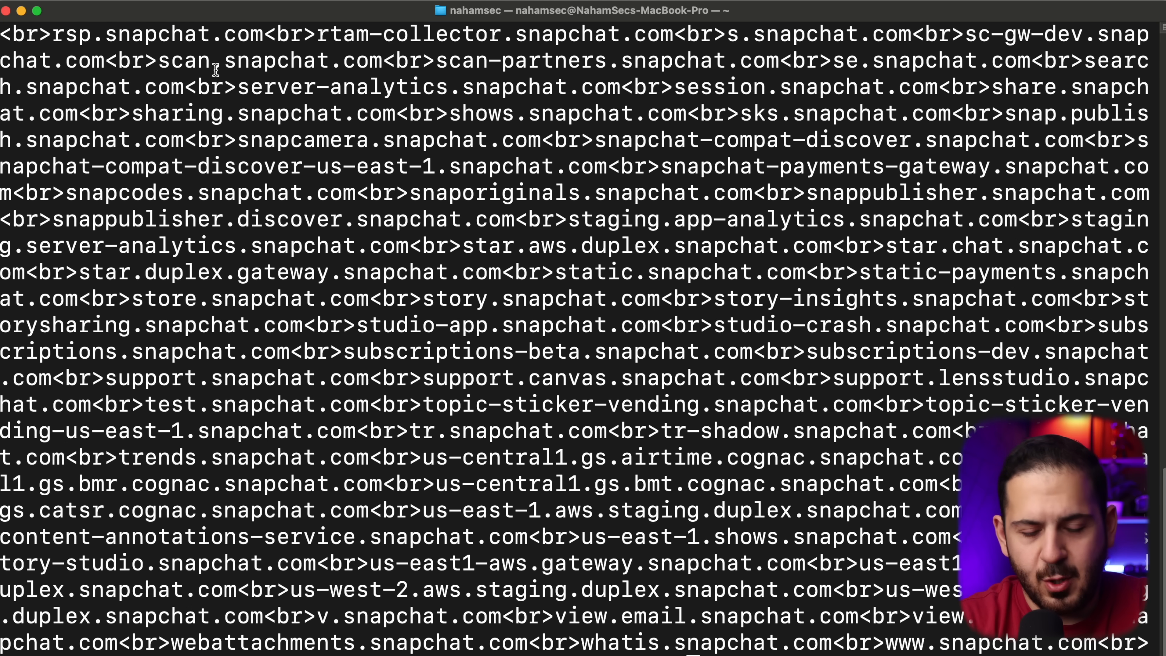
pyautogui.scroll(-3)
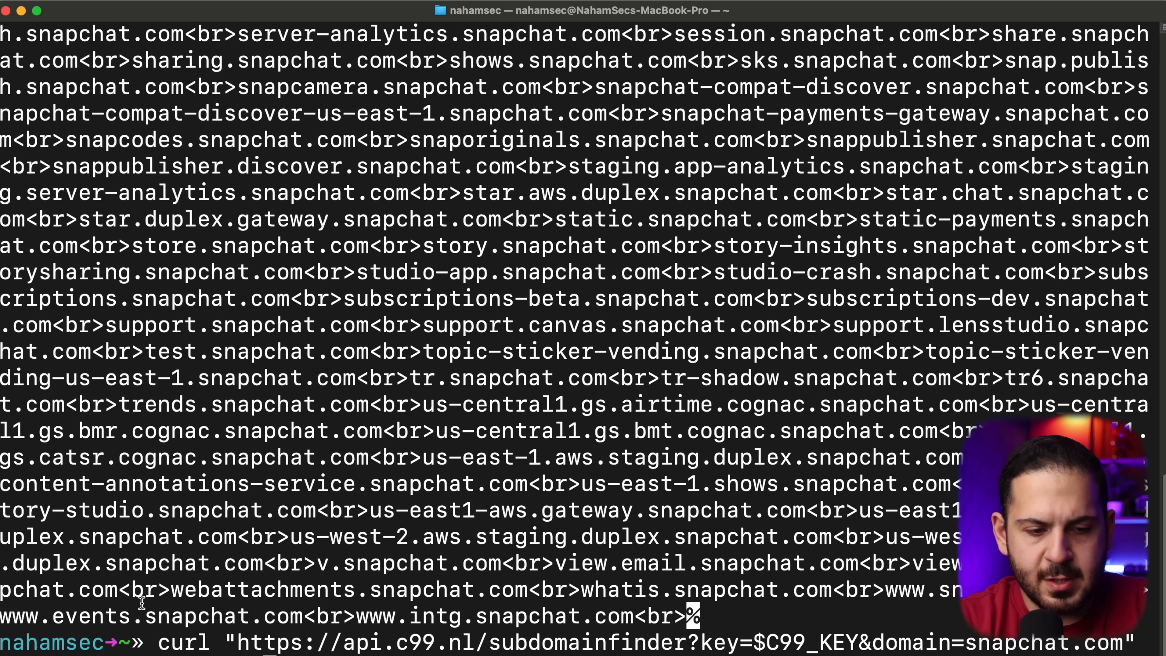
pyautogui.moveTo(205, 647)
pyautogui.write(" | sed 's/<br>/\\n/g' | wc -l")
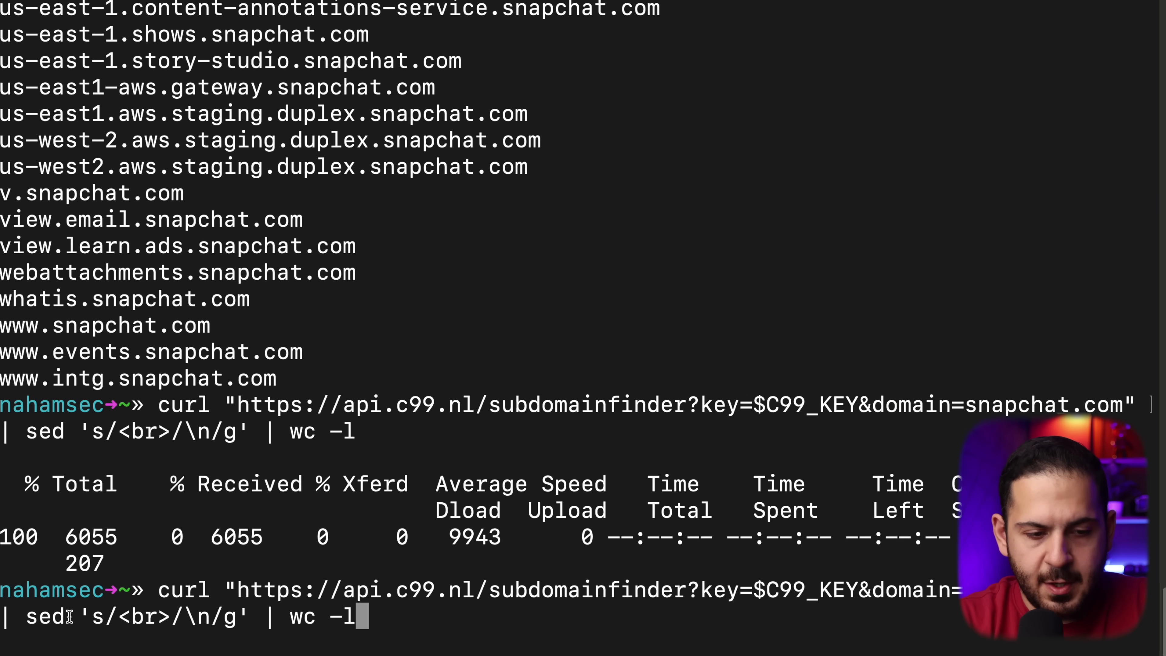
pyautogui.doubleClick(85, 564)
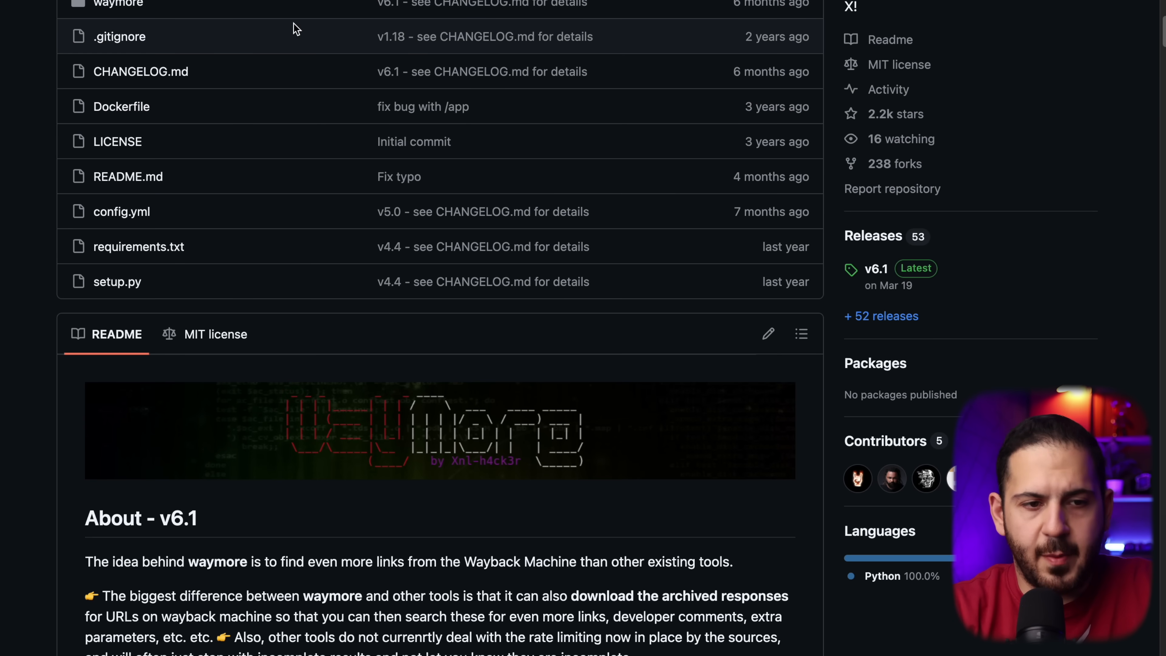
# Step: Scroll the waymore README sources list, highlighting Alien Vault and the paid Intelligence X source
pyautogui.scroll(-3)
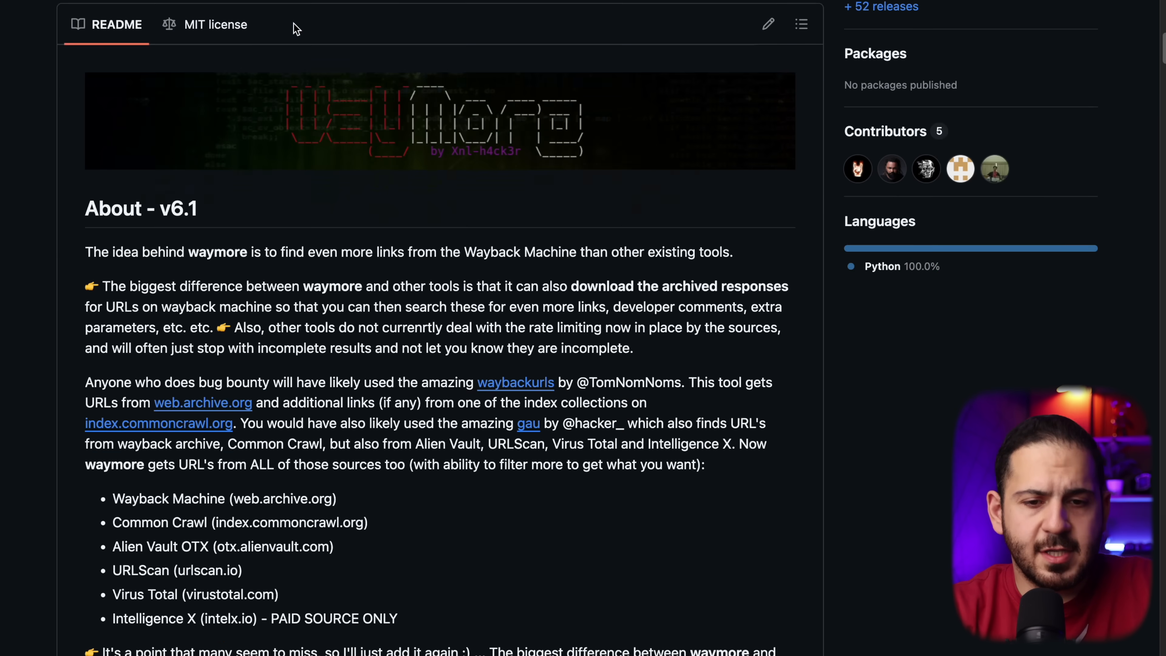
pyautogui.scroll(-3)
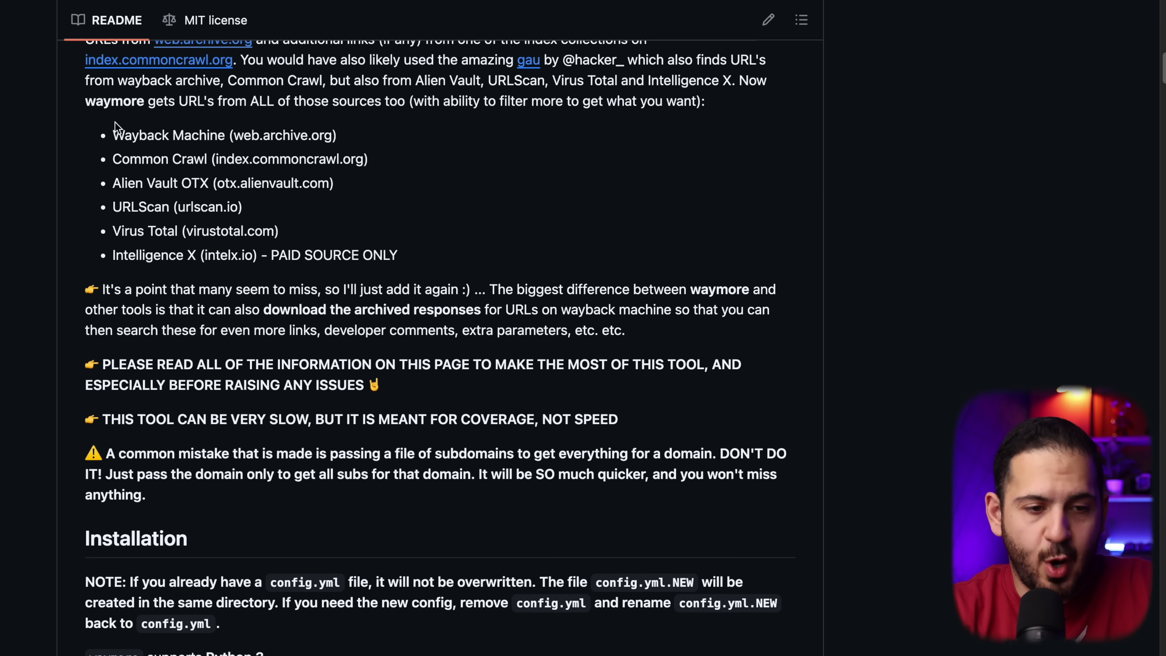
pyautogui.doubleClick(140, 159)
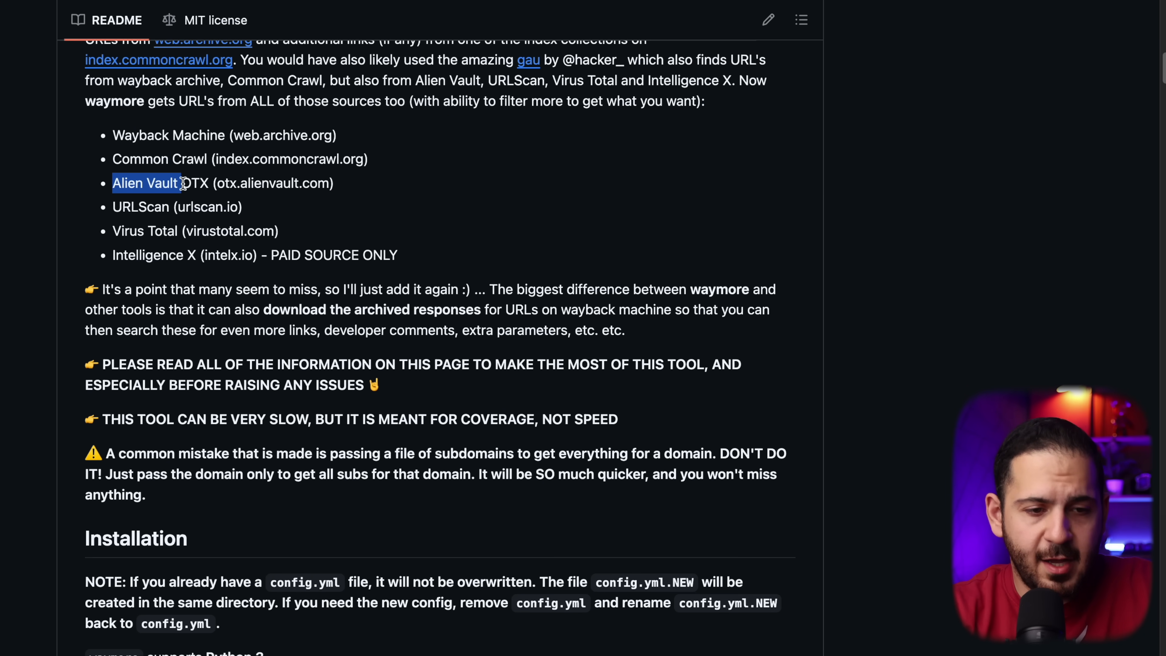
pyautogui.doubleClick(127, 231)
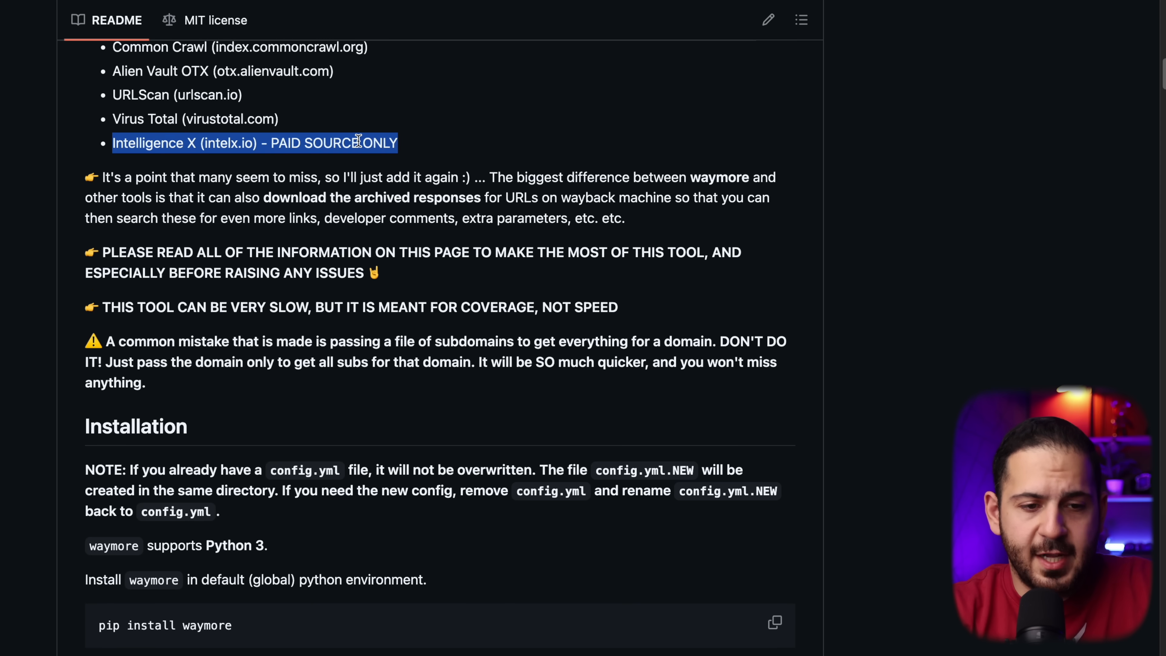
# Step: Scroll down to the Usage table and highlight the -i input argument among the mode and output flags
pyautogui.scroll(-3)
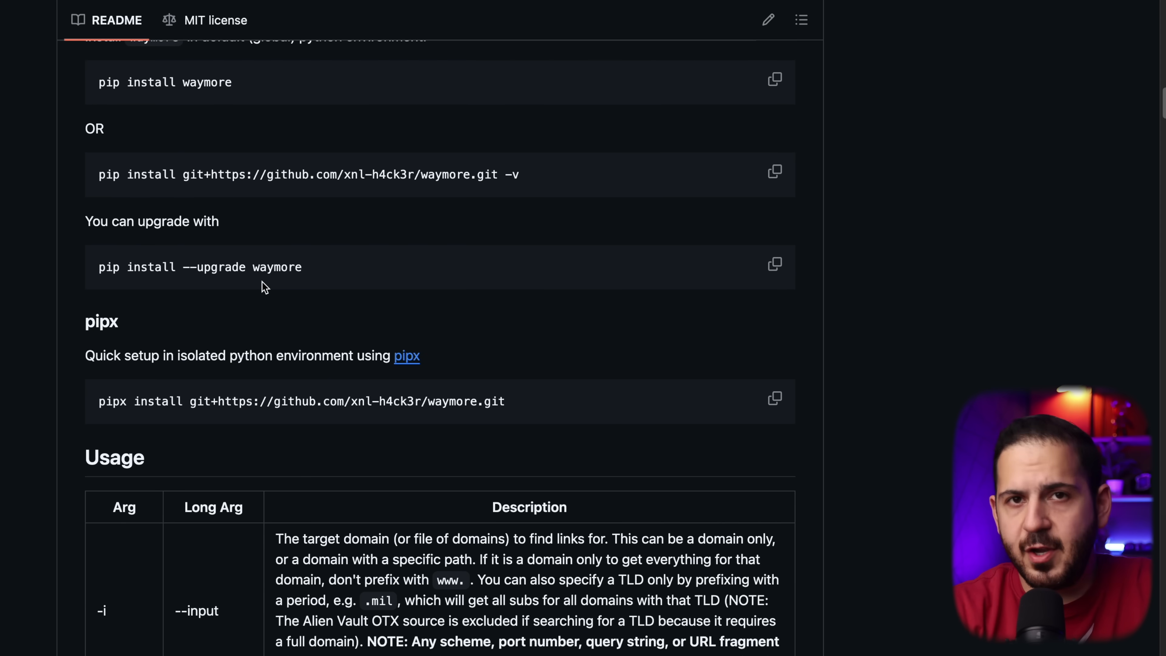
pyautogui.scroll(-3)
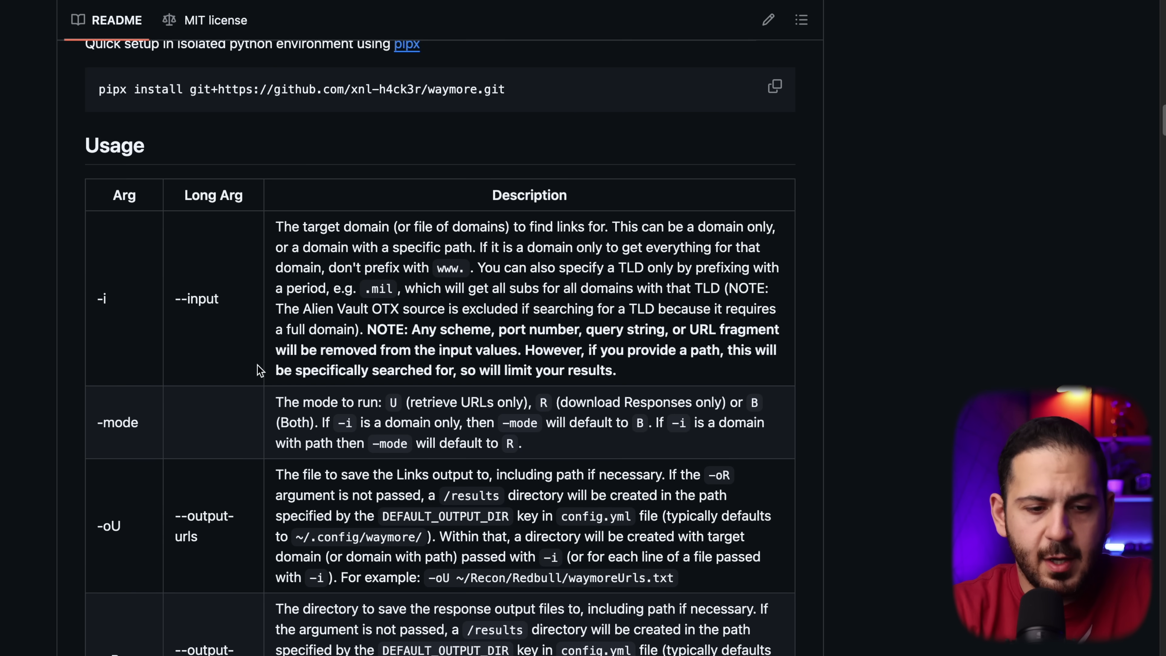
pyautogui.moveTo(118, 308)
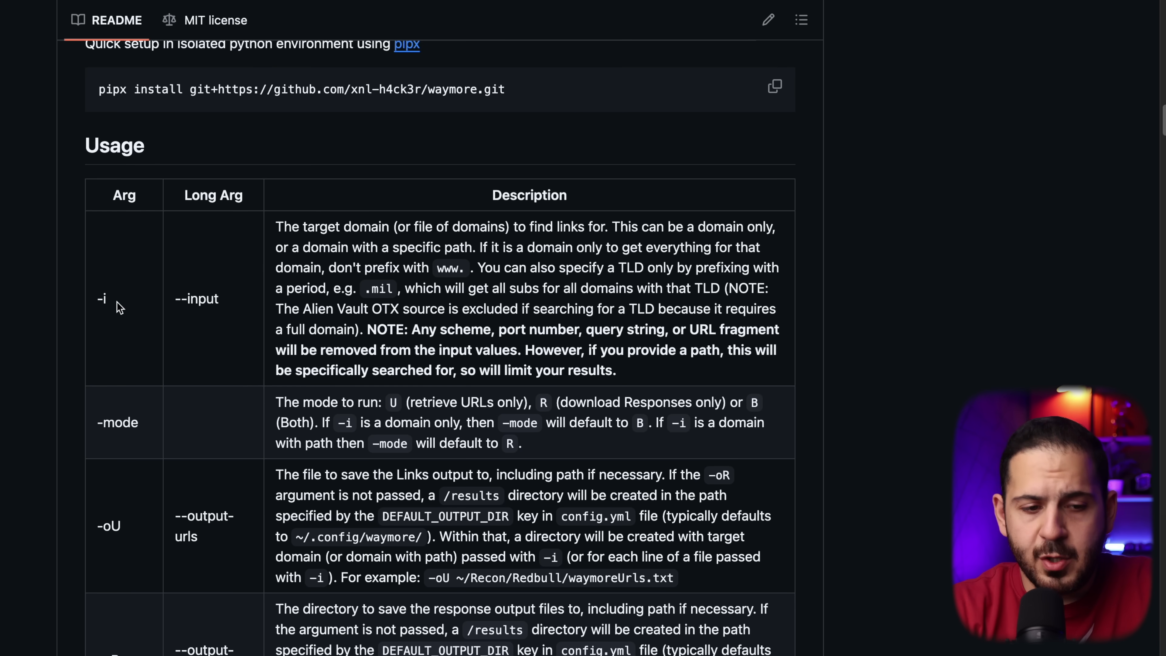
pyautogui.doubleClick(102, 299)
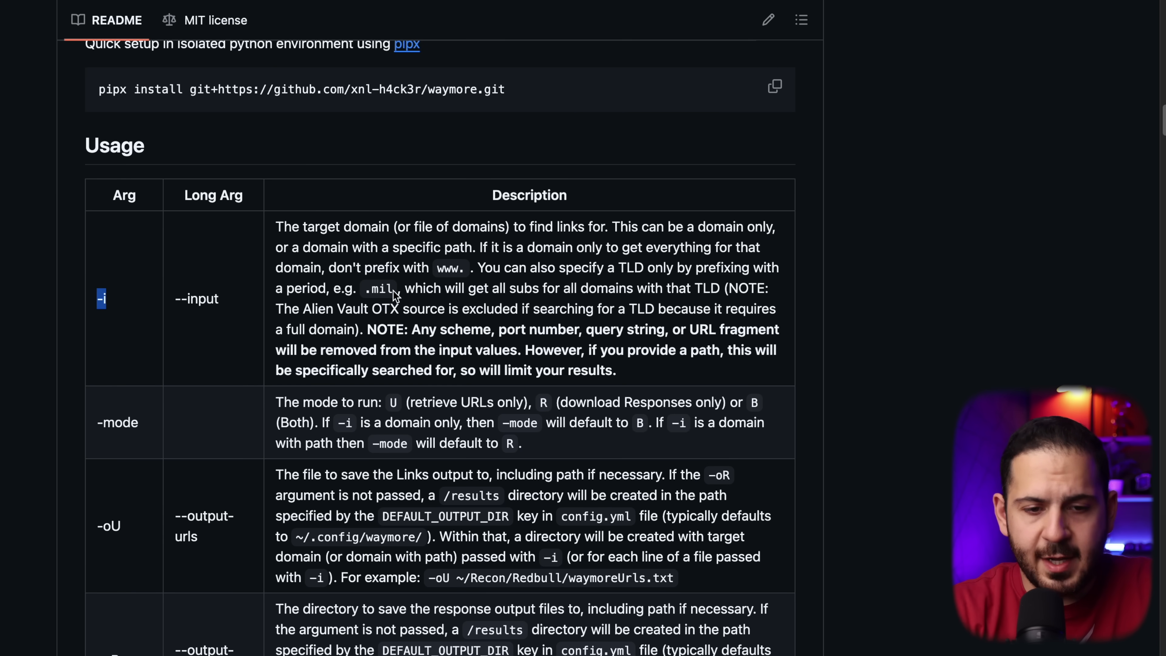
pyautogui.moveTo(346, 307)
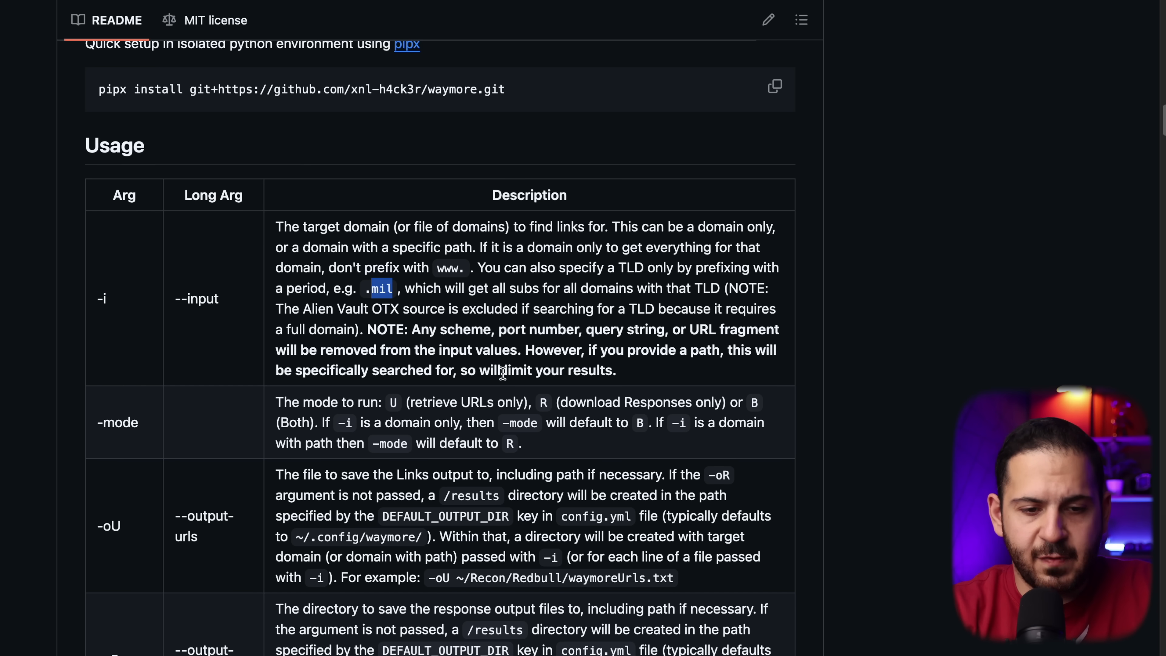
pyautogui.scroll(-3)
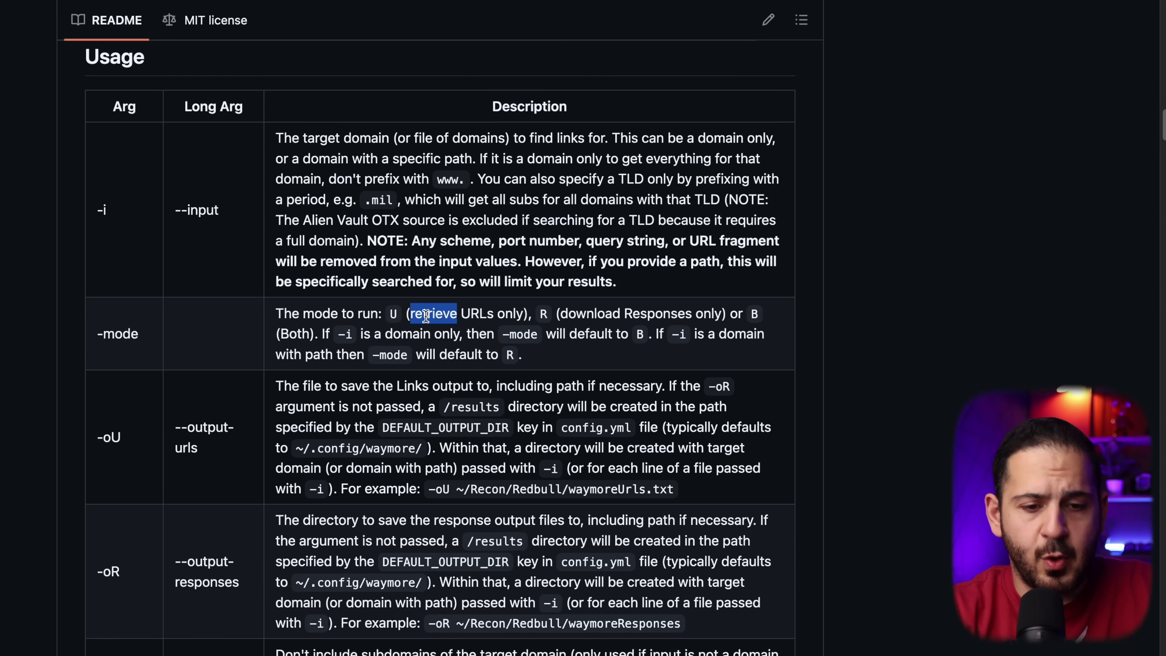
pyautogui.moveTo(621, 318)
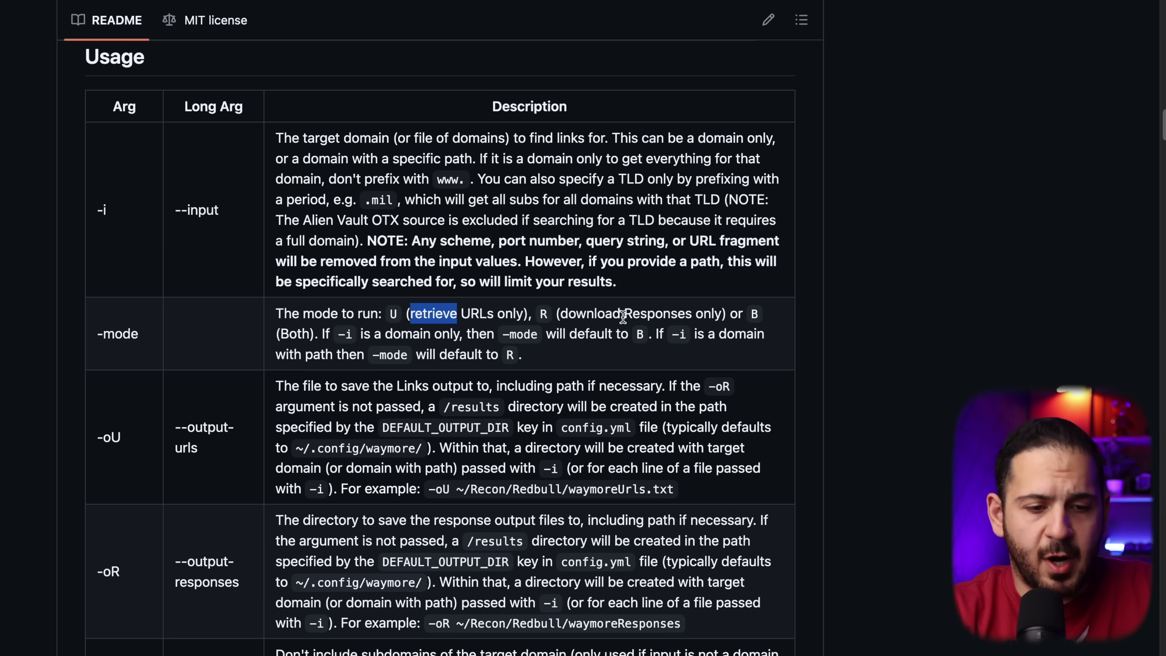
pyautogui.moveTo(618, 334)
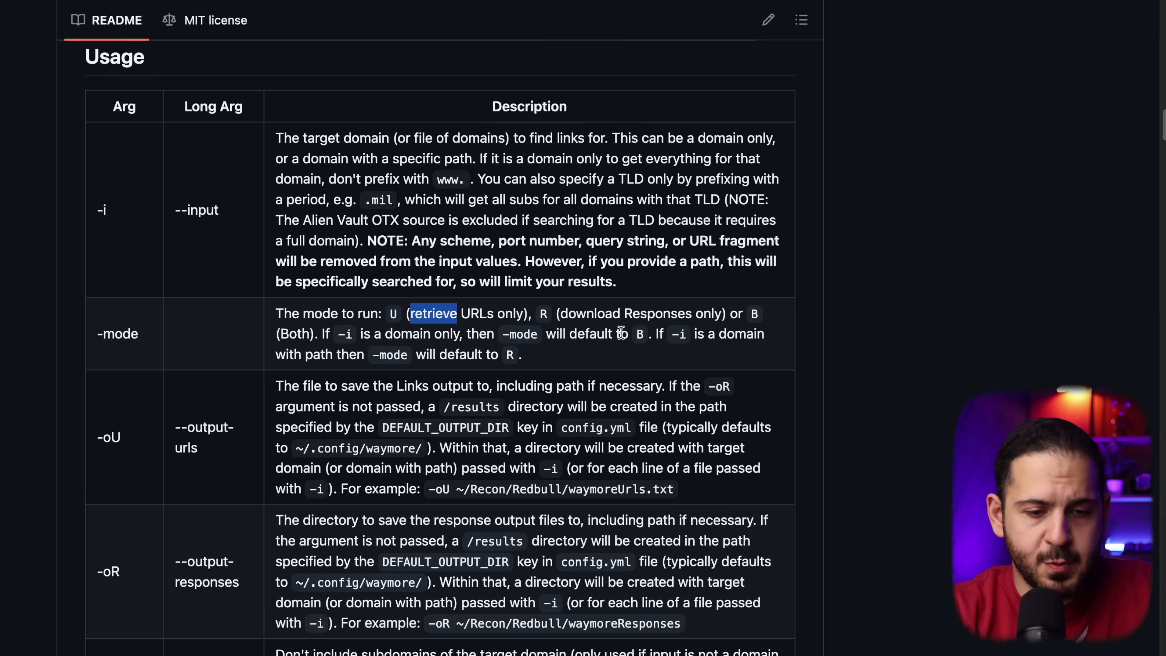
pyautogui.scroll(-3)
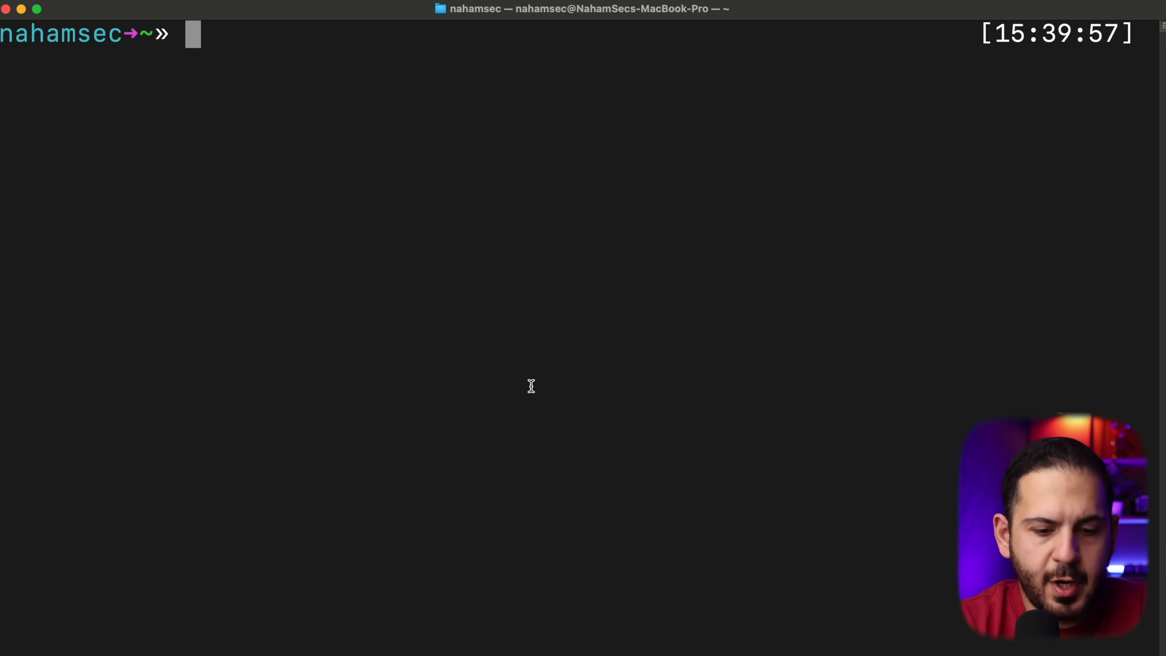
# Step: Enter waymore -i snapchat.com --mode B to gather the domain's archived URLs
pyautogui.write('waymore')
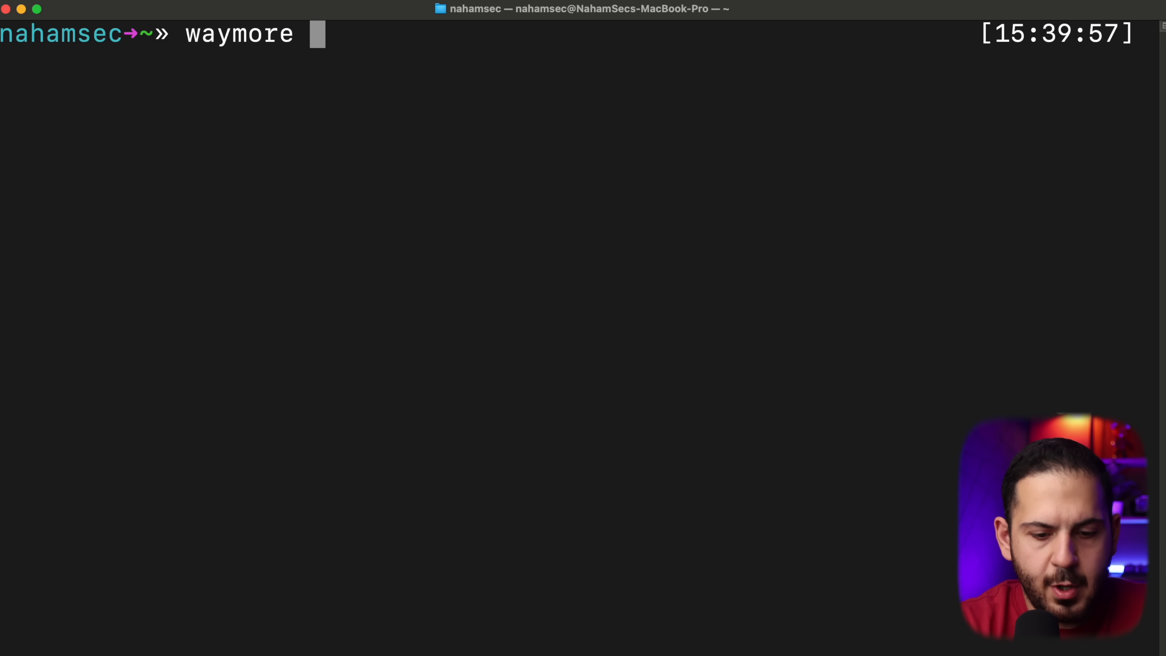
pyautogui.write('-i')
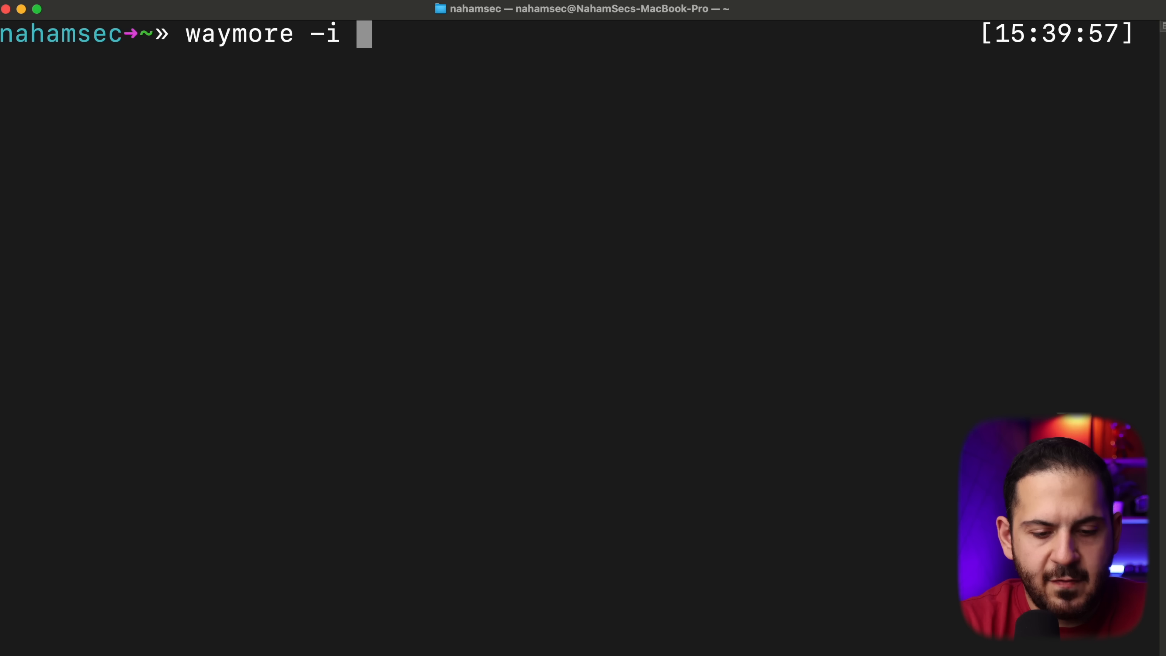
pyautogui.write('snapchat.co')
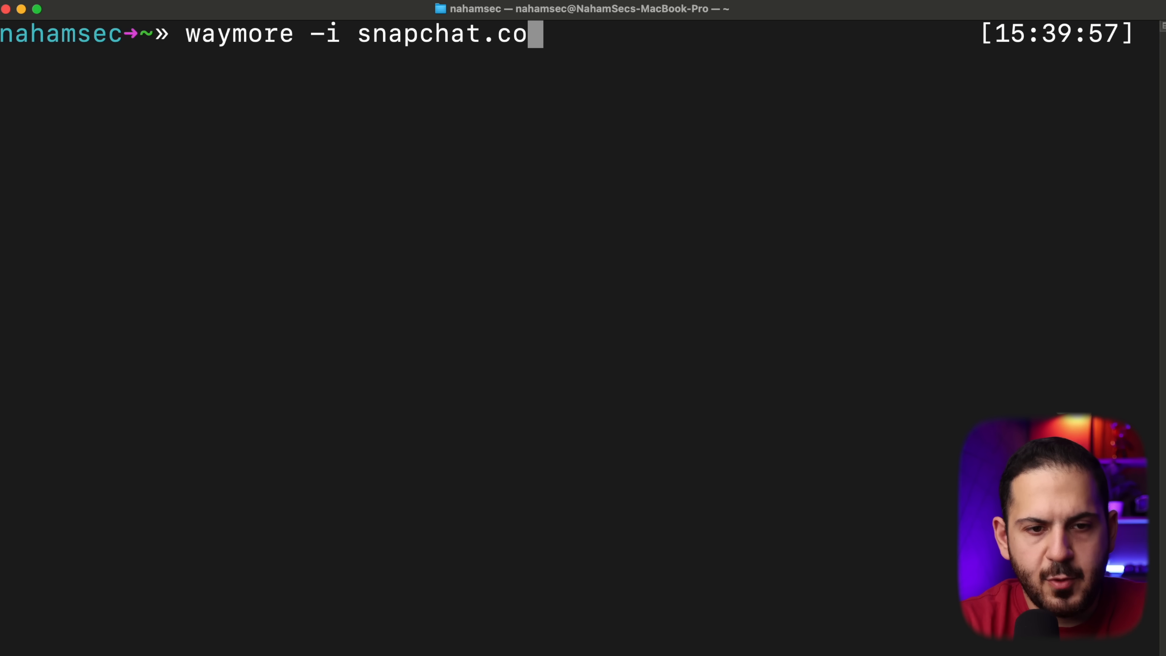
pyautogui.write('m')
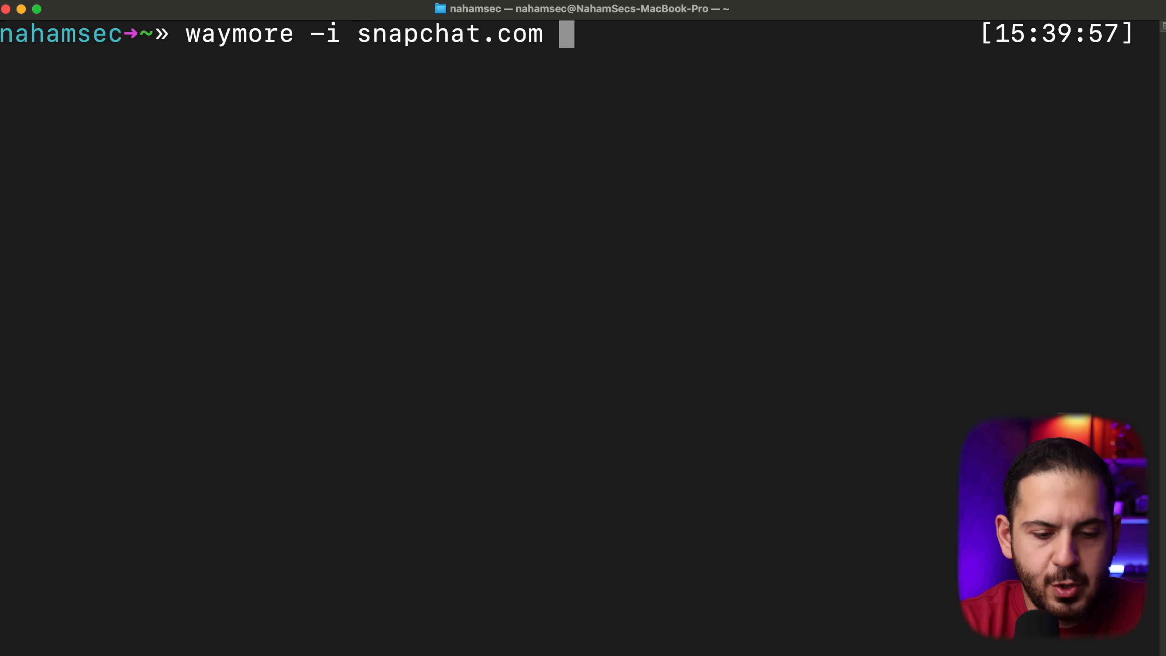
pyautogui.write('--mode B')
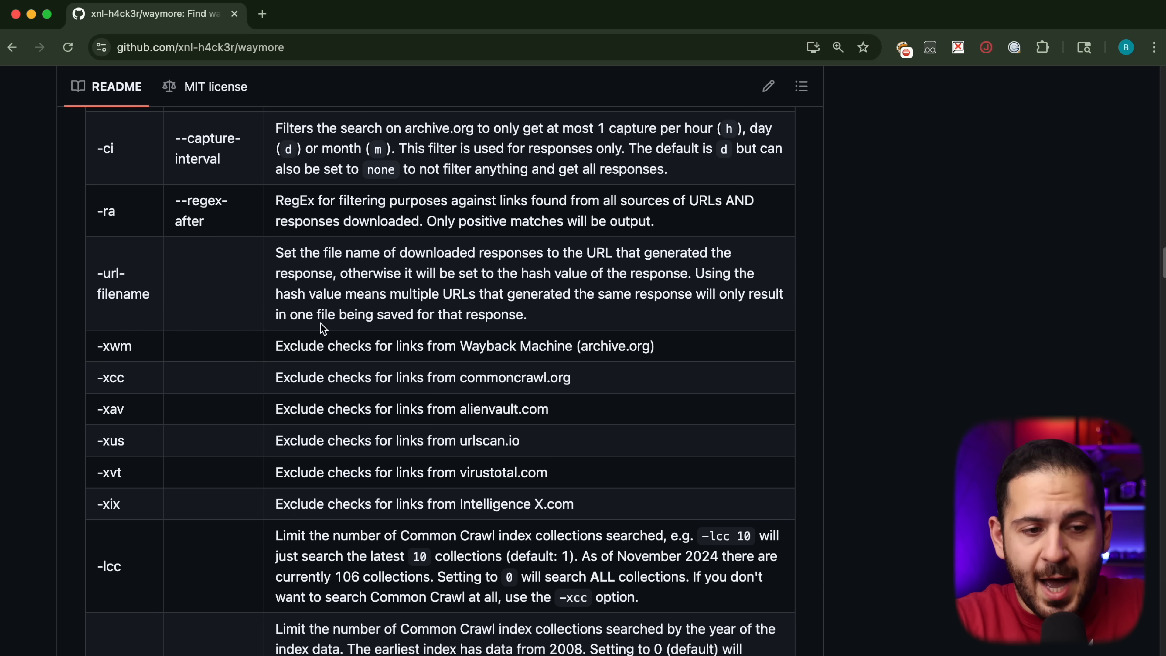
pyautogui.moveTo(147, 356)
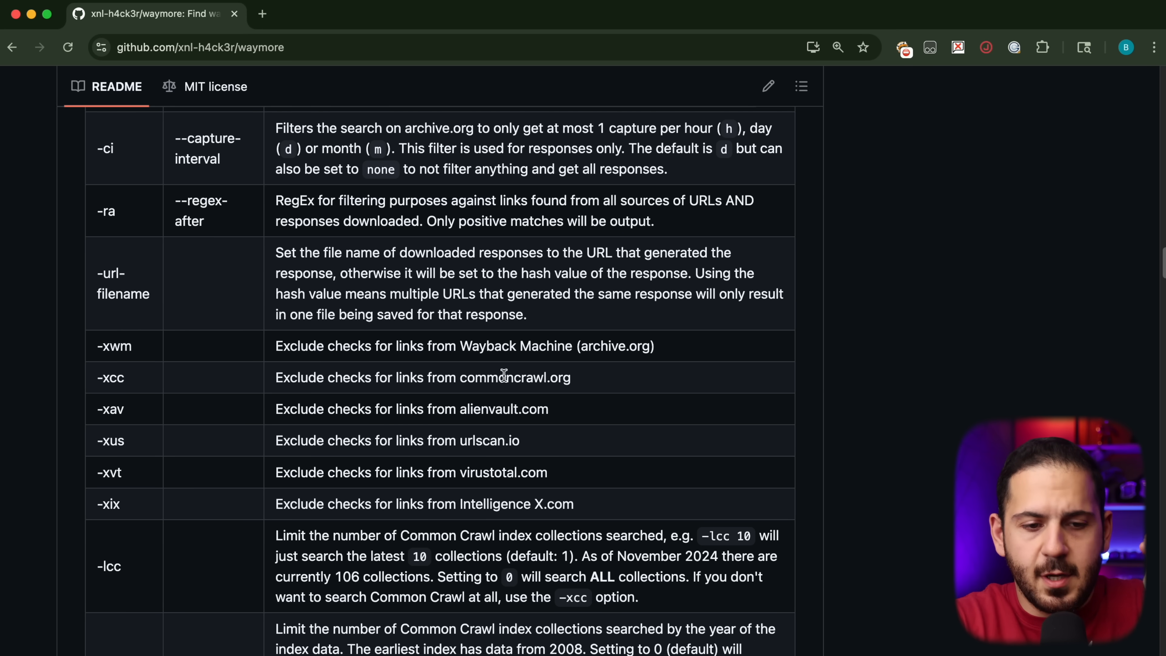
pyautogui.moveTo(476, 436)
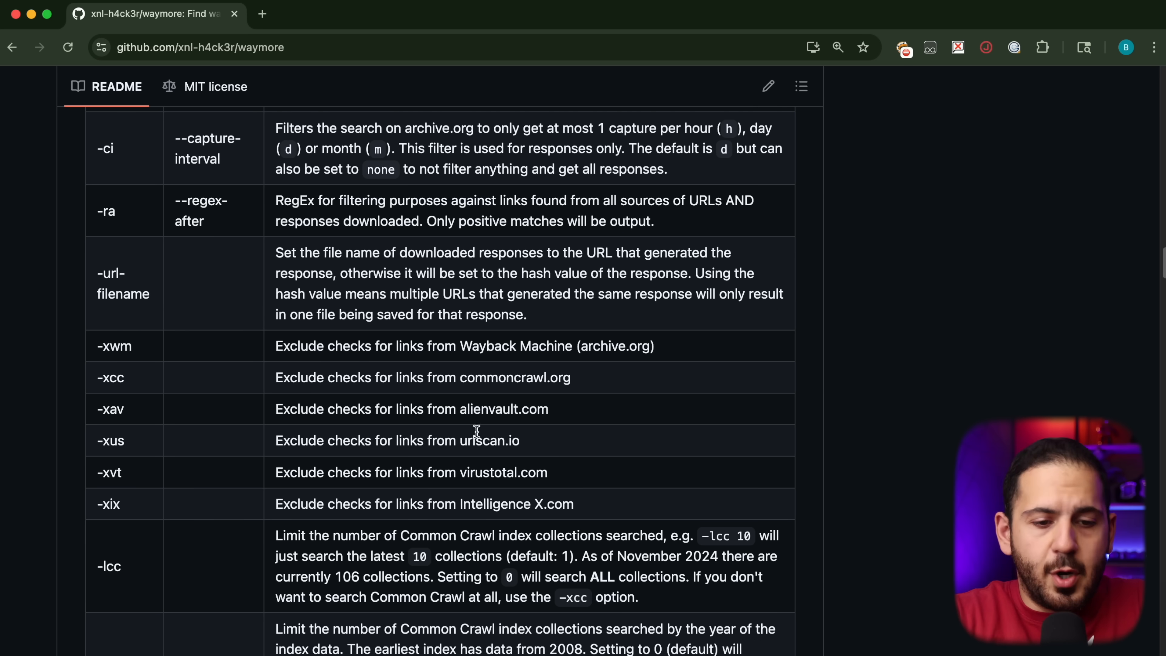
pyautogui.moveTo(471, 473)
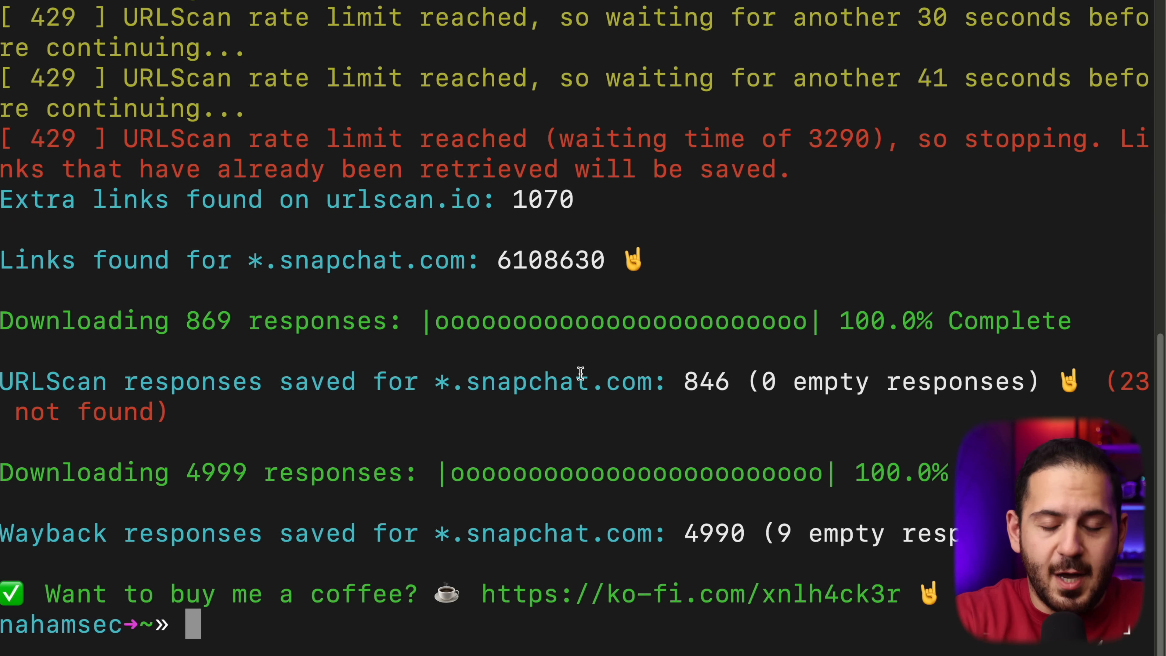
# Step: List ~/.config/waymore/results/snapchat.com, cd into it and ls -l, marking the 534M waymore.txt
pyautogui.write('ls ~/')
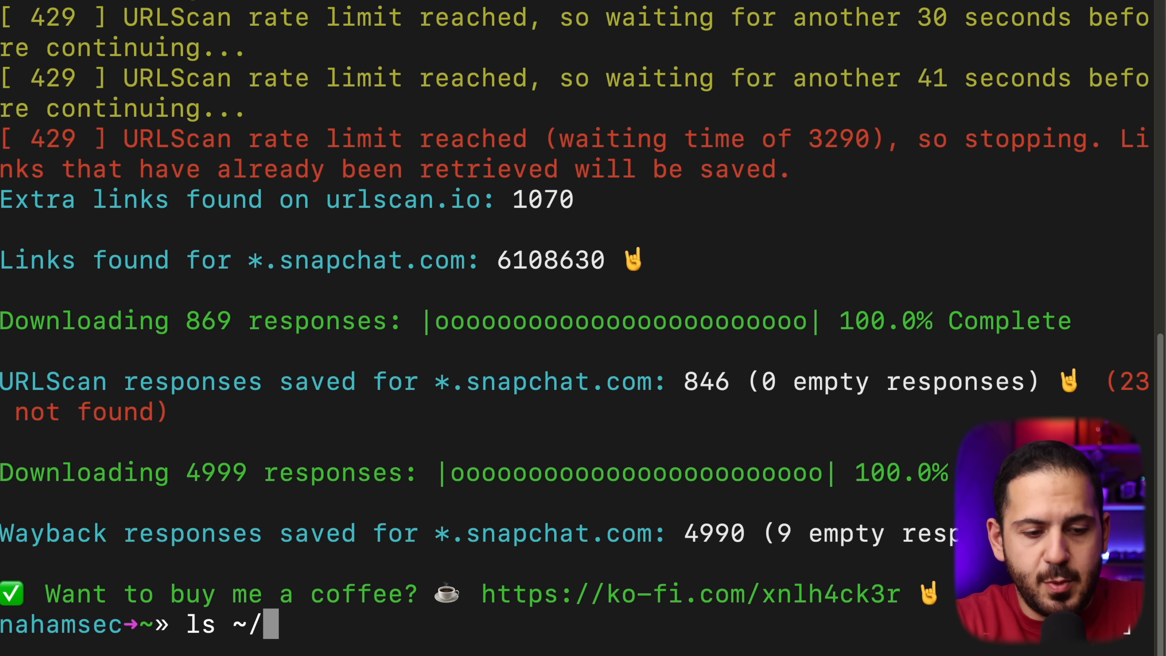
pyautogui.write('.config/')
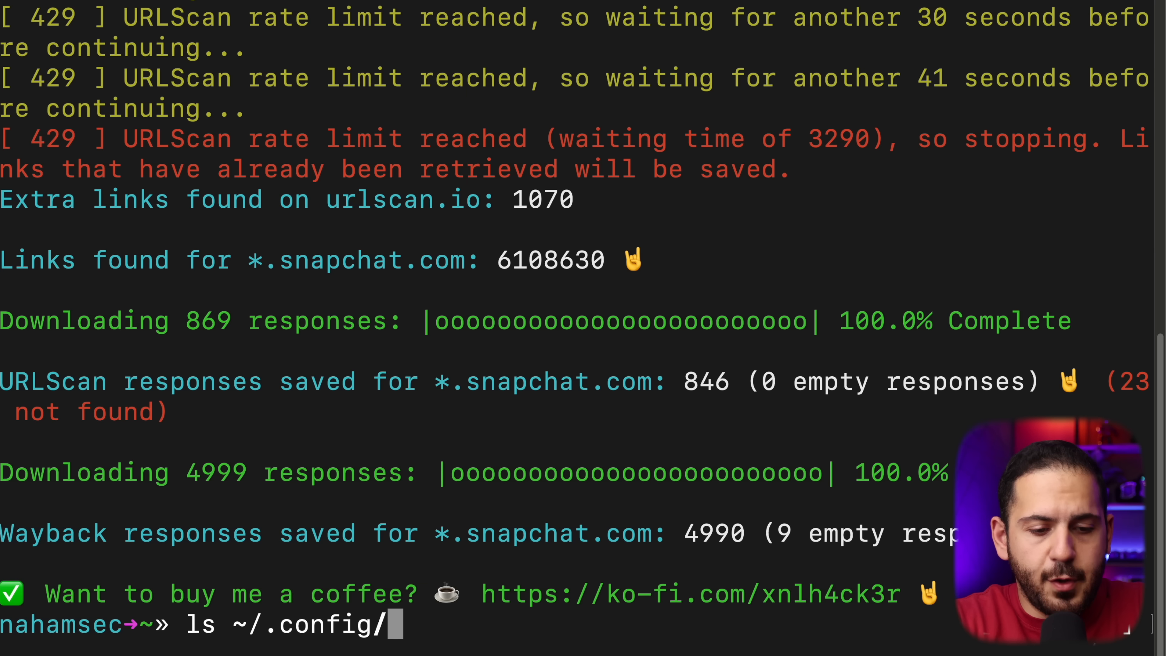
pyautogui.write('waymore/results/')
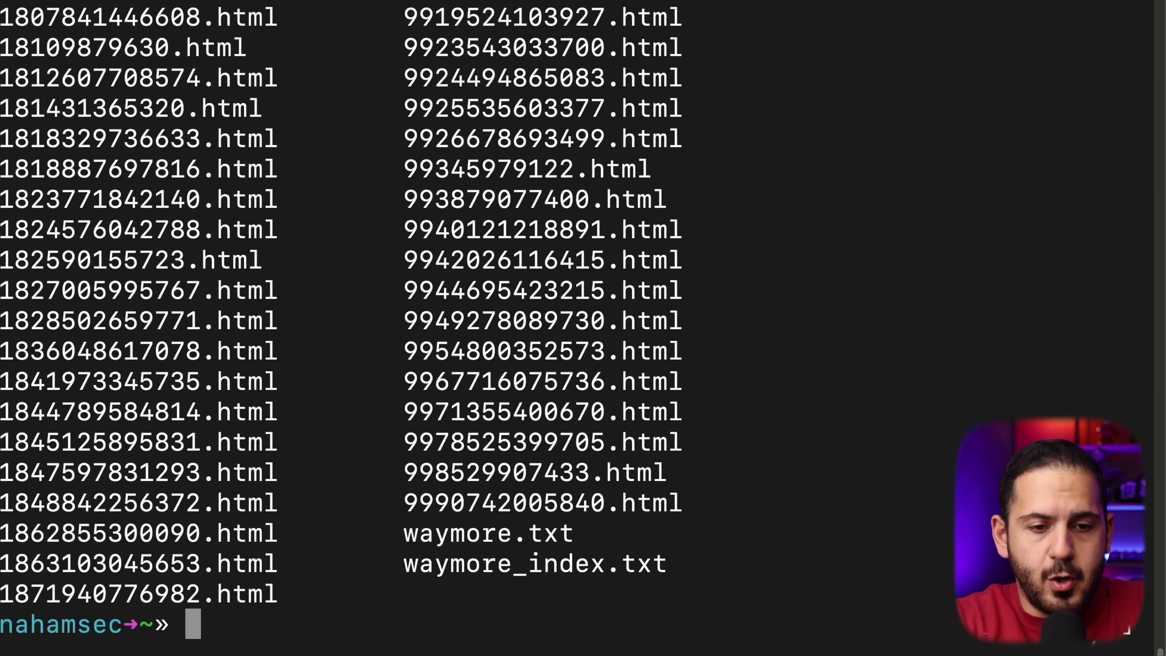
pyautogui.write('ls ~/.config/waymore/results/snapchat.com')
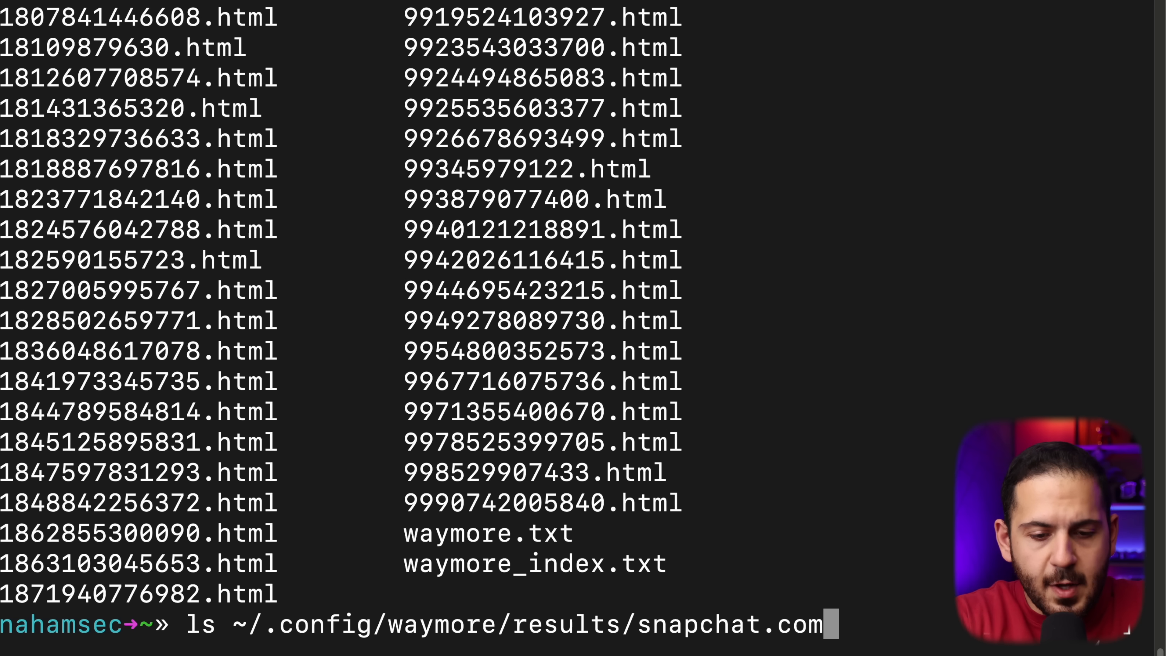
pyautogui.press('BackSpace')
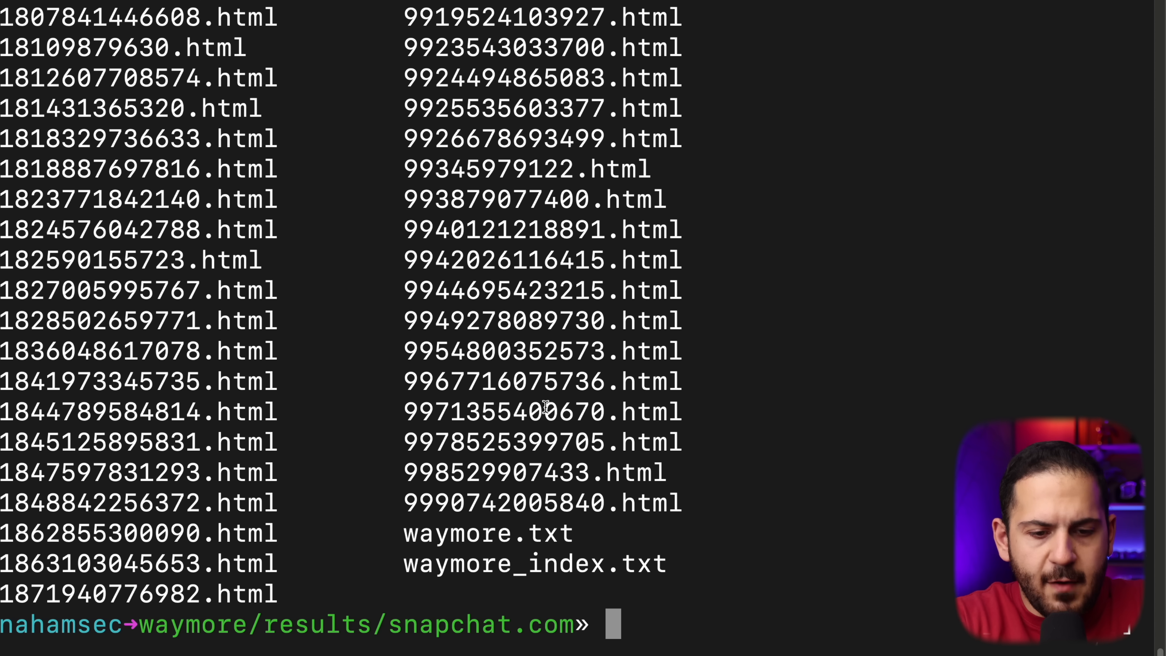
pyautogui.write('ls -l')
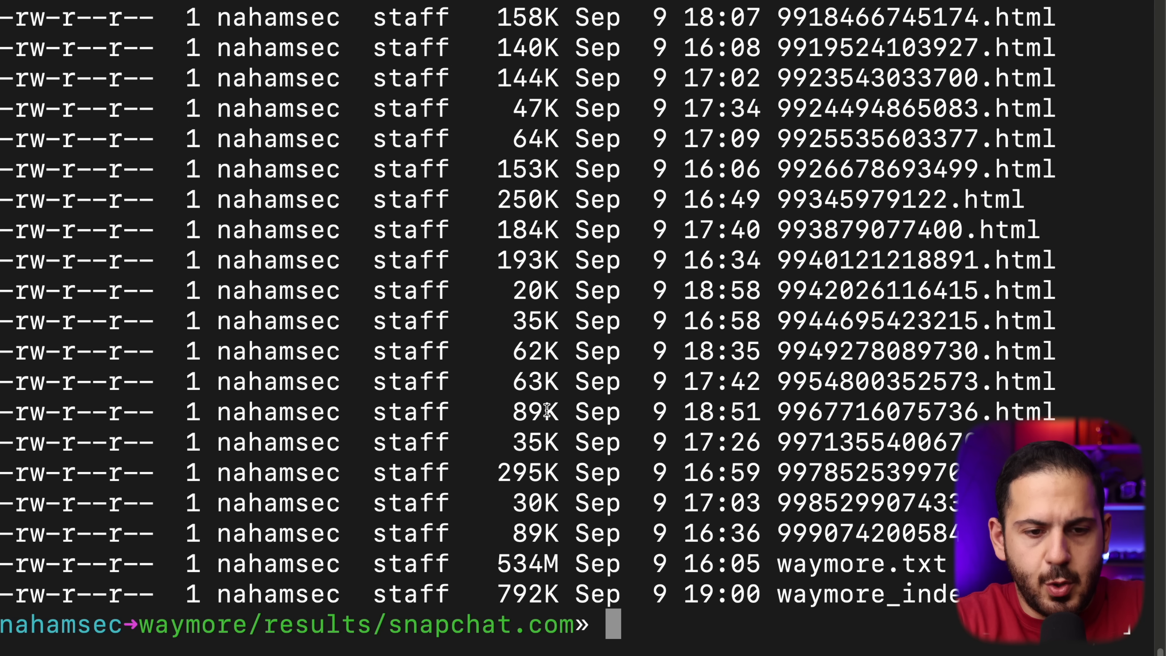
pyautogui.doubleClick(537, 564)
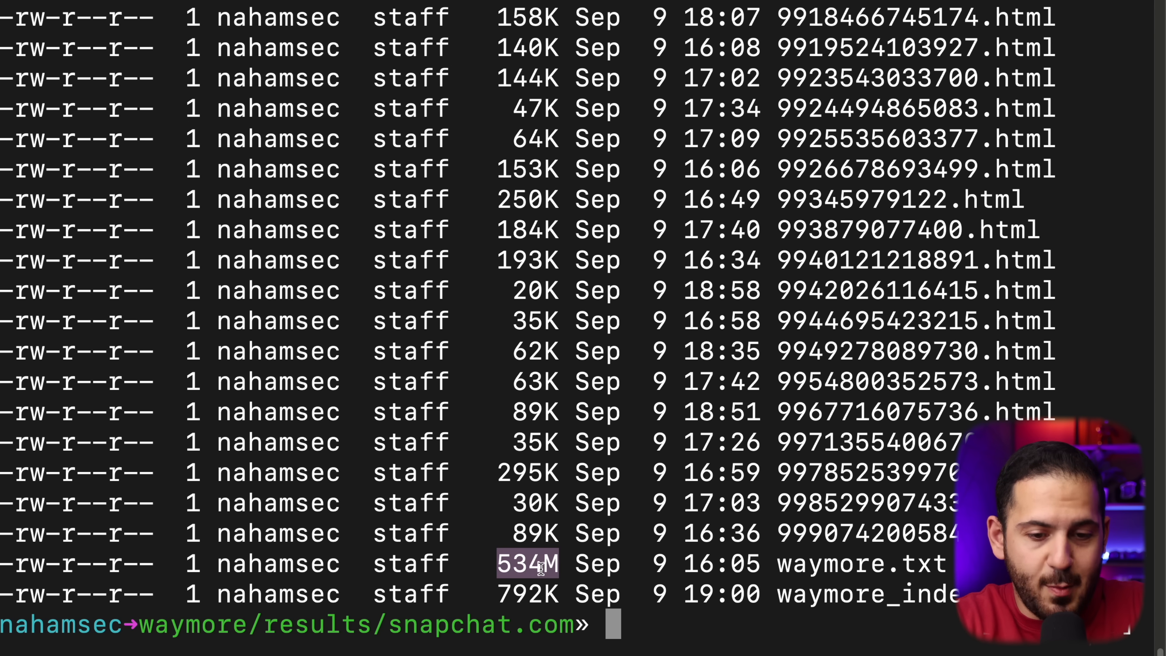
pyautogui.moveTo(546, 559)
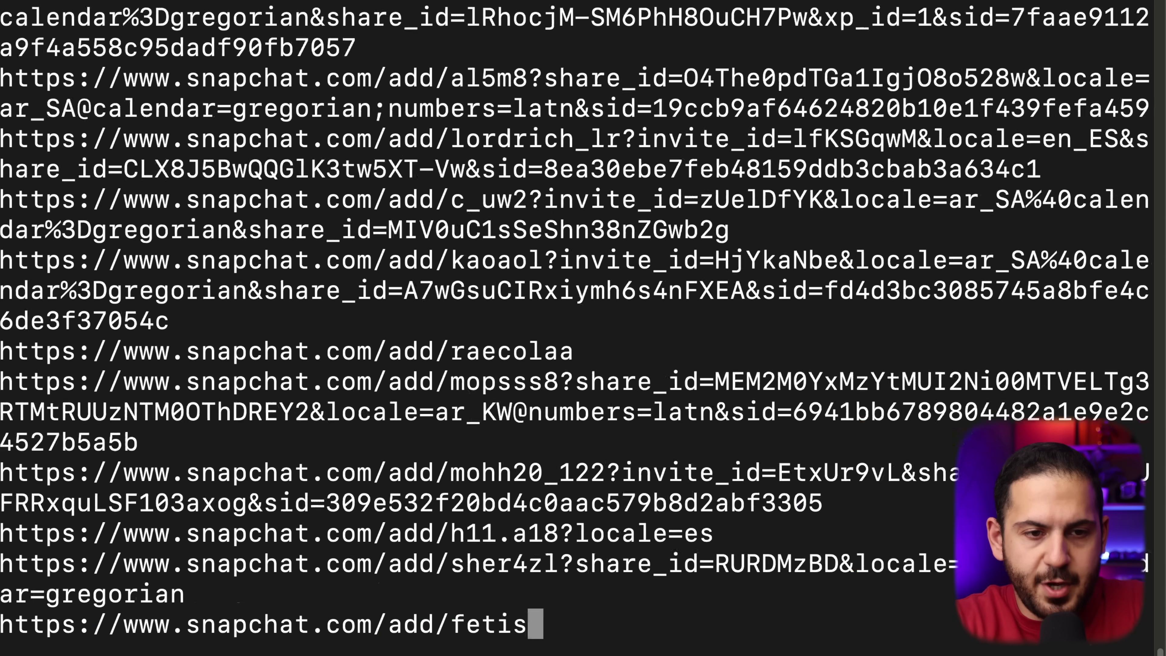
# Step: Scroll the collected URL list and grep waymore.txt for redirect parameters
pyautogui.scroll(-3)
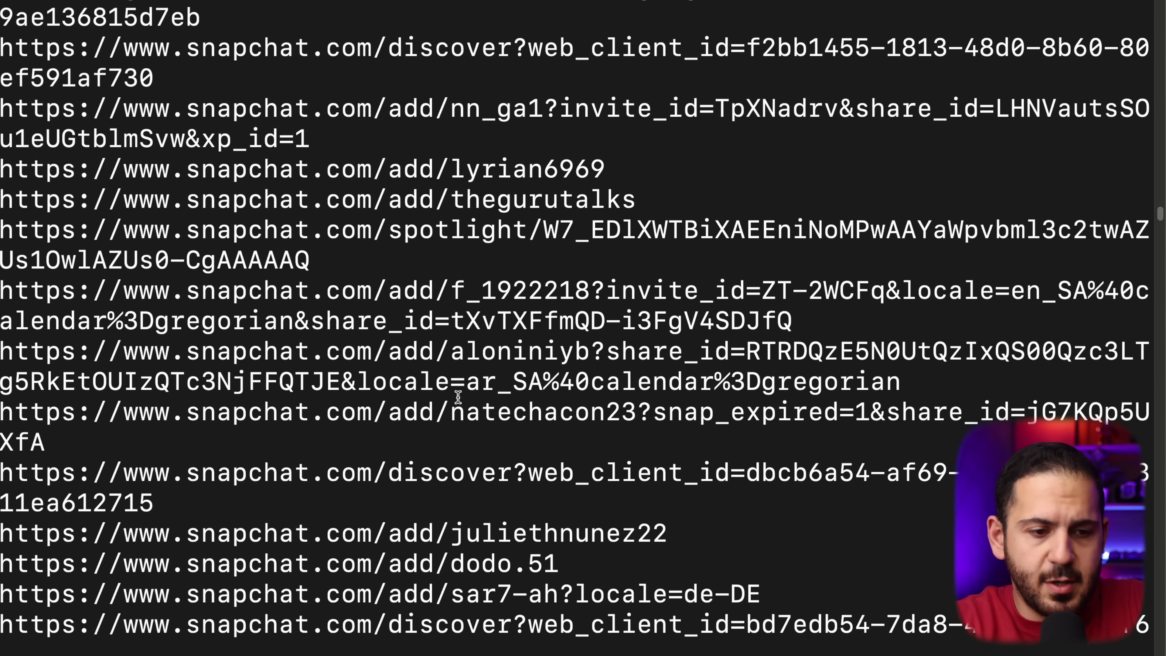
pyautogui.scroll(-3)
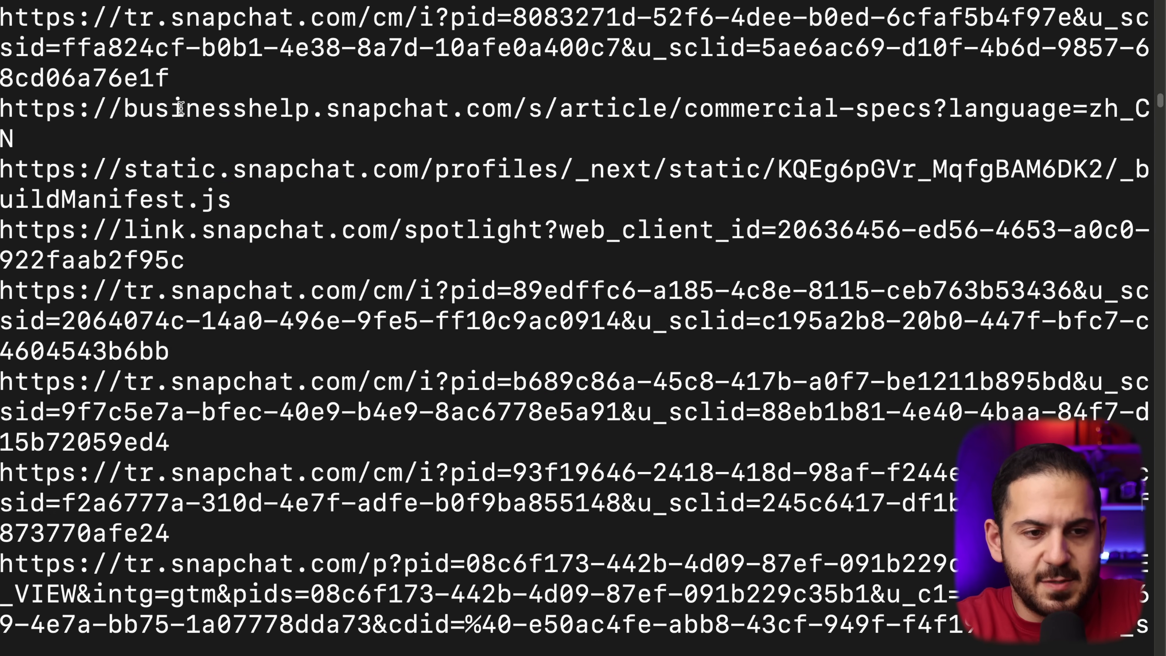
pyautogui.scroll(-3)
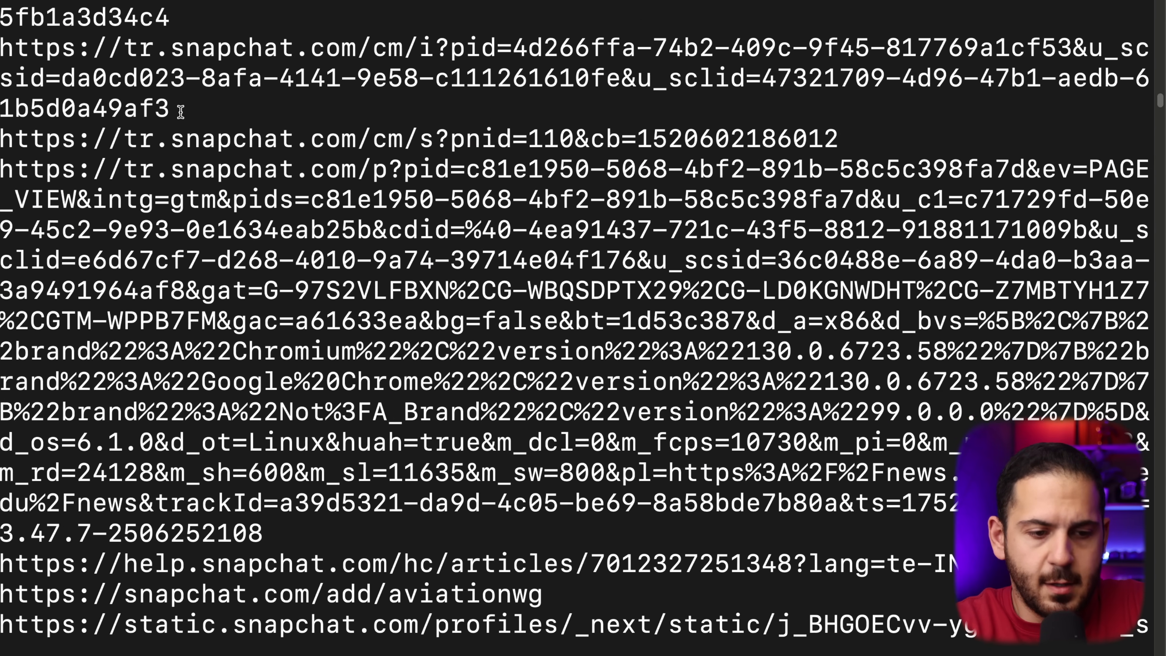
pyautogui.scroll(-3)
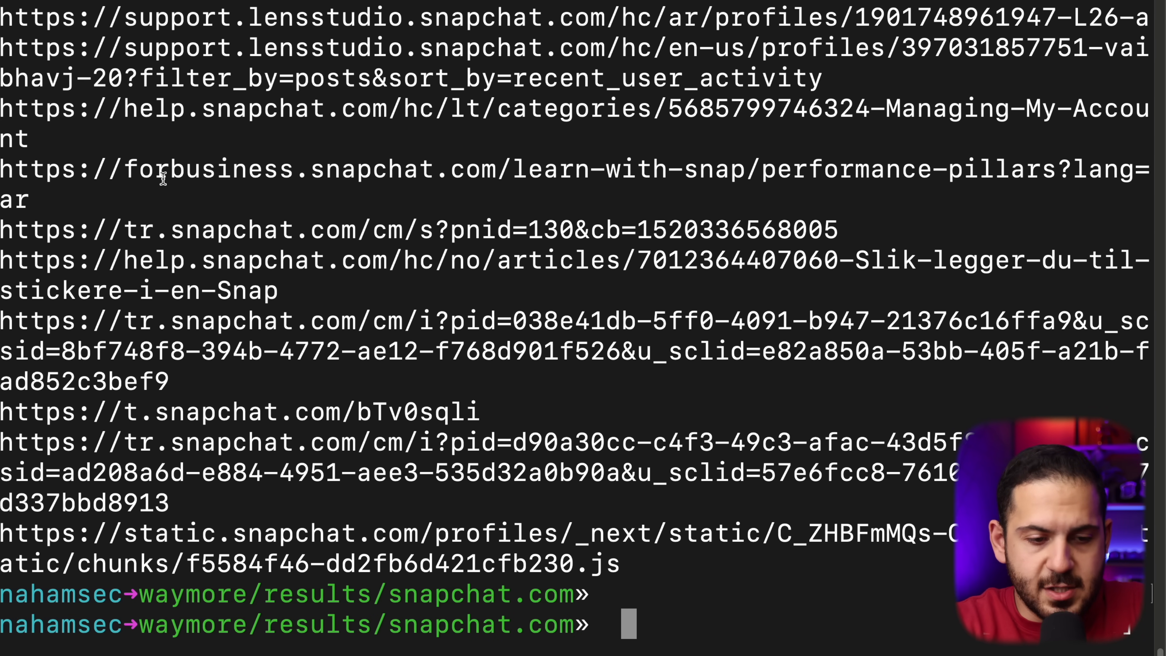
pyautogui.write('cat waymore.txt  | grep')
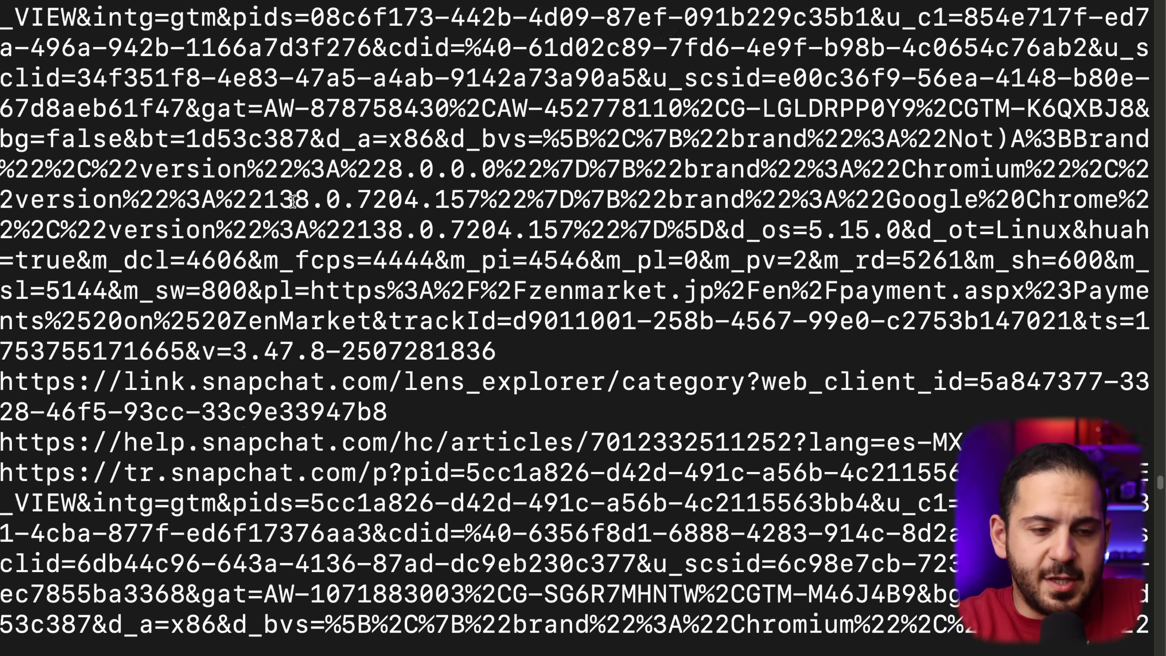
pyautogui.scroll(-3)
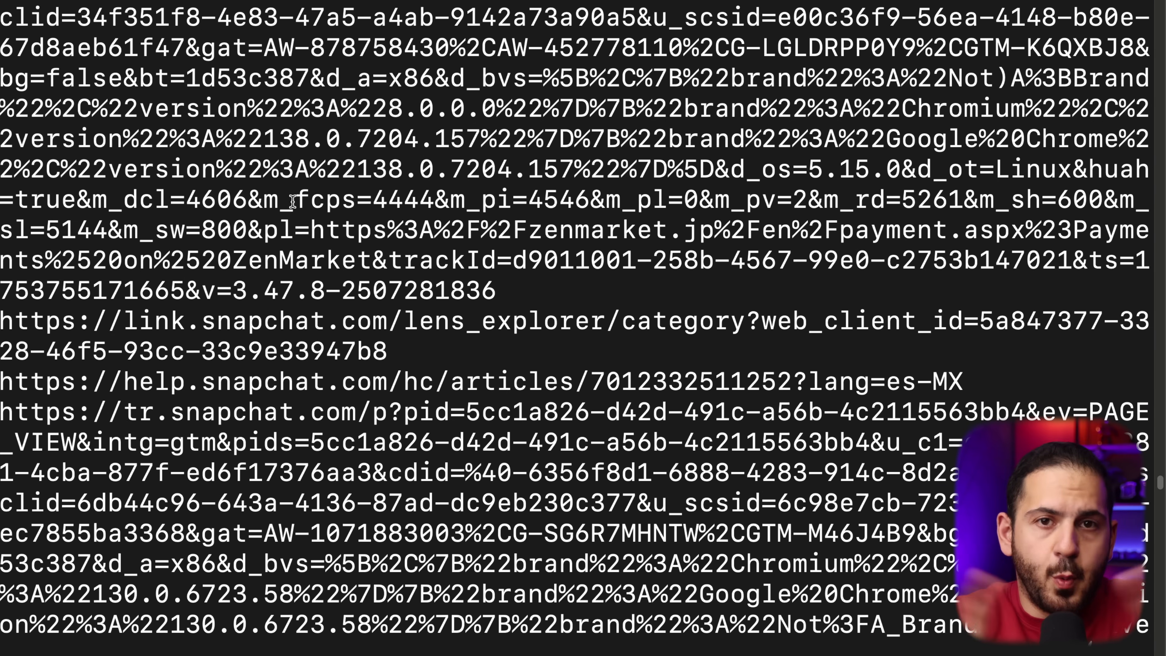
pyautogui.scroll(-3)
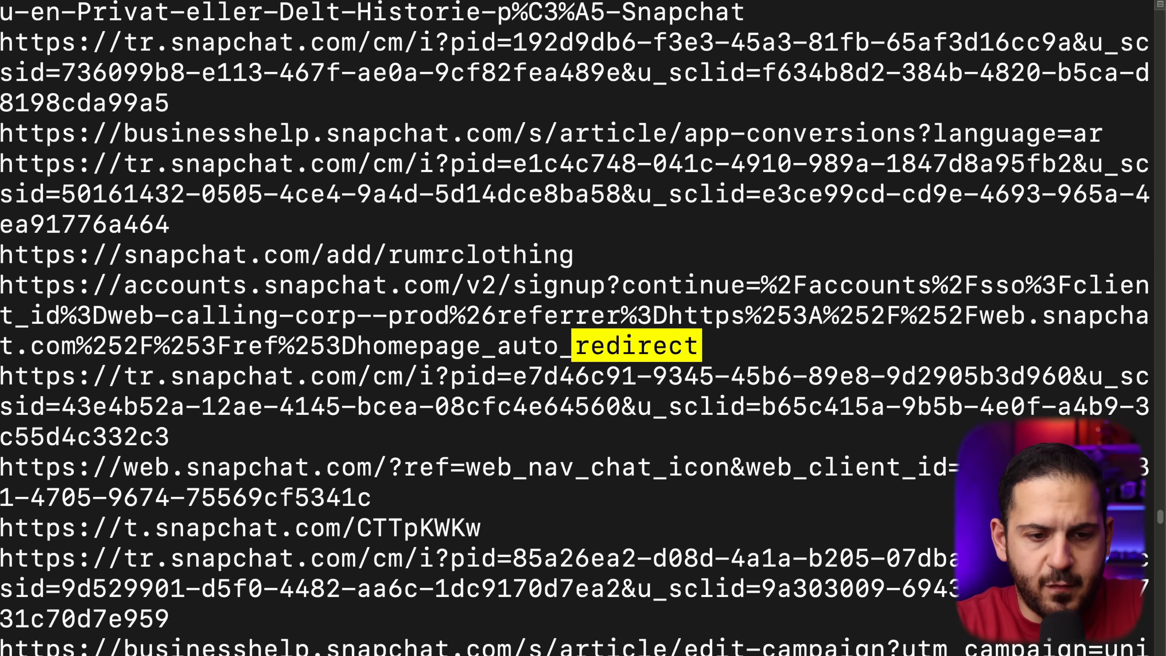
pyautogui.scroll(-3)
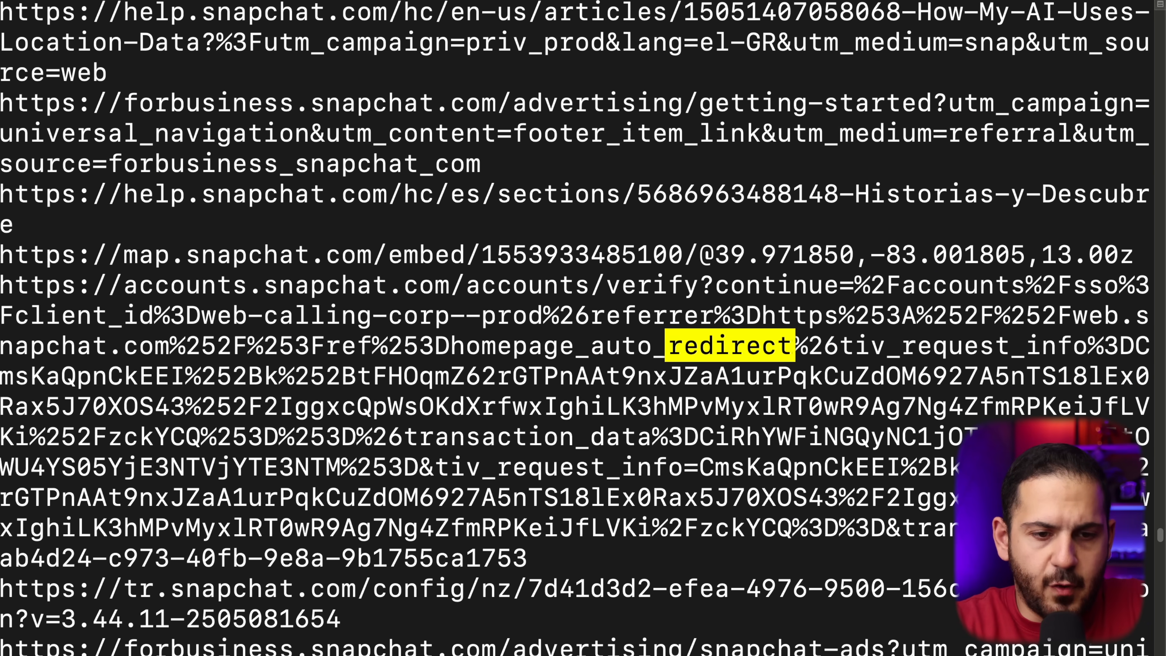
pyautogui.scroll(-3)
pyautogui.write('ls')
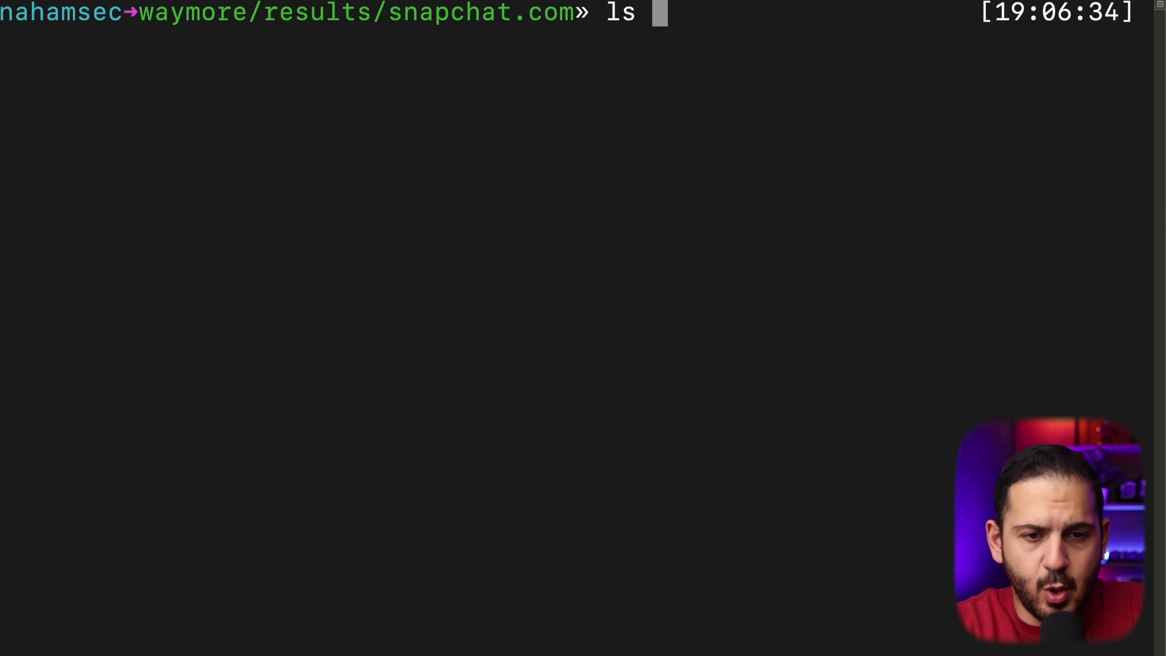
# Step: Run xnLinkFinder over all saved HTML responses scoped to snapchat.com, then suspend it
pyautogui.write('cat *.html | xnLinkFinder -sf snapchat.com')
pyautogui.press('Enter')
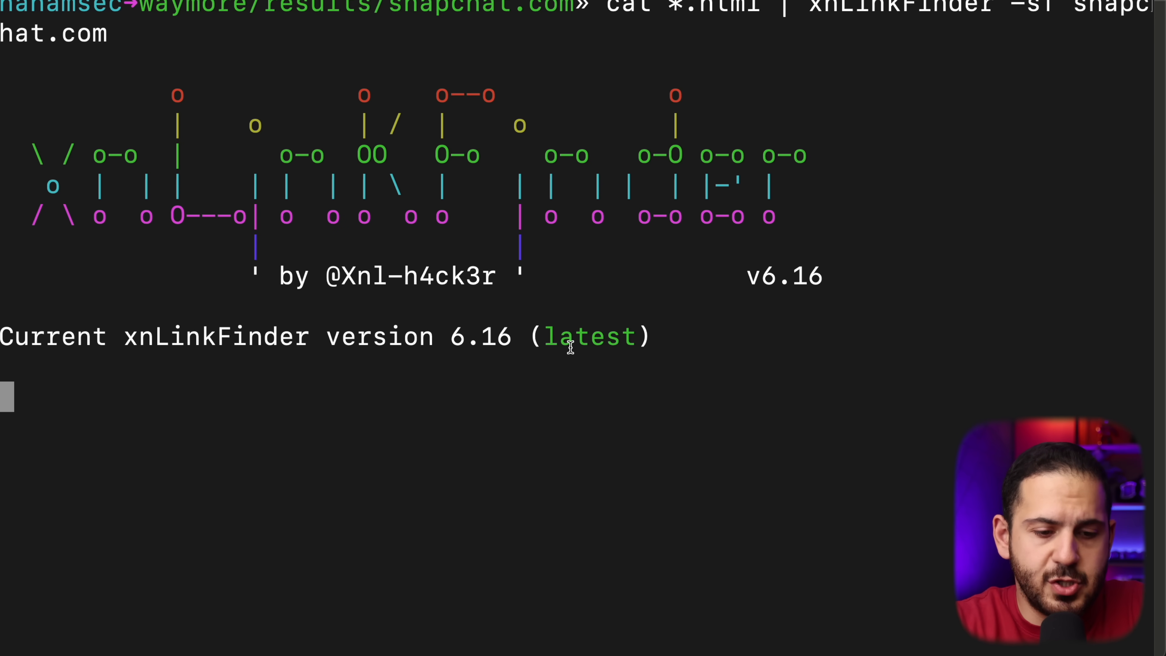
pyautogui.press('ctrl+z')
pyautogui.write('cat output.txt')
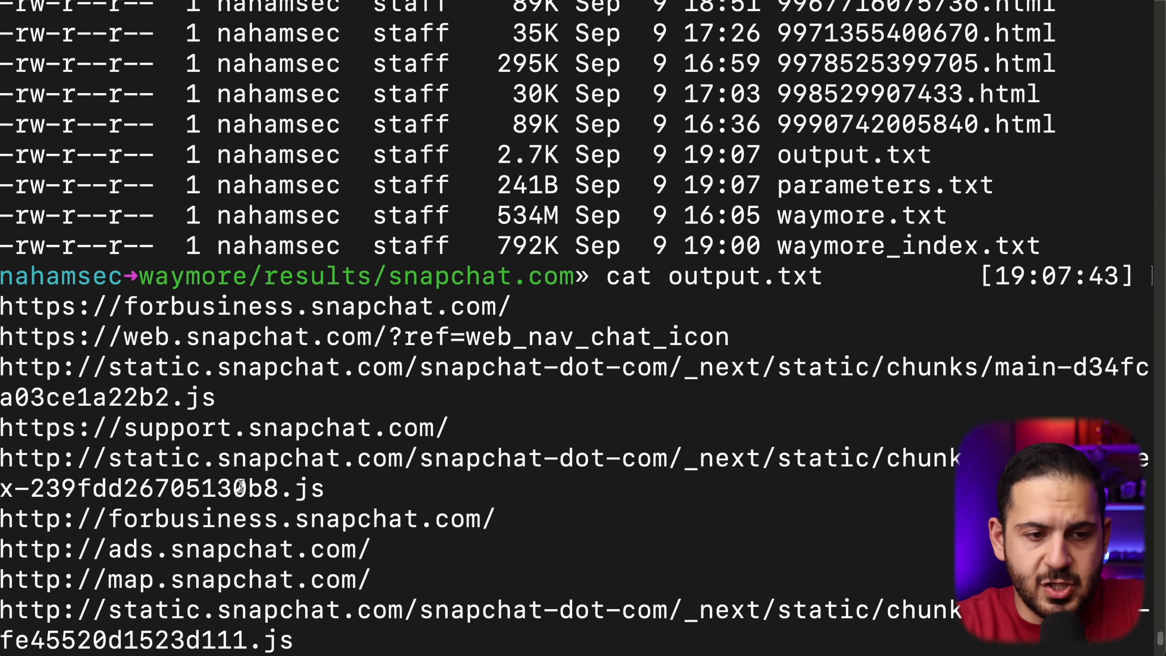
pyautogui.moveTo(859, 178)
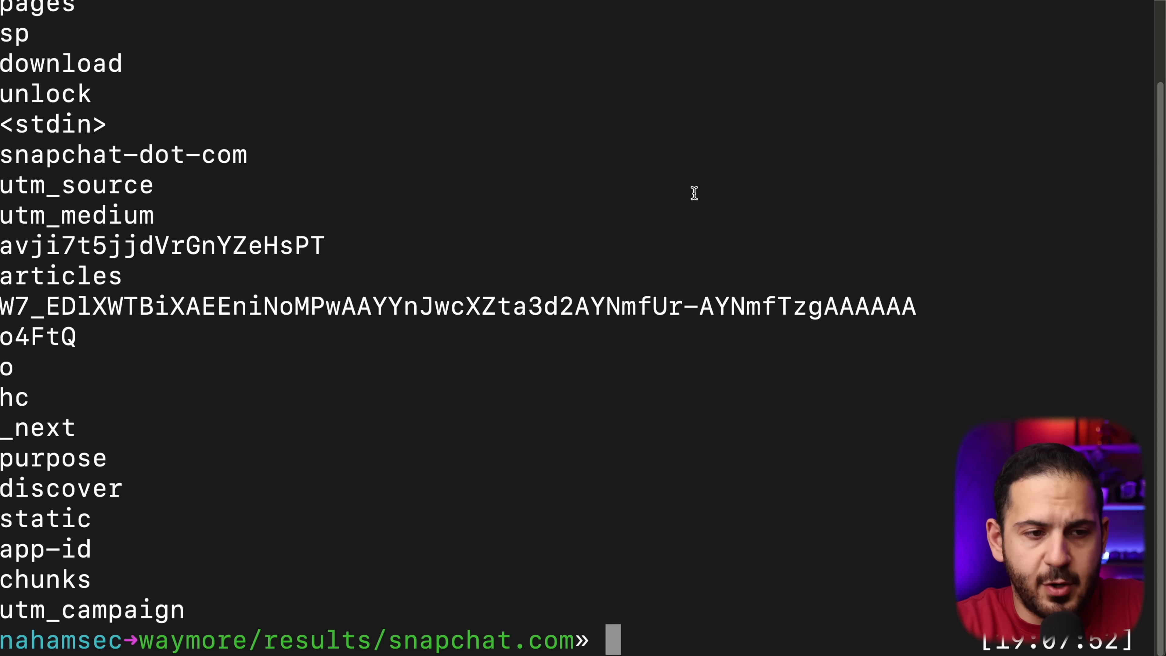
pyautogui.moveTo(287, 412)
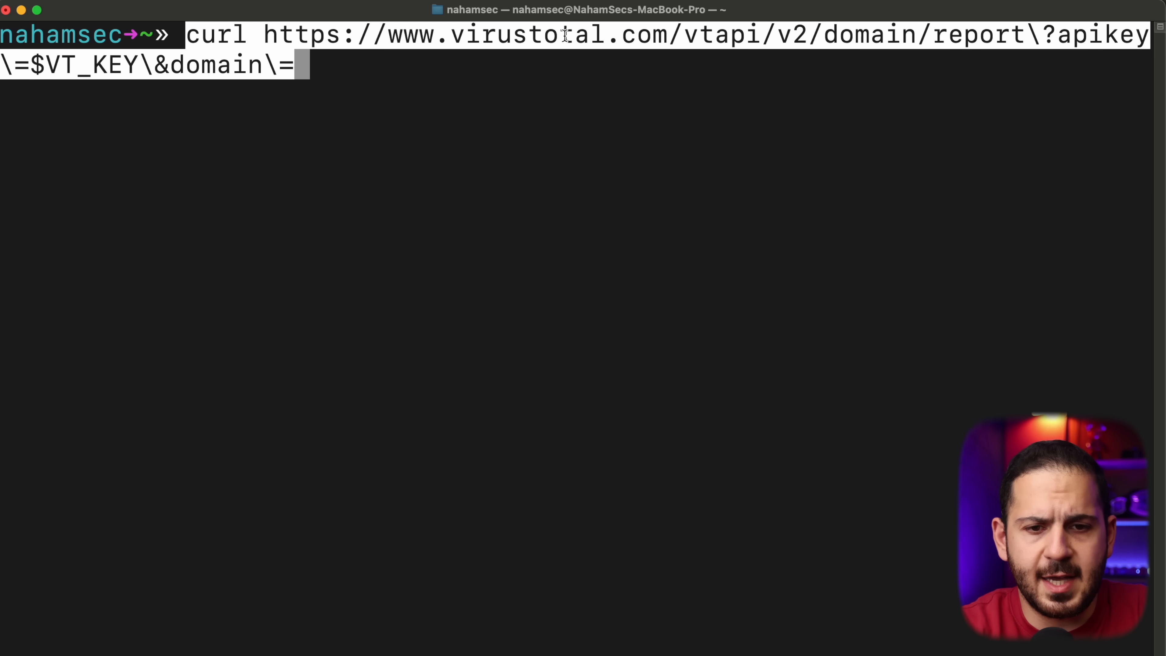
# Step: Fetch the VirusTotal domain report for snapchat.com with the curl command
pyautogui.doubleClick(978, 34)
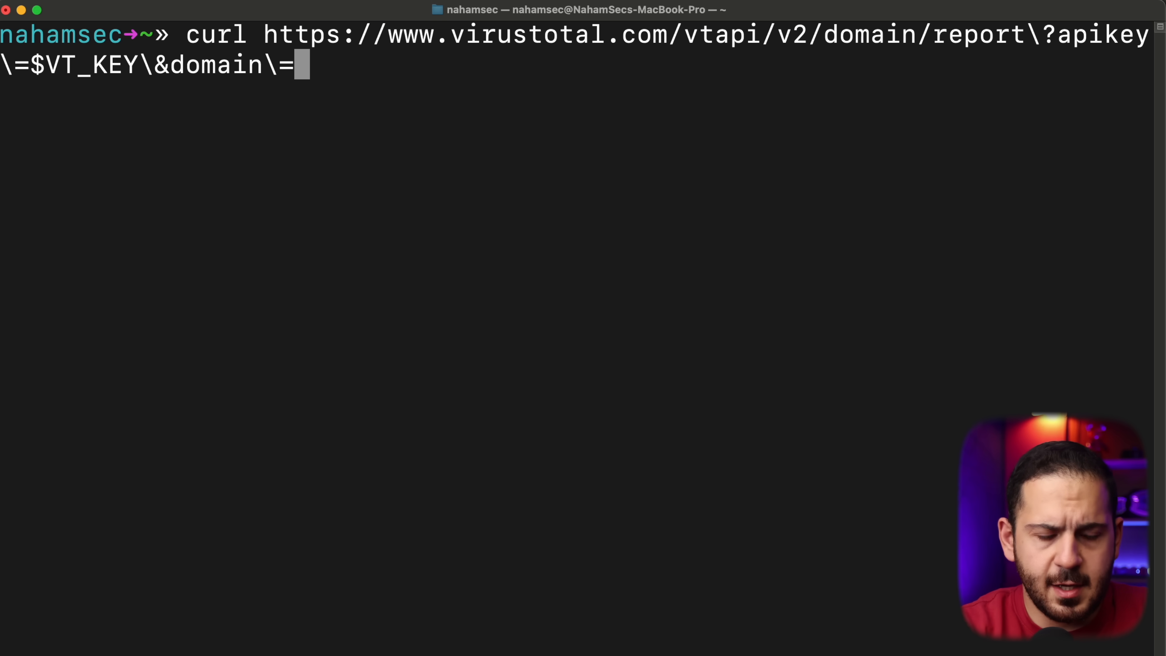
pyautogui.write('snapchat.')
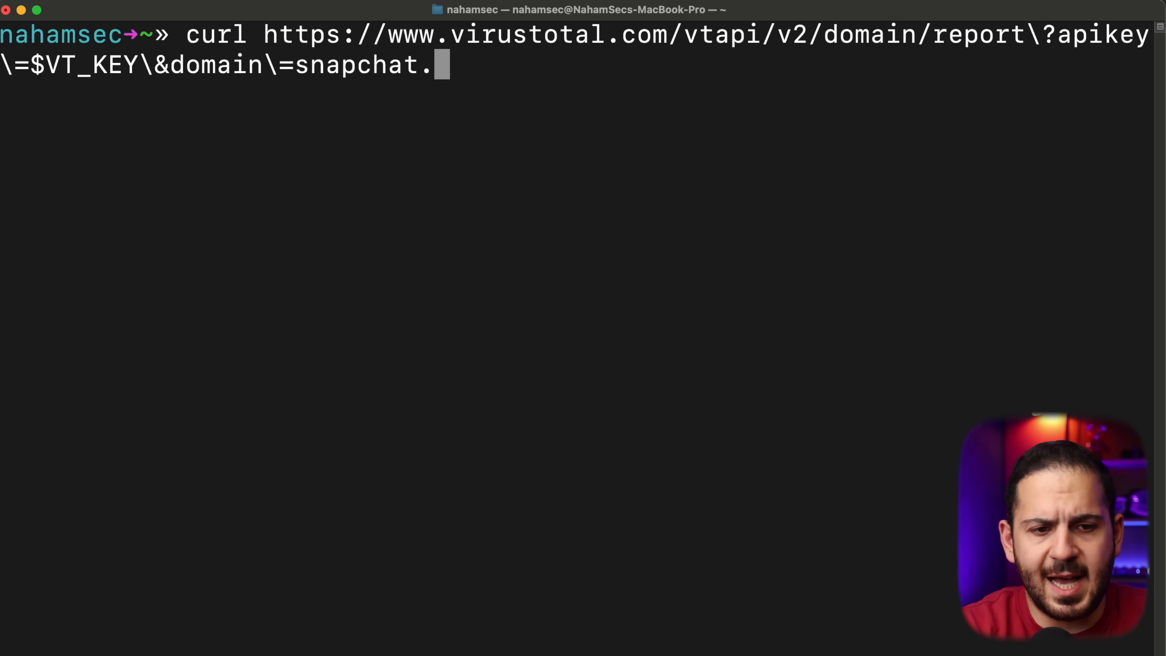
pyautogui.write('com')
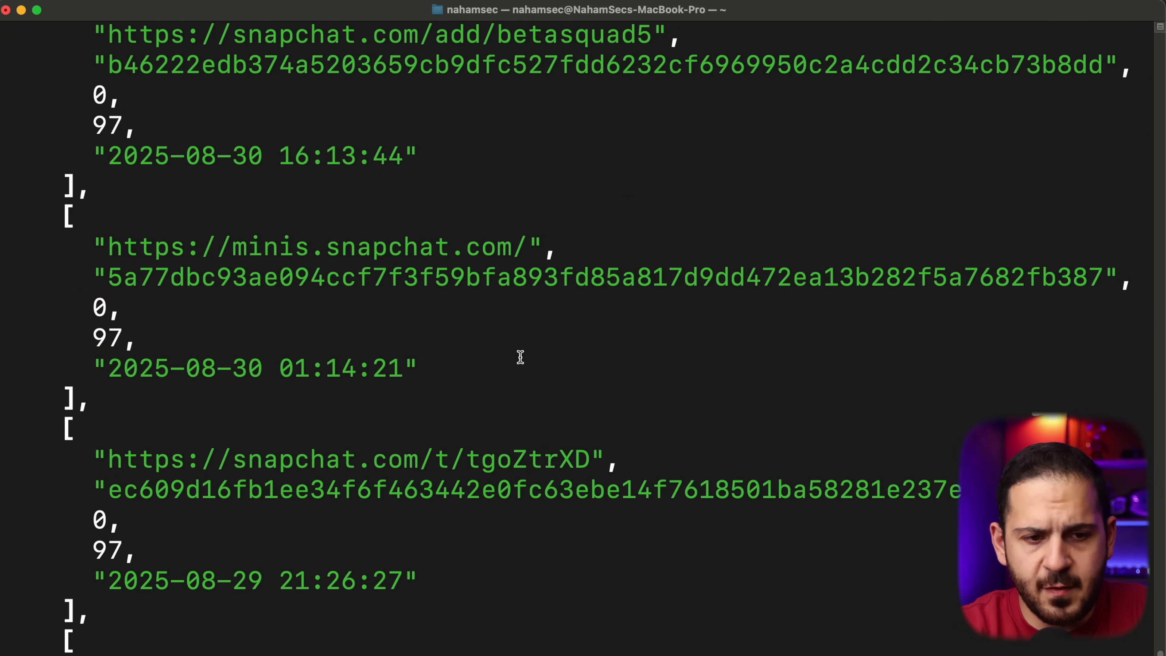
# Step: Scroll through the JSON report's list of snapchat.com URLs and scan dates
pyautogui.scroll(-3)
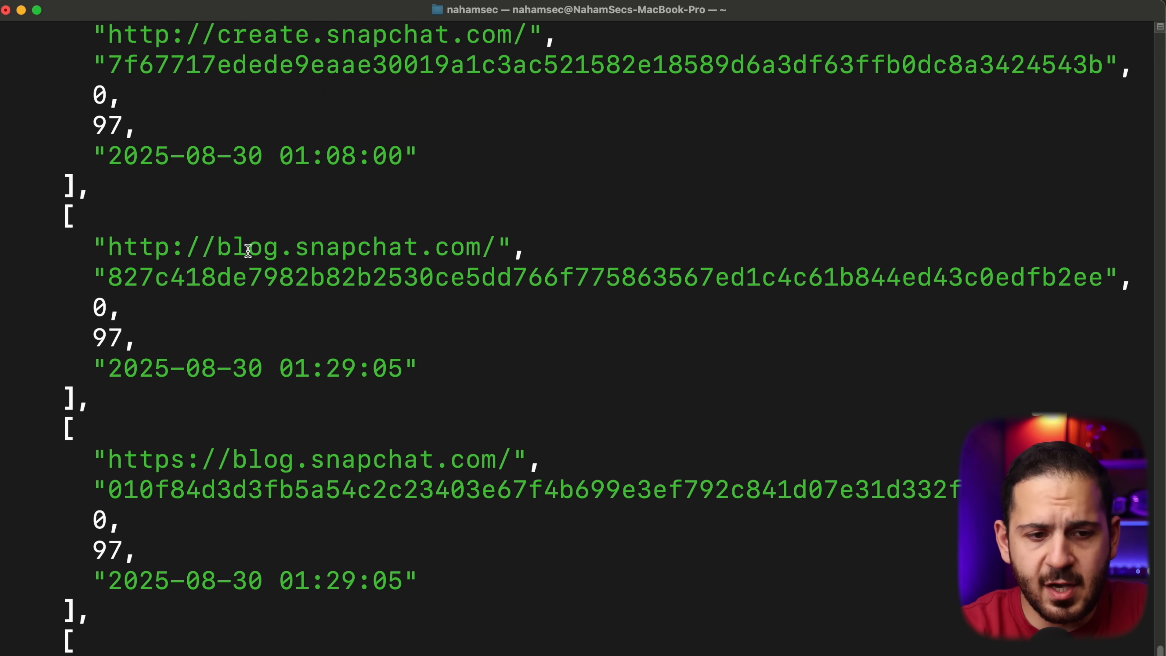
pyautogui.scroll(-3)
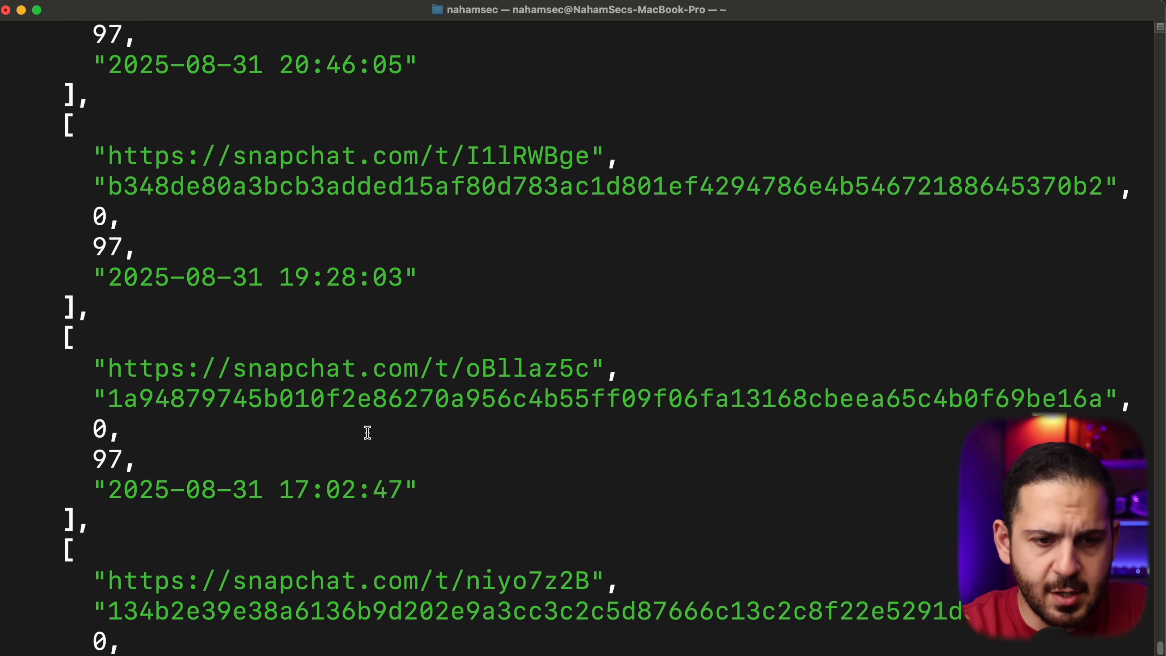
pyautogui.scroll(-3)
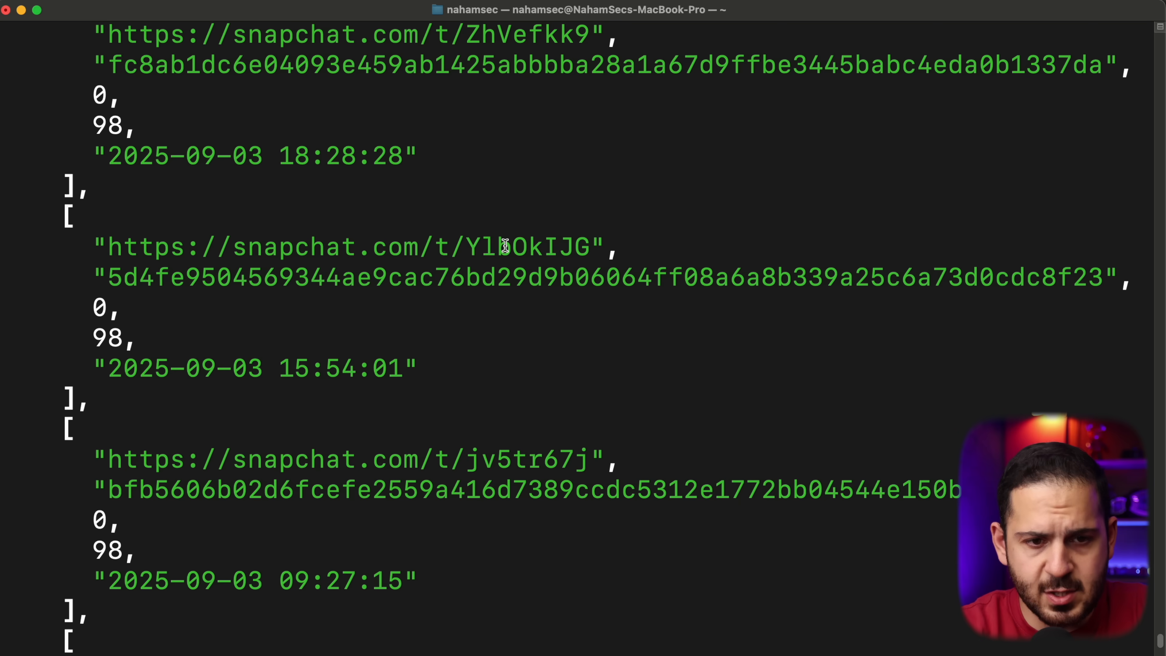
pyautogui.scroll(-3)
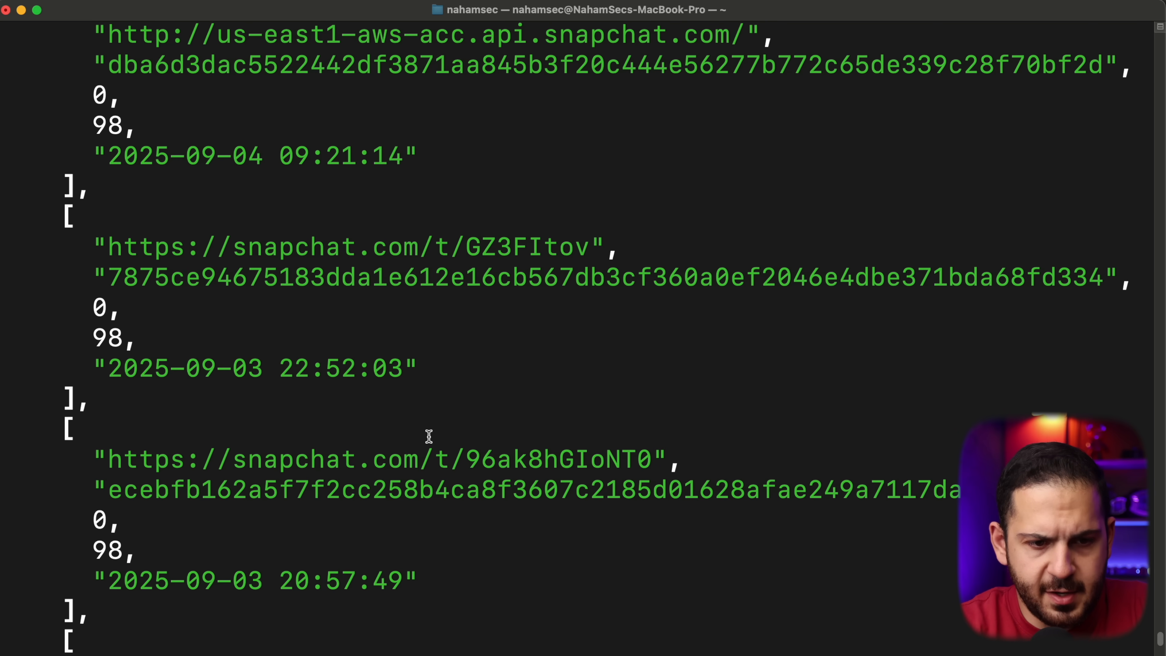
pyautogui.scroll(-3)
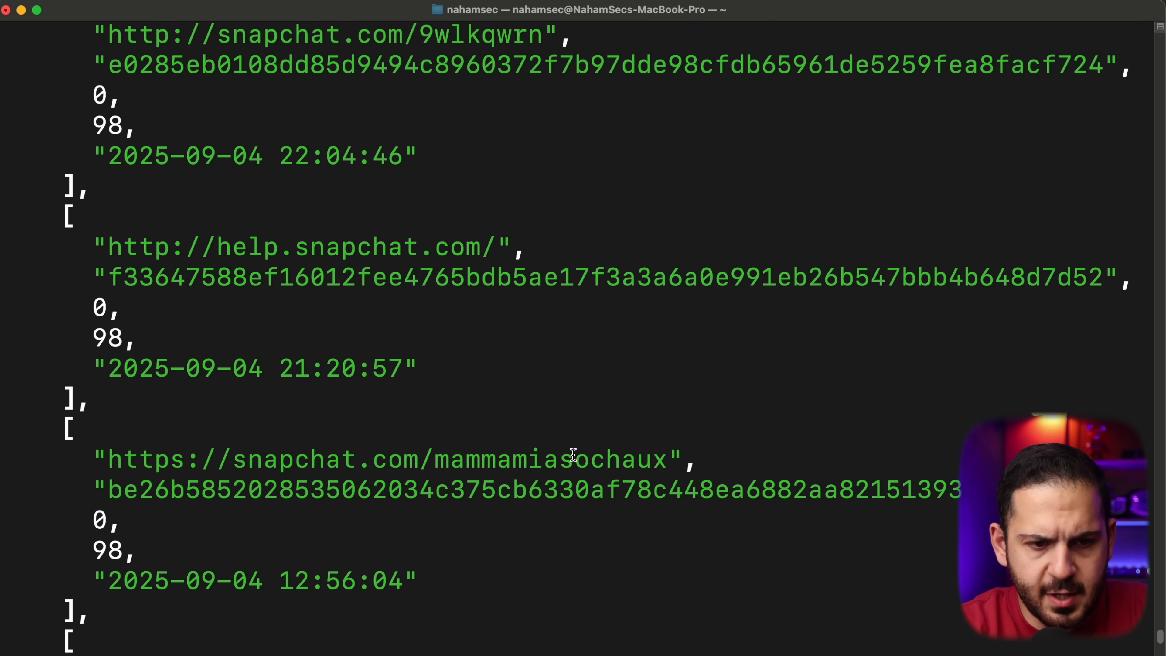
# Step: Search the snapchat.com report output for 'aws.' and review the matches
pyautogui.write('a')
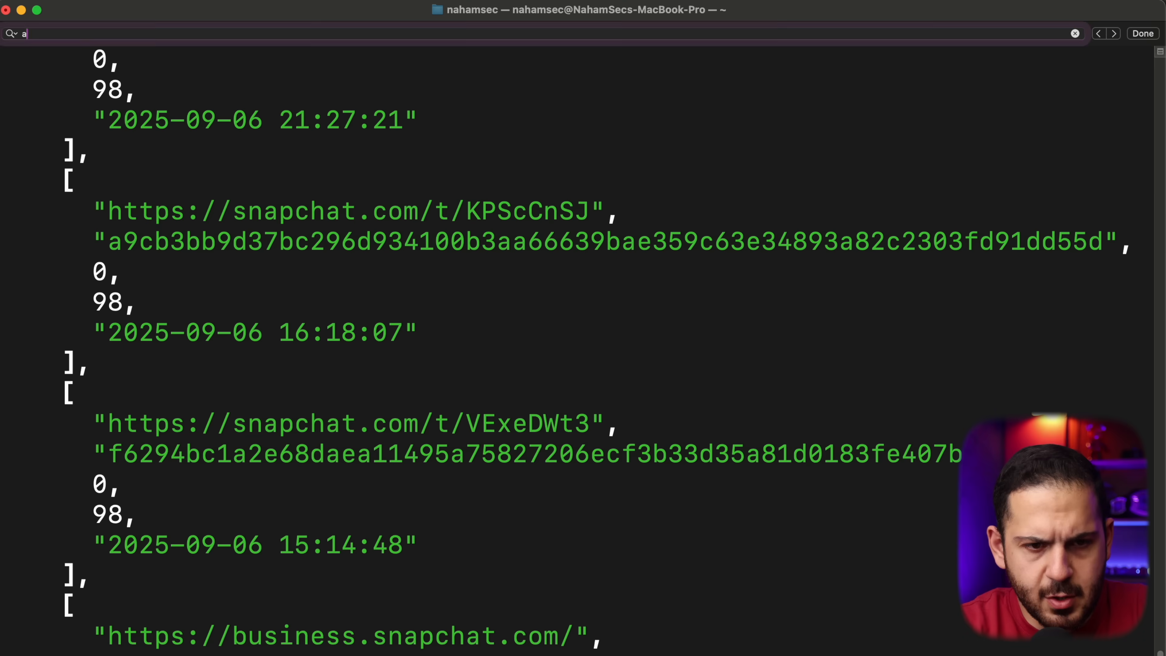
pyautogui.write('ws.')
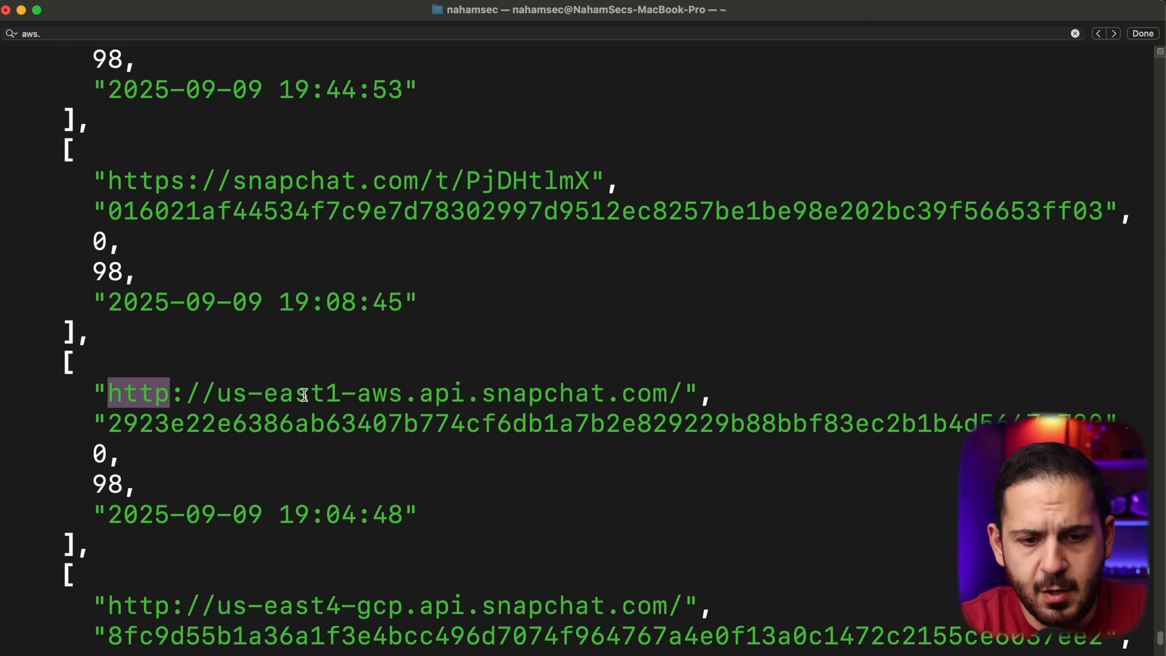
pyautogui.scroll(-3)
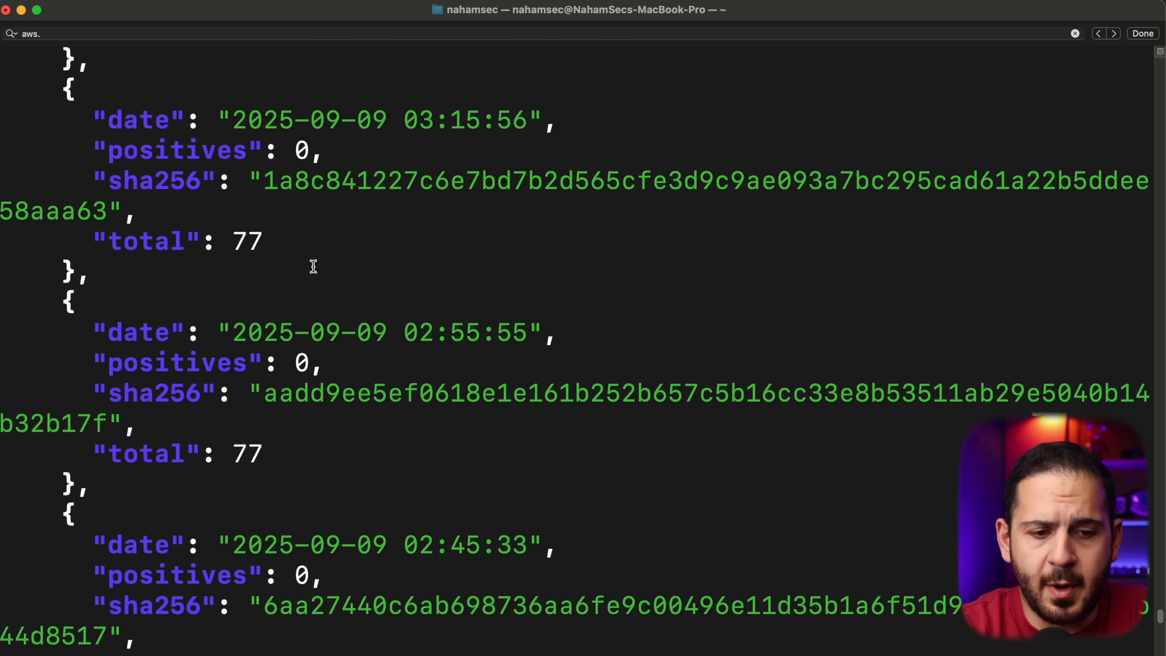
pyautogui.scroll(-3)
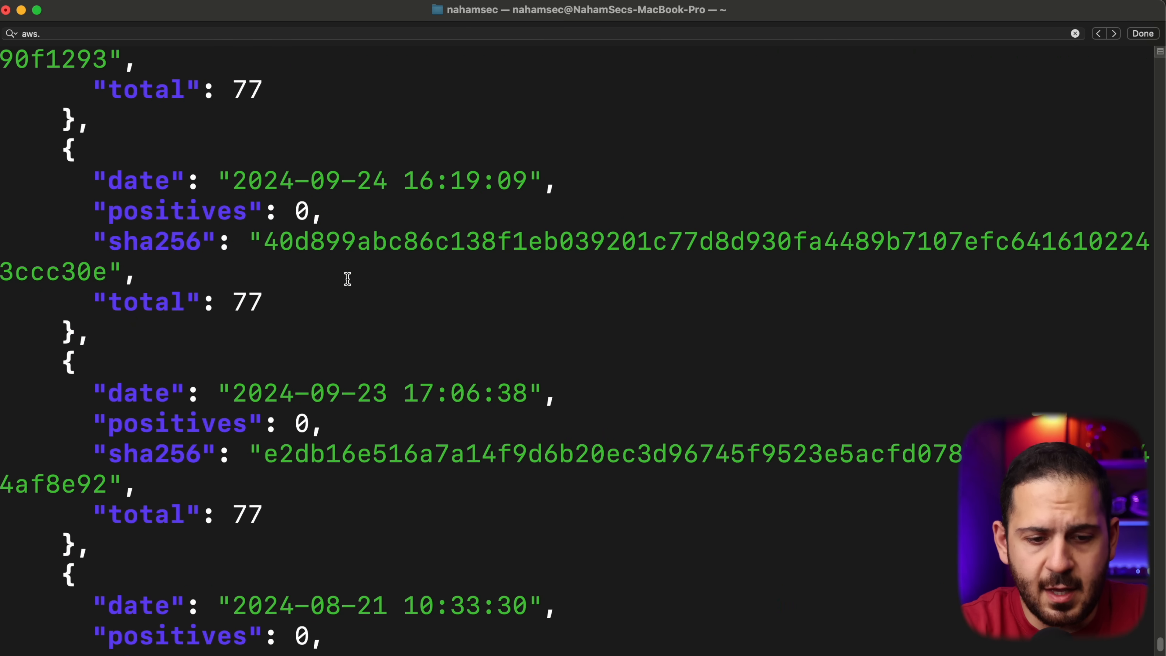
pyautogui.scroll(-3)
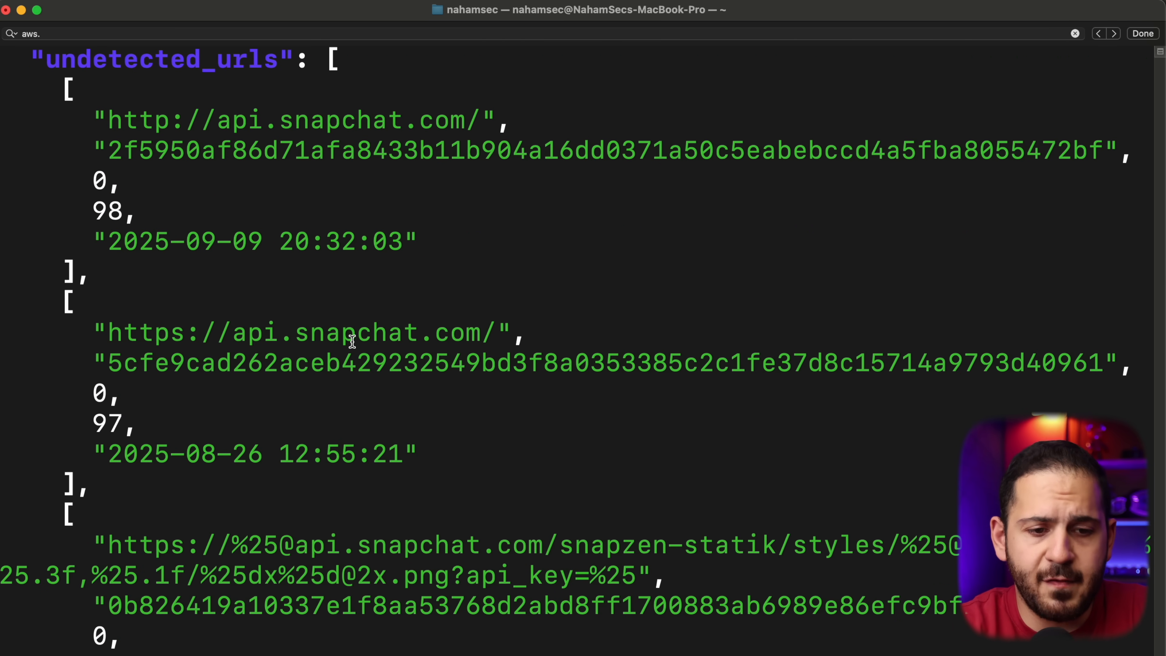
pyautogui.scroll(-3)
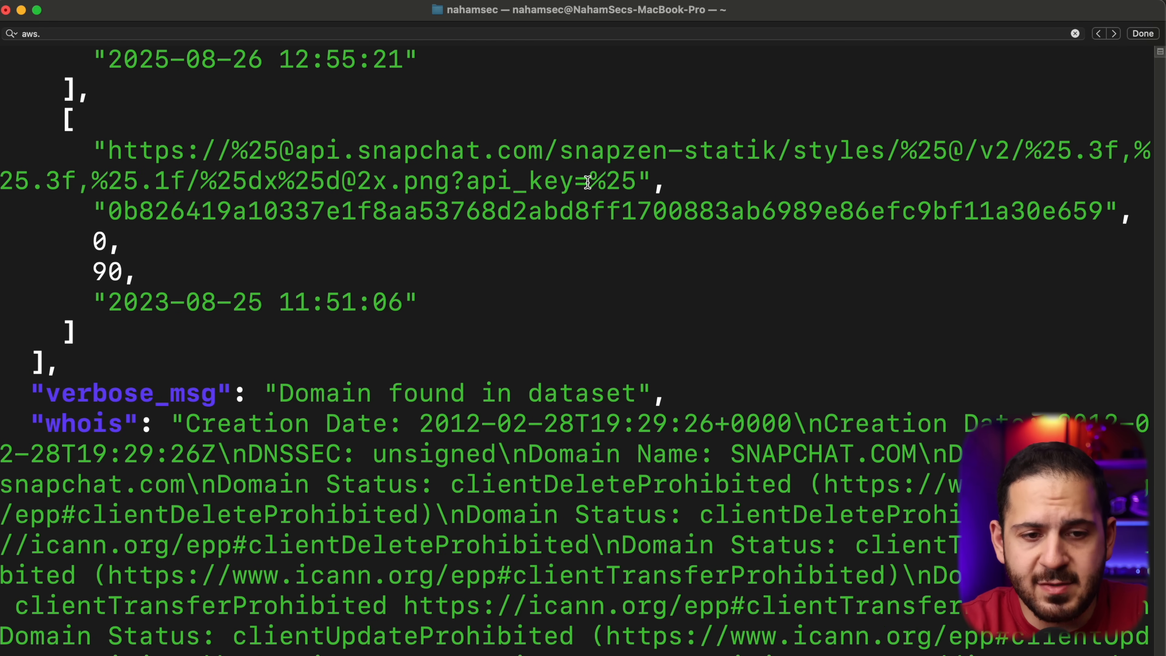
# Step: Search the report for 'api_key' and continue into the undetected URLs and whois section
pyautogui.doubleClick(405, 183)
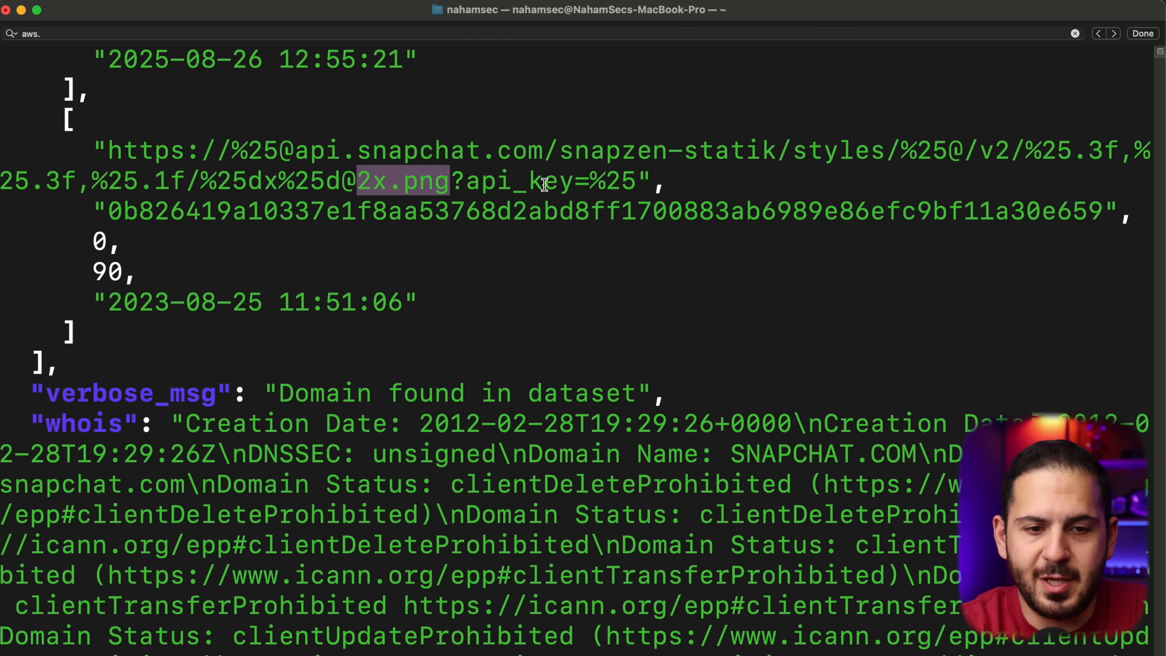
pyautogui.write('api_key')
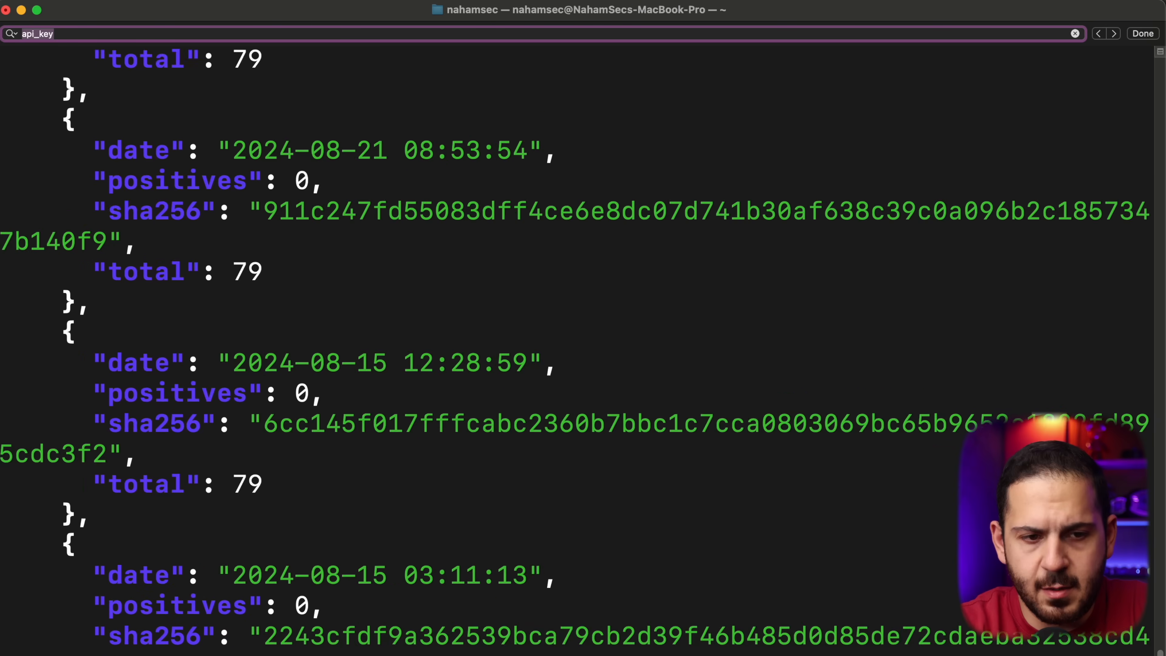
pyautogui.scroll(-3)
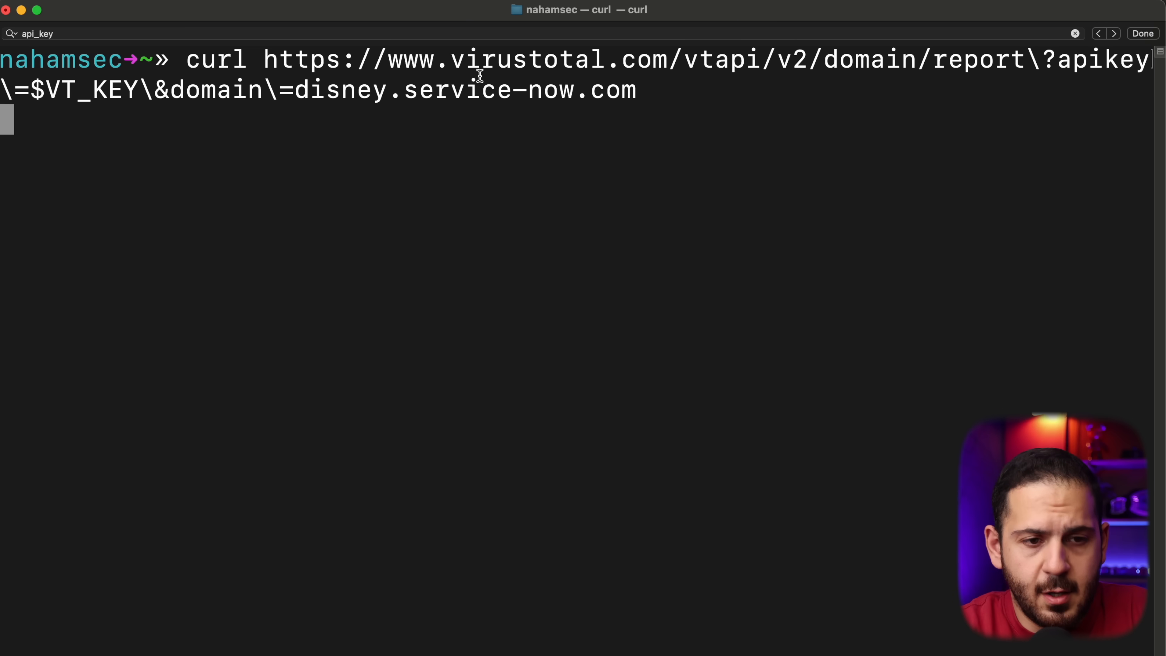
# Step: Dismiss the search and review the disney.service-now.com report through its whois section
pyautogui.press('Return')
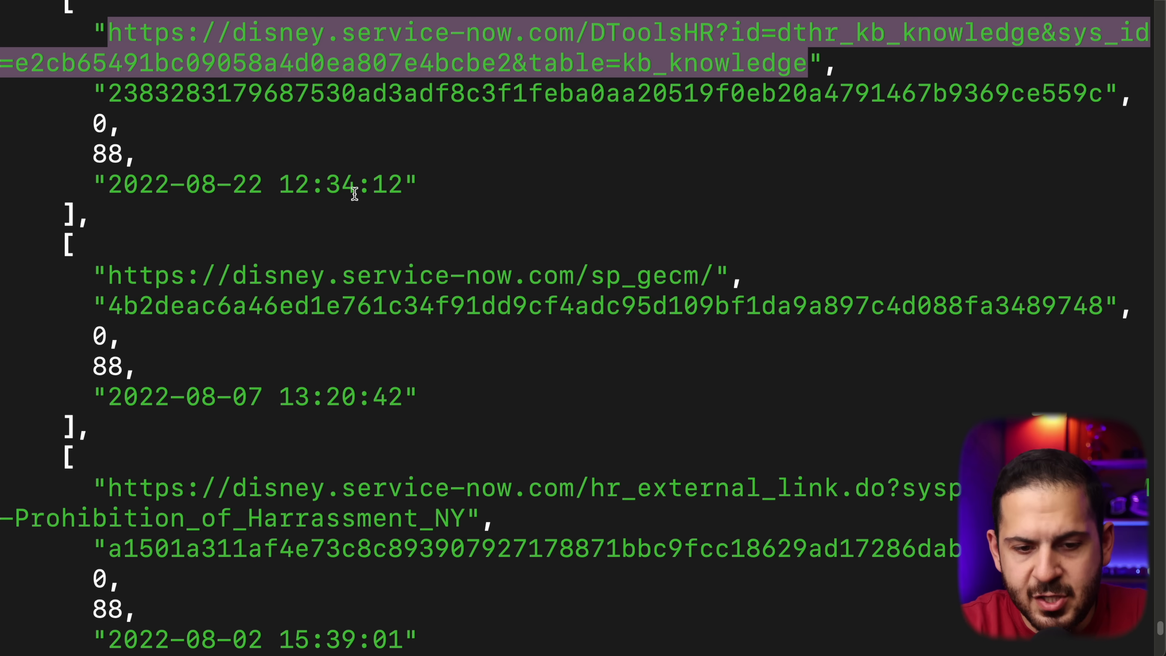
pyautogui.scroll(-3)
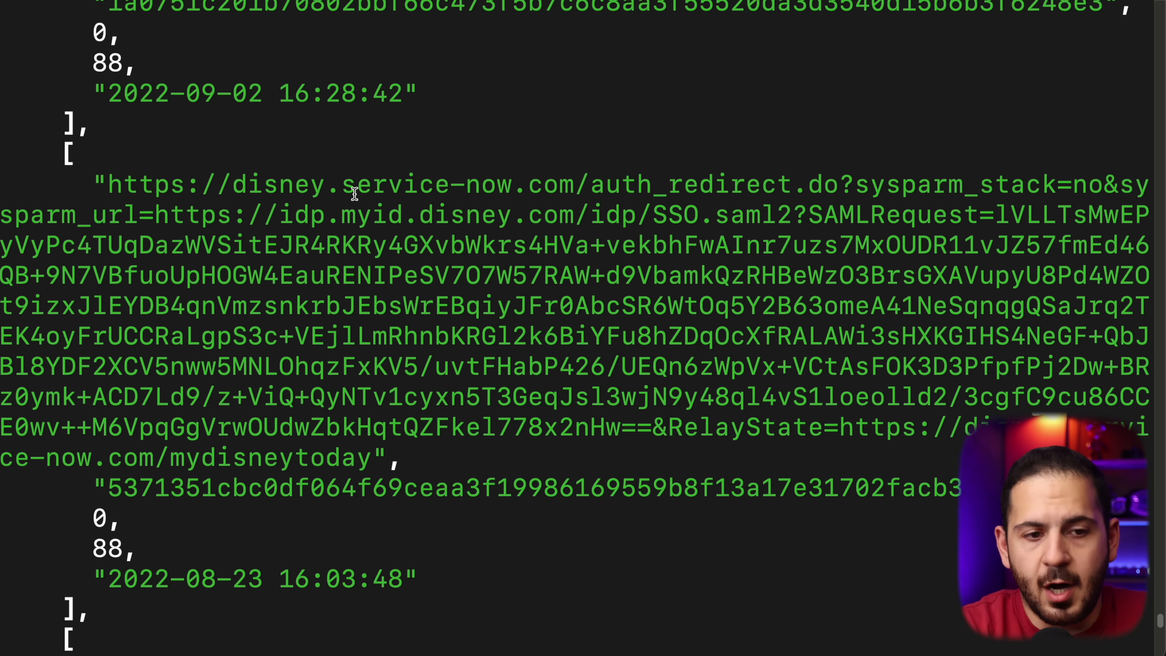
pyautogui.scroll(-3)
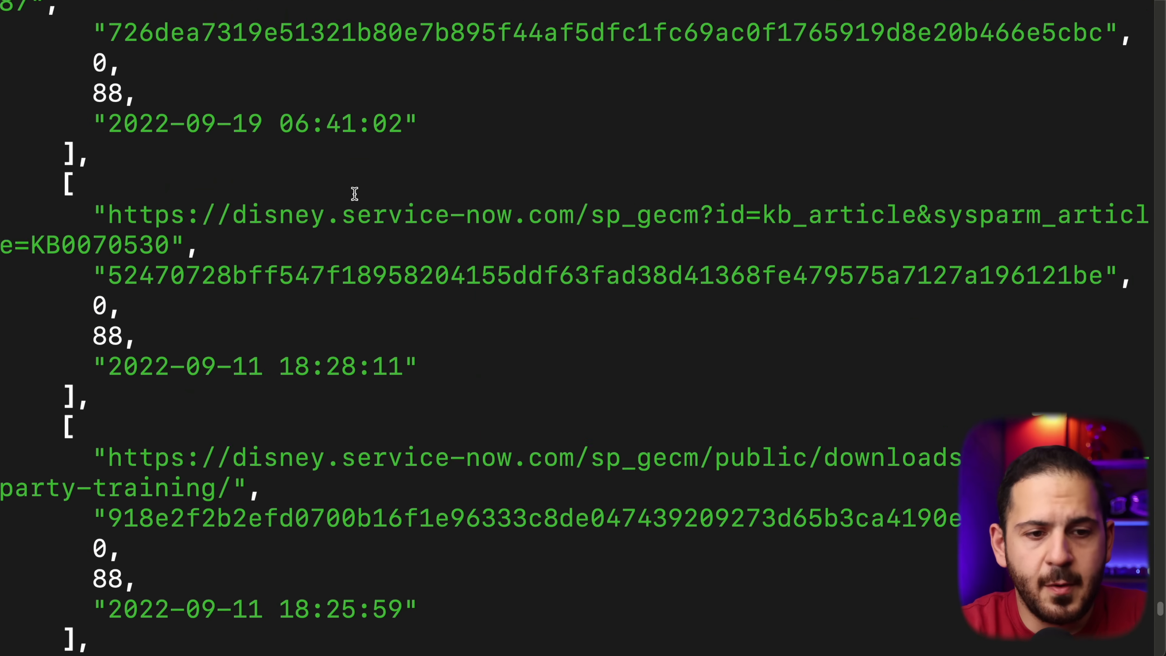
pyautogui.scroll(-3)
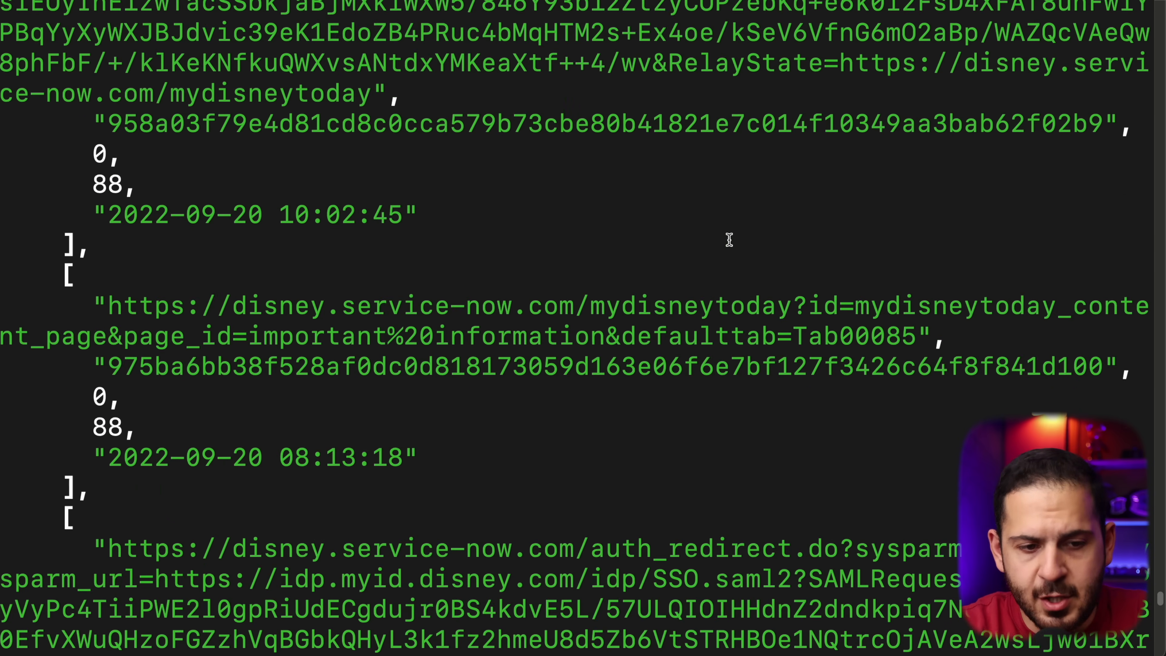
pyautogui.scroll(-3)
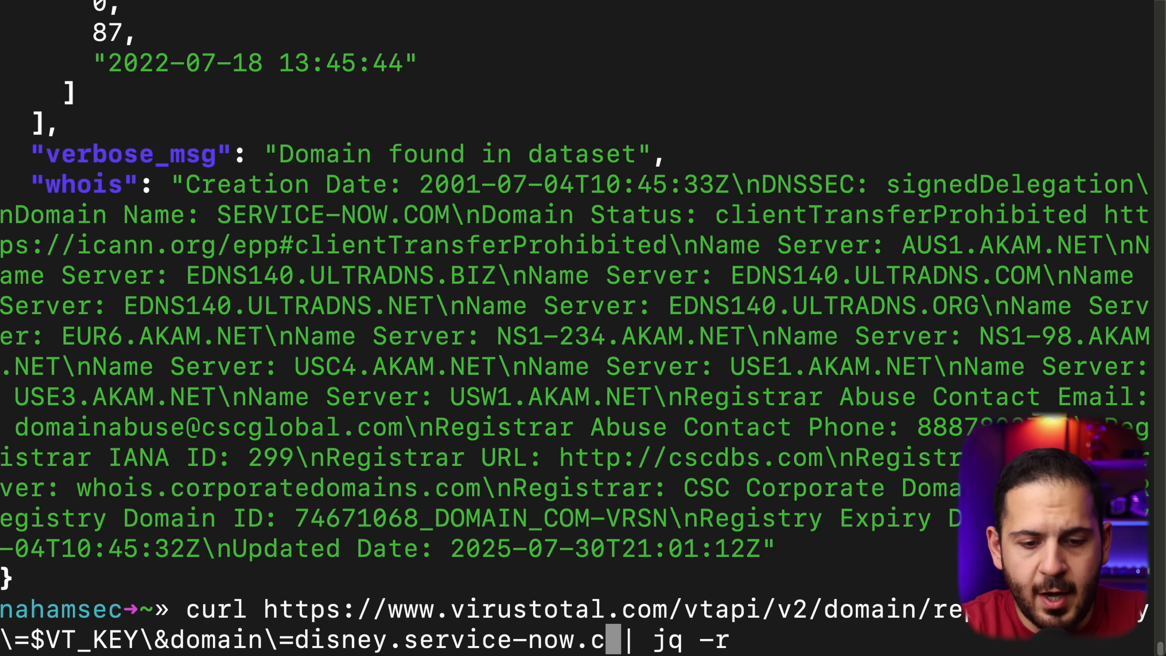
# Step: Run the domain report through jq and review the sso.myid.disney.com tokens, verify and account-settings URLs
pyautogui.press('Backspace')
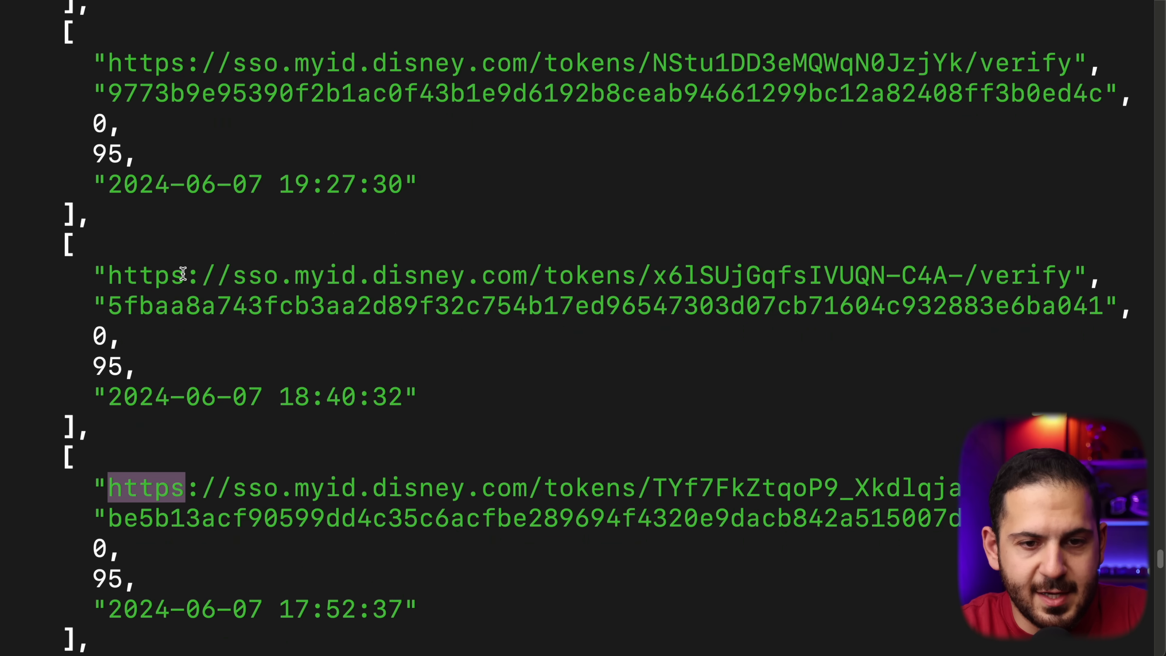
pyautogui.scroll(-3)
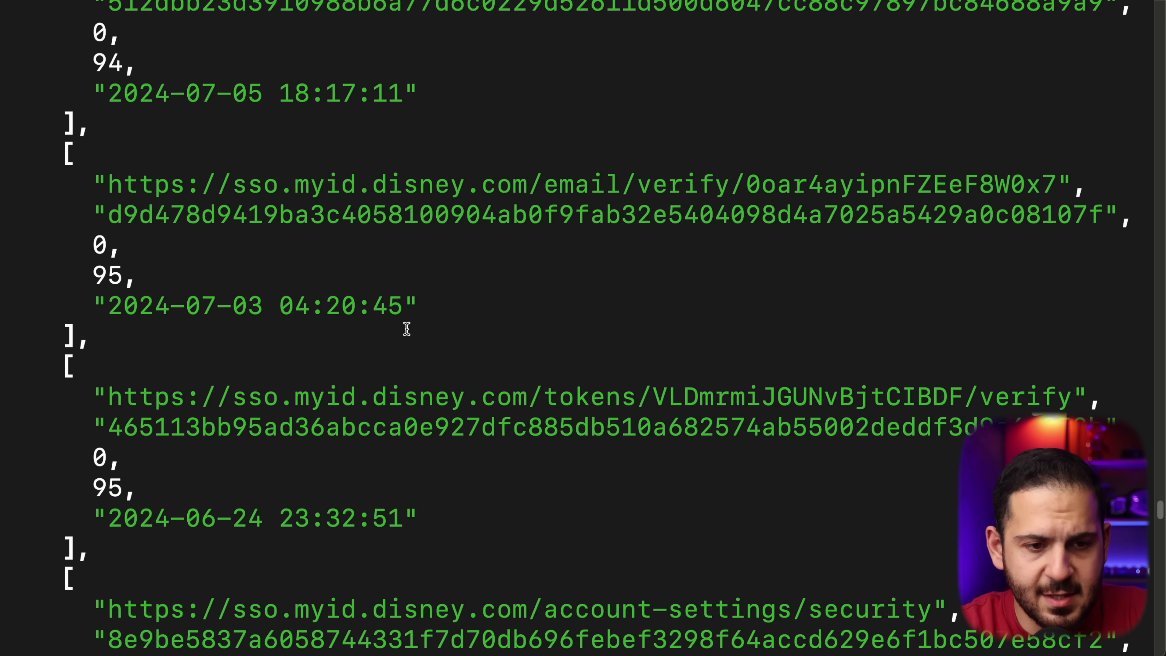
pyautogui.scroll(-3)
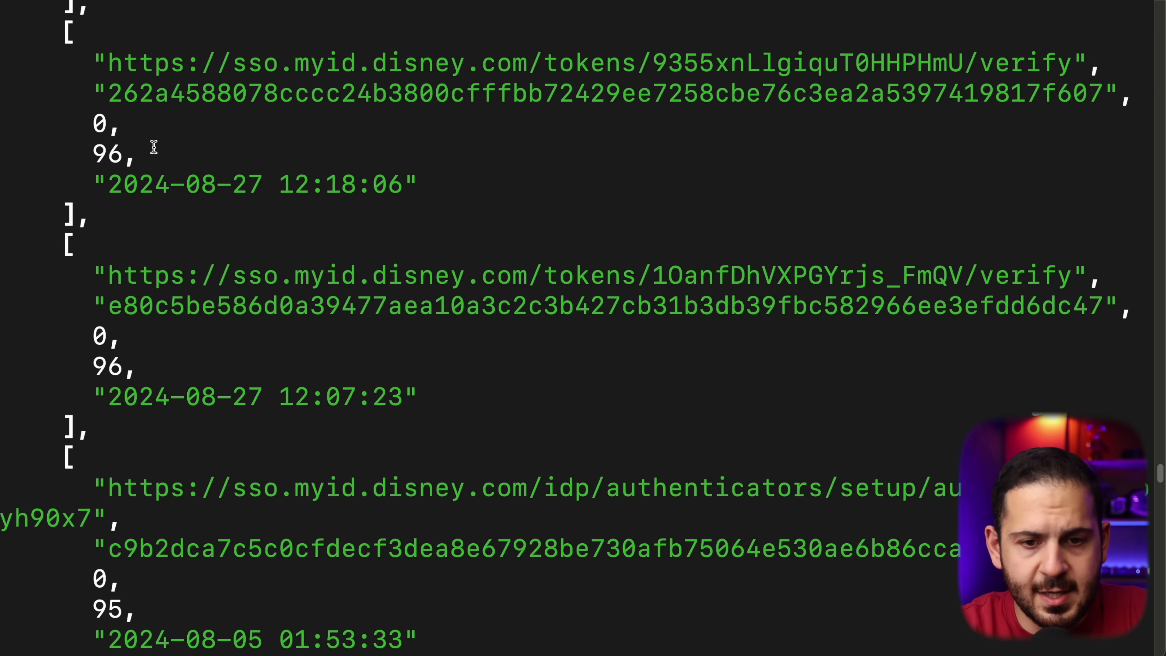
pyautogui.scroll(-3)
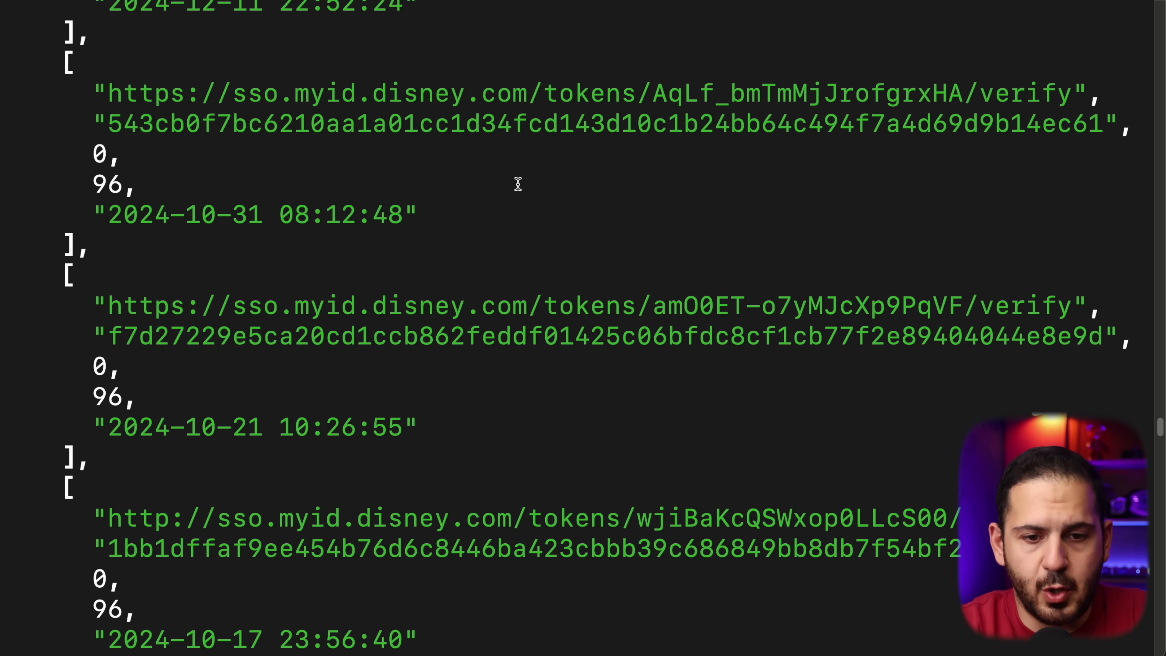